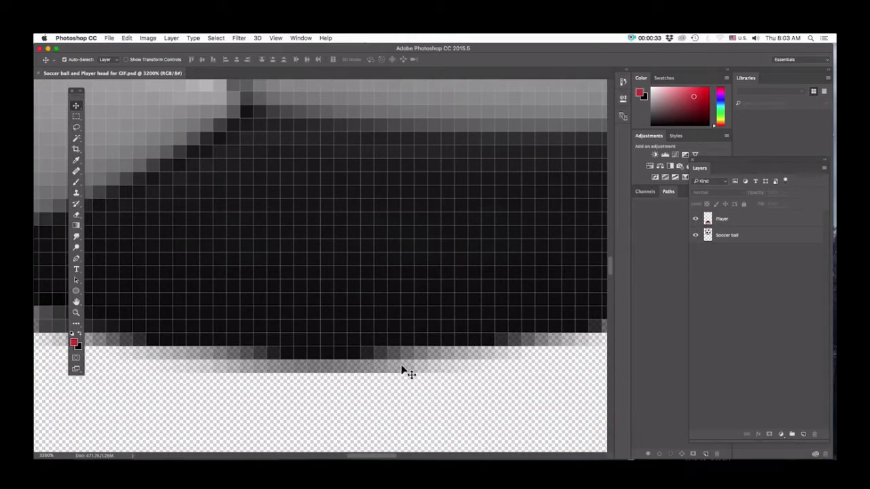
mouse_move(387, 346)
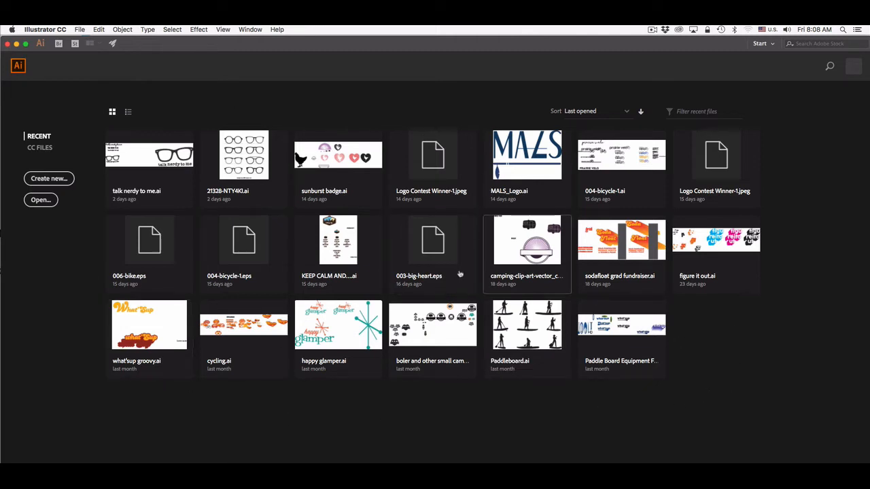
mouse_move(433, 169)
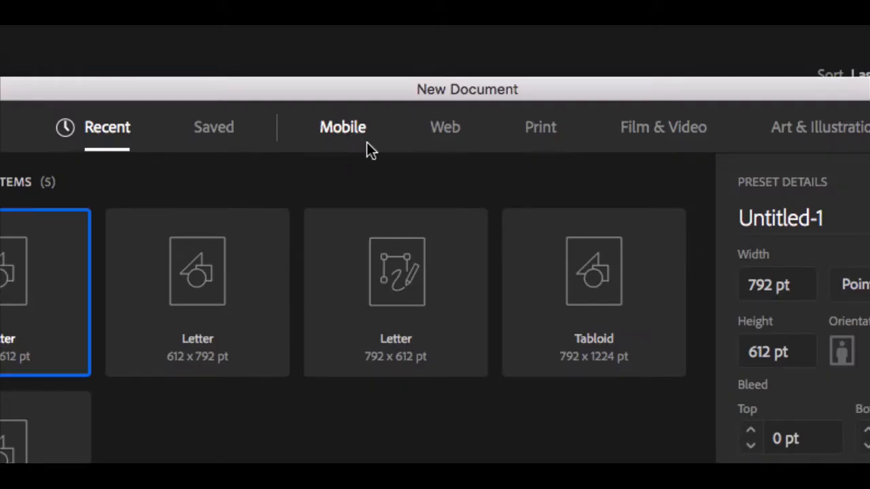
Browse the Mobile, Web and Print preset categories in the New Document dialog
left_click(663, 128)
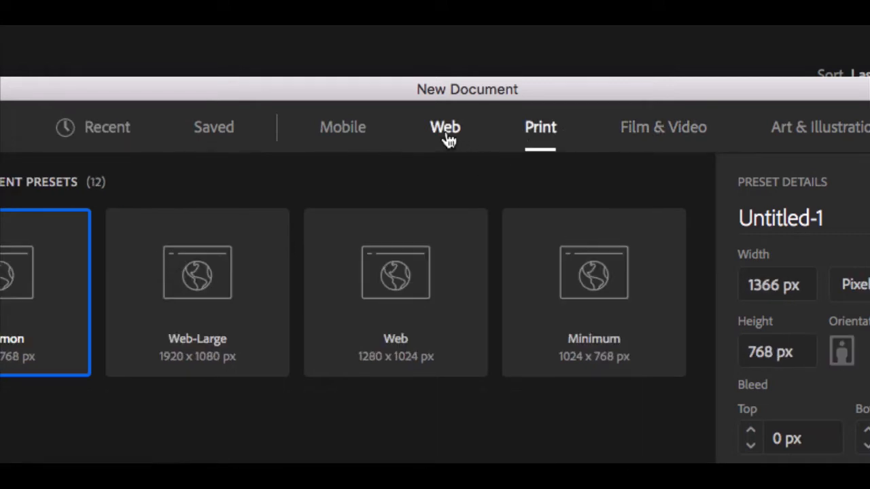
left_click(343, 127)
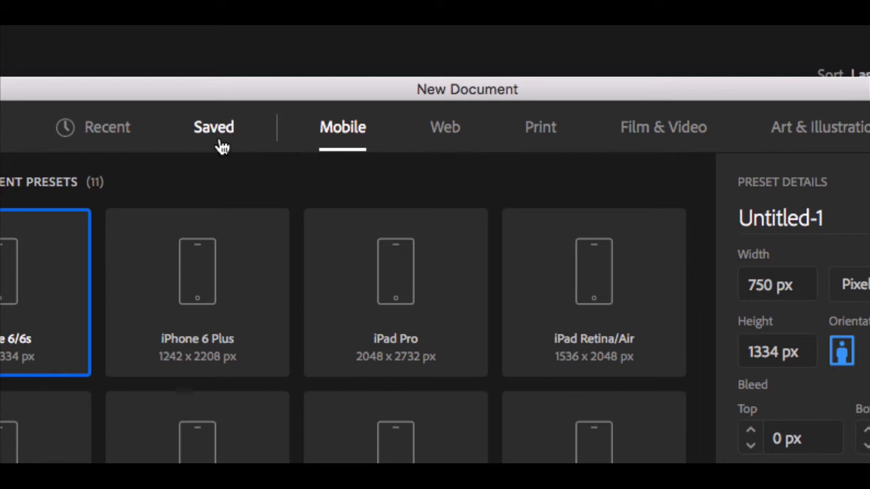
mouse_move(405, 172)
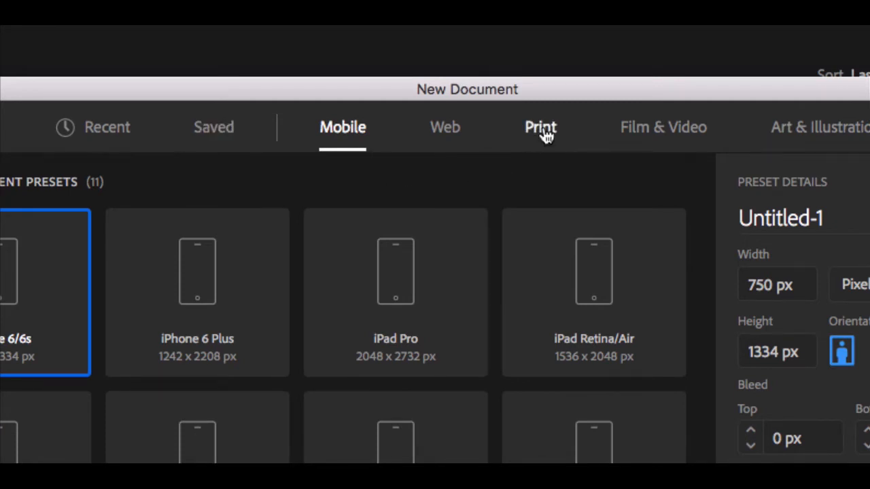
left_click(541, 128)
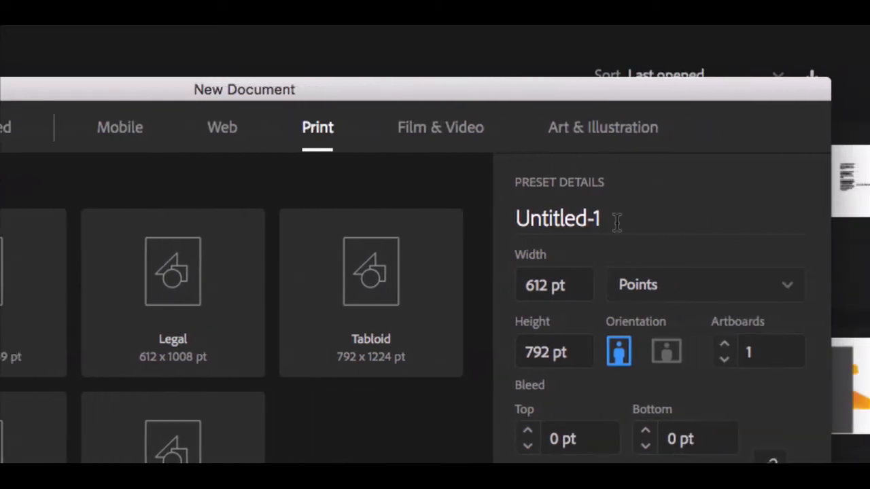
Name the new document 'BuchananM_introIllustrator'
double_click(557, 218)
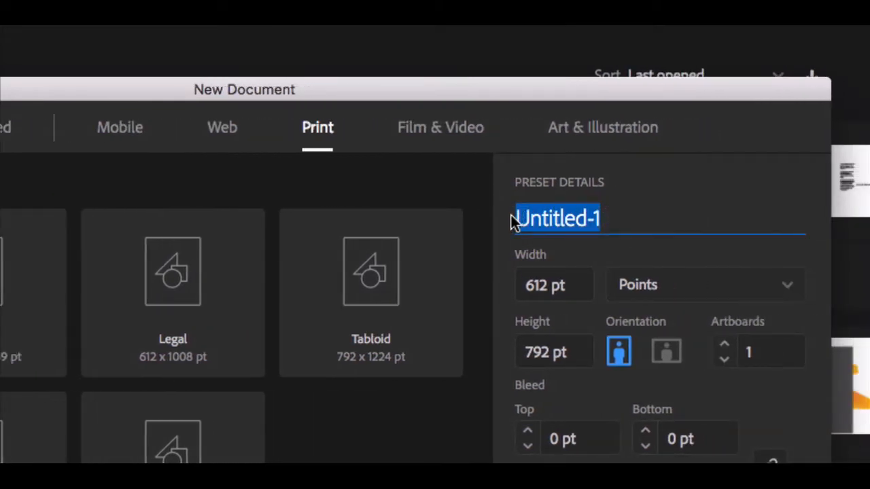
type("Buch")
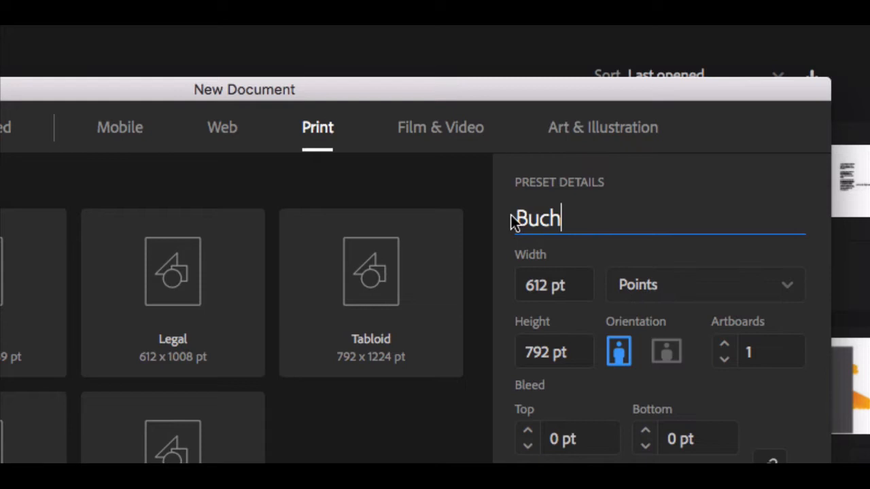
type("ananM")
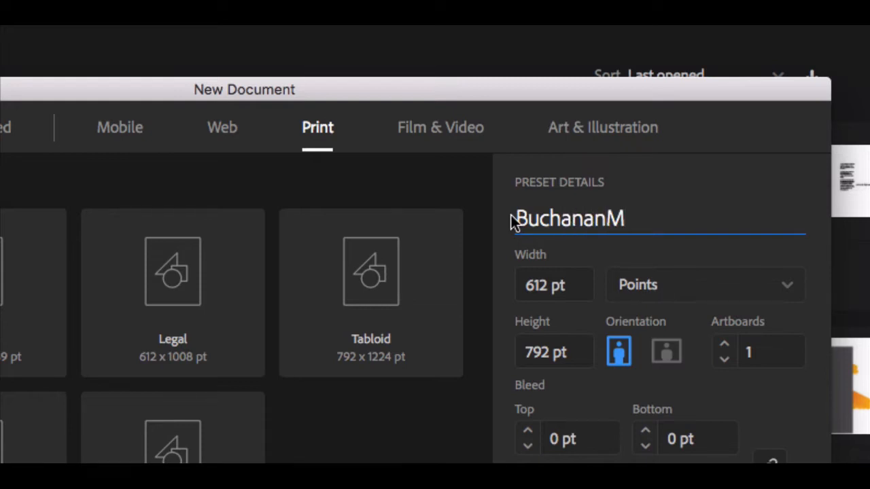
type("_in")
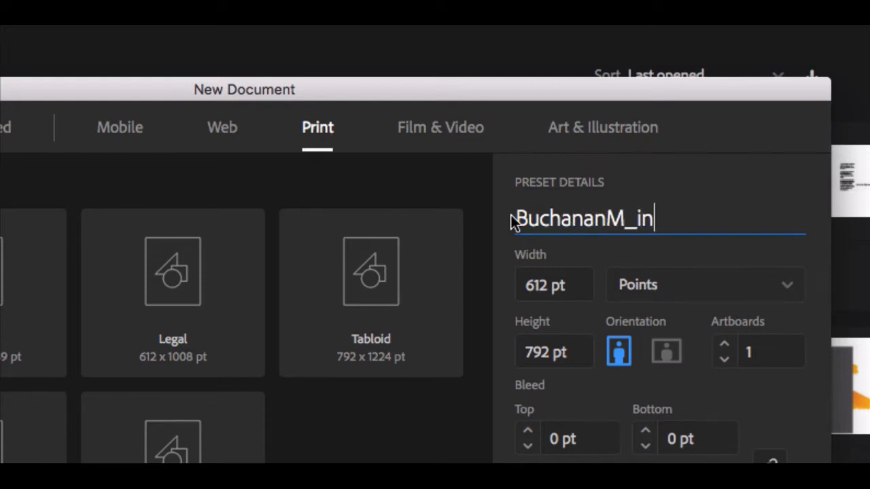
type("tro")
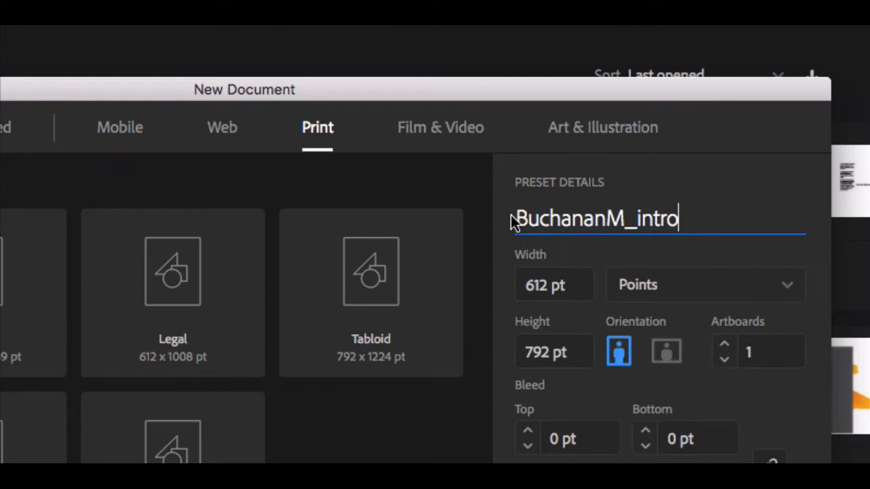
type("Illustrat")
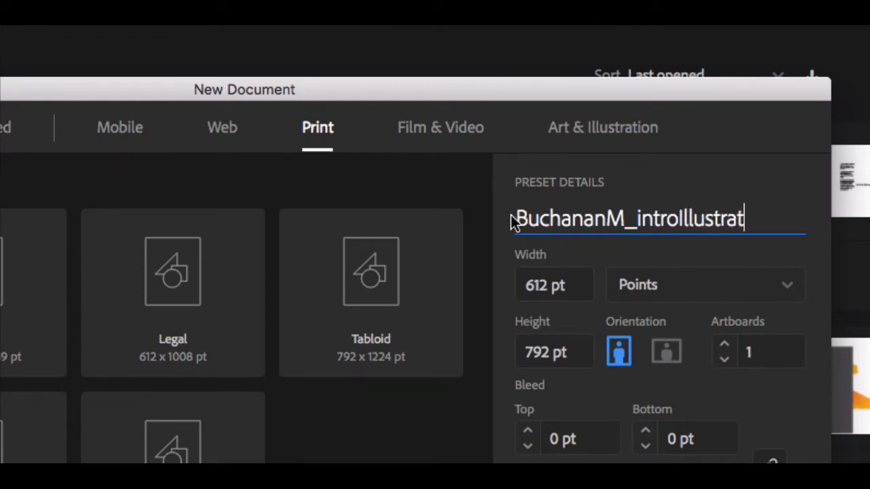
type("or")
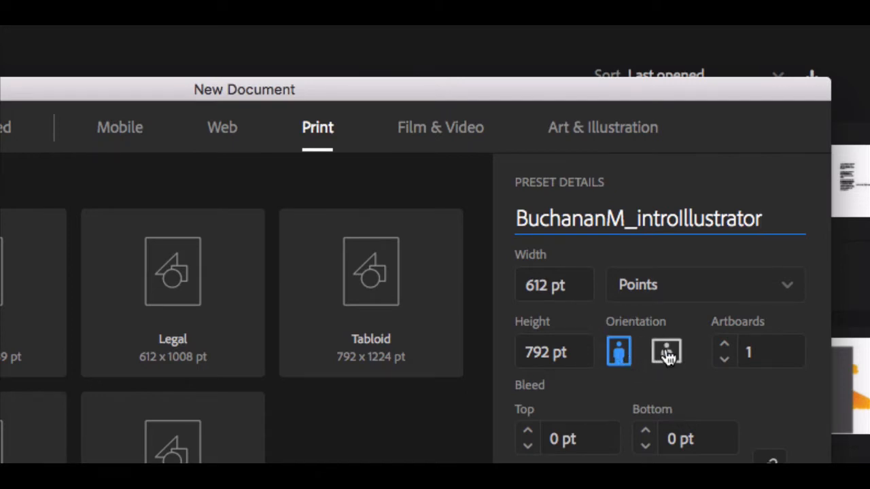
Set the page to landscape orientation with inches as the units
left_click(666, 351)
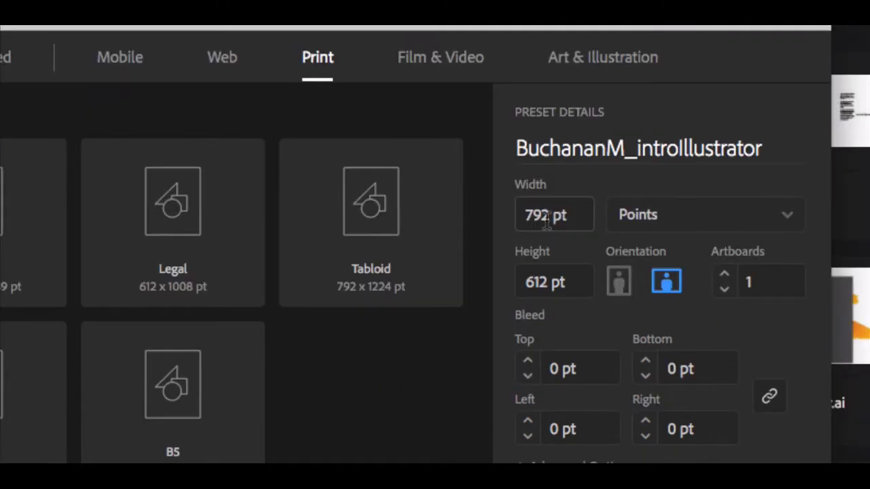
left_click(704, 215)
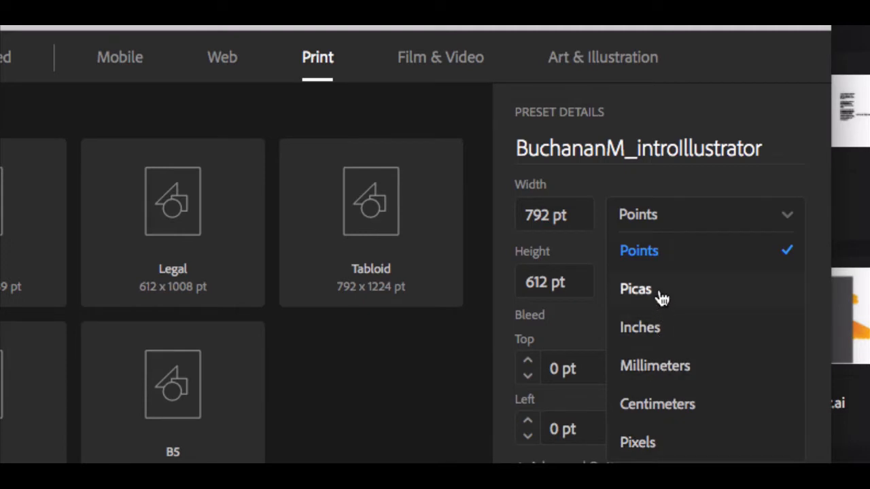
left_click(639, 326)
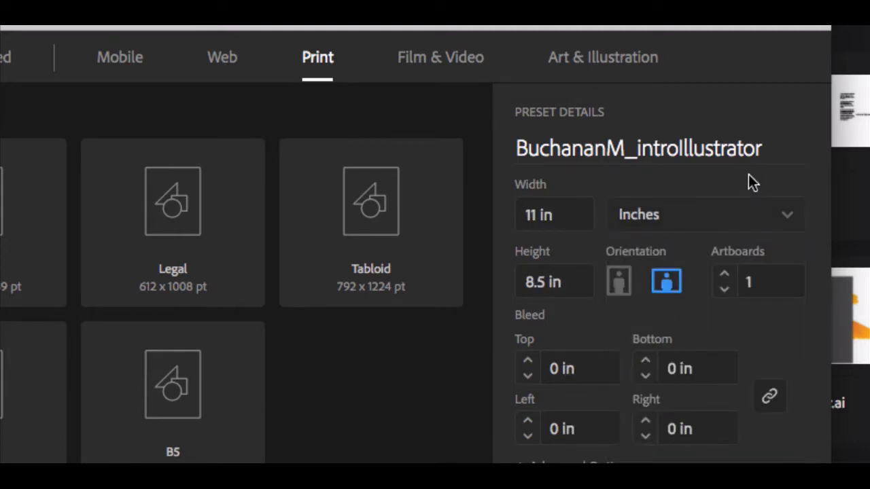
mouse_move(531, 347)
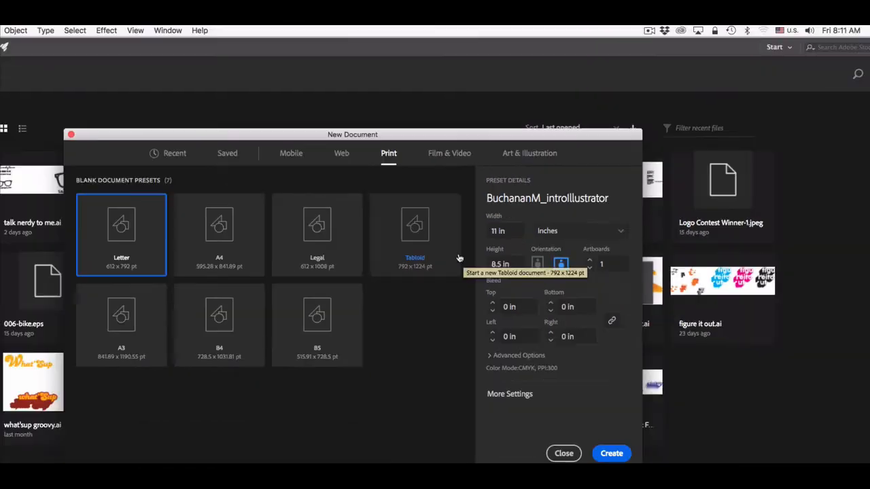
Create the document and switch to a freshly reset Essentials workspace
left_click(563, 454)
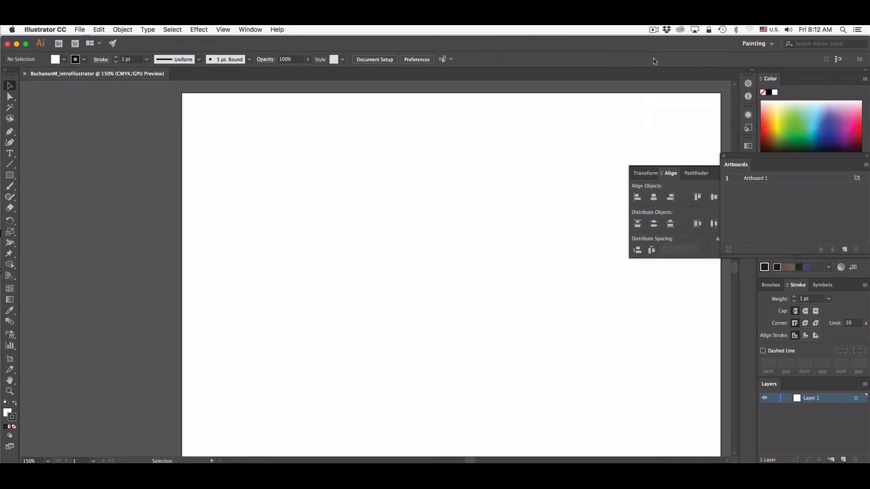
mouse_move(641, 68)
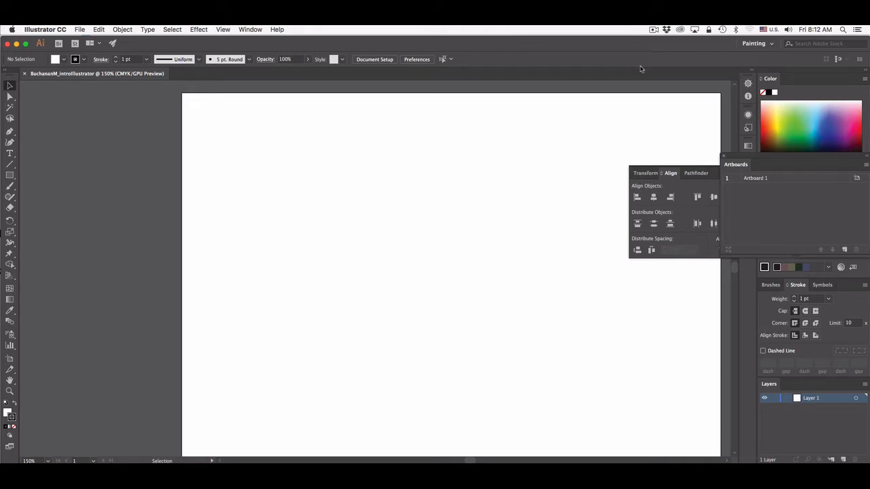
mouse_move(245, 46)
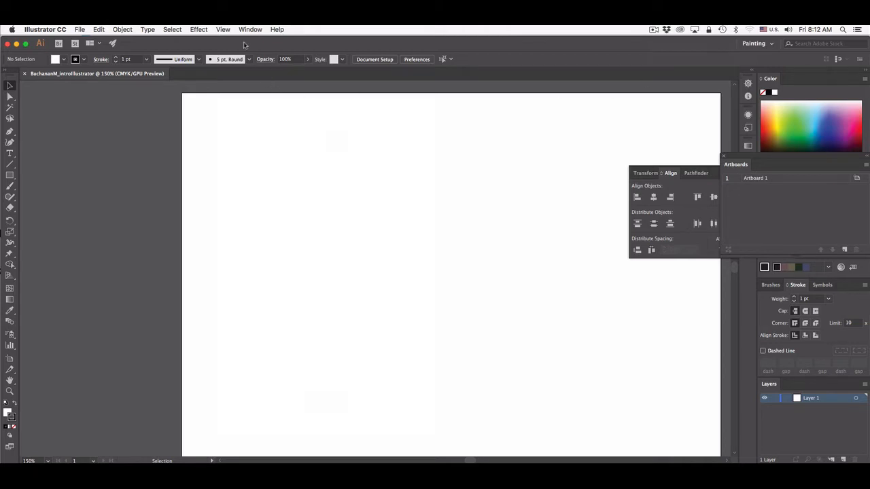
left_click(250, 30)
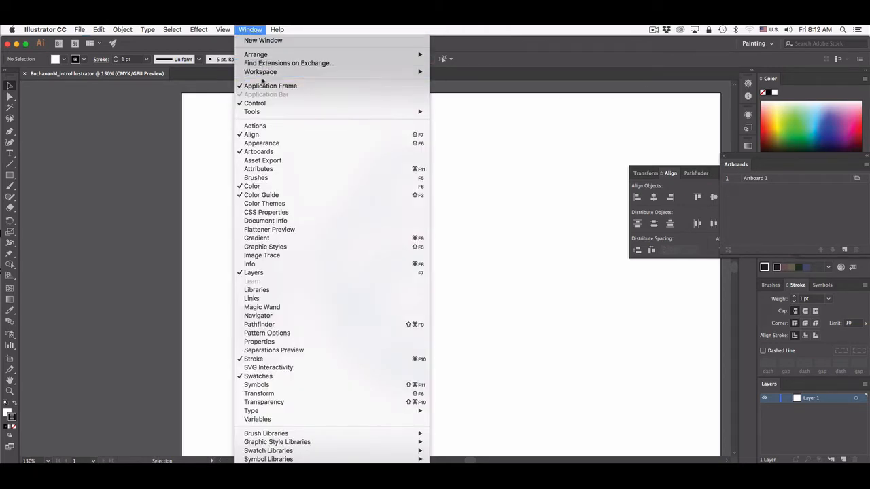
mouse_move(261, 71)
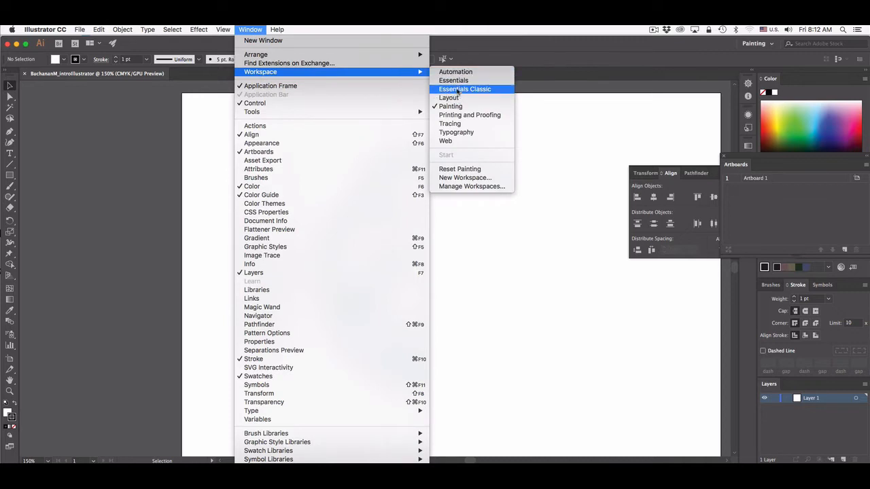
left_click(465, 90)
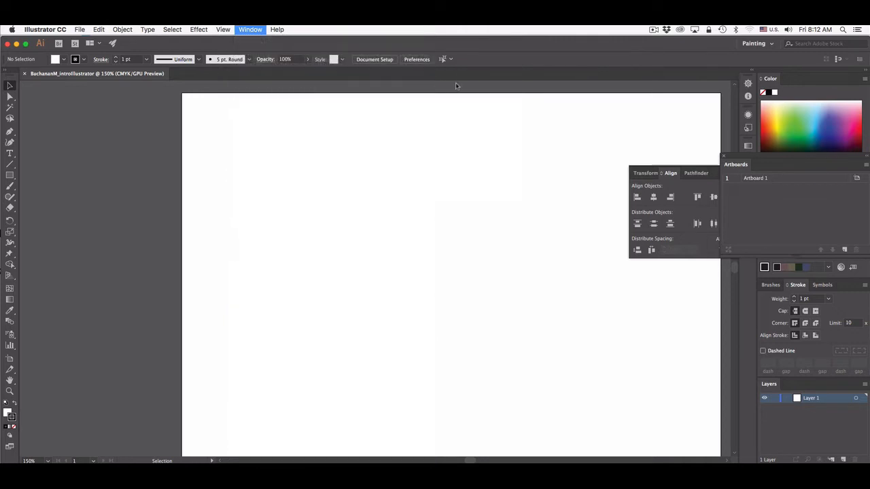
left_click(250, 29)
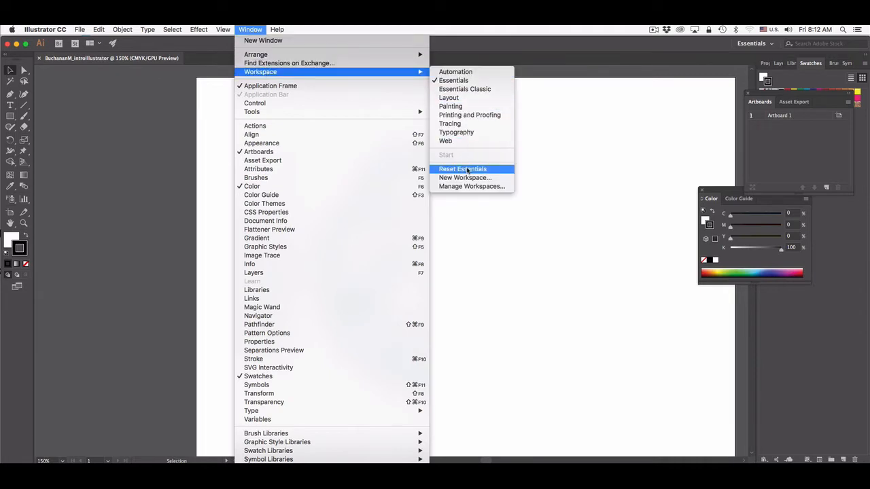
left_click(462, 169)
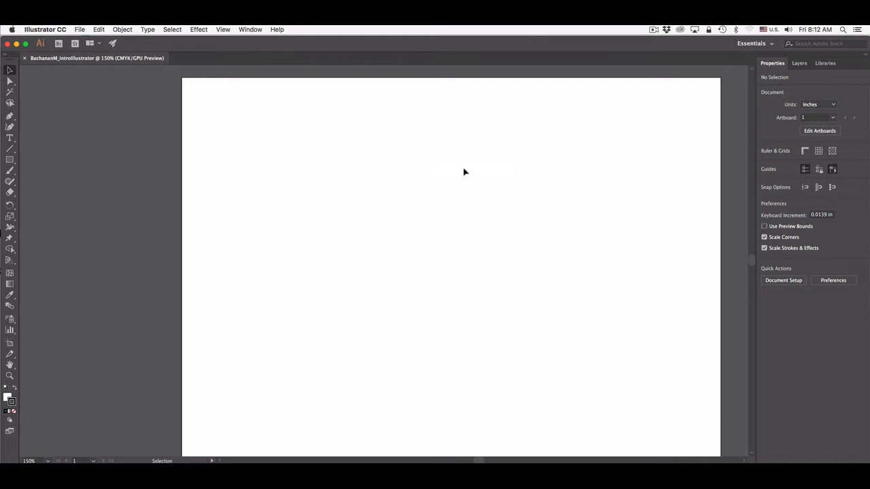
mouse_move(171, 161)
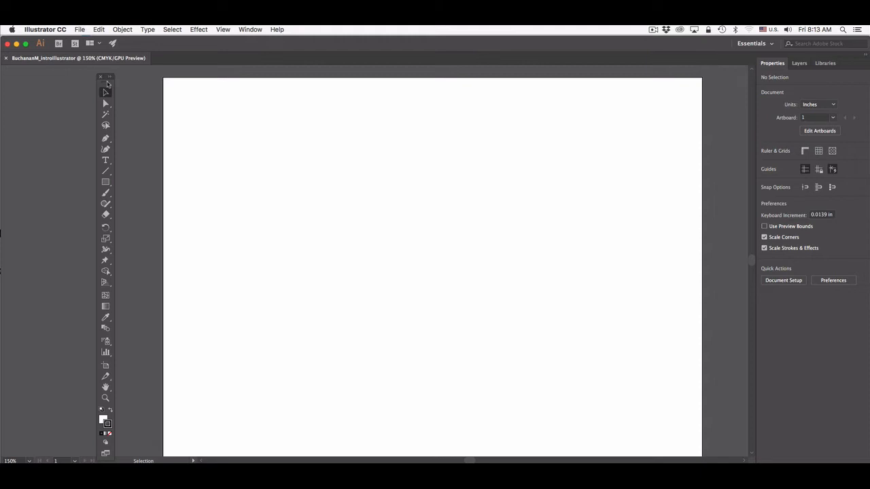
mouse_move(150, 142)
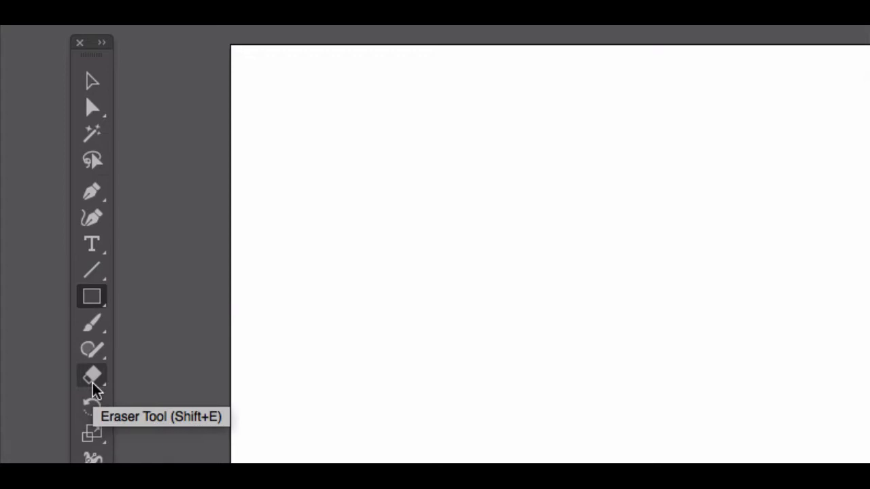
Choose the Ellipse Tool from the Rectangle Tool flyout
left_click(93, 296)
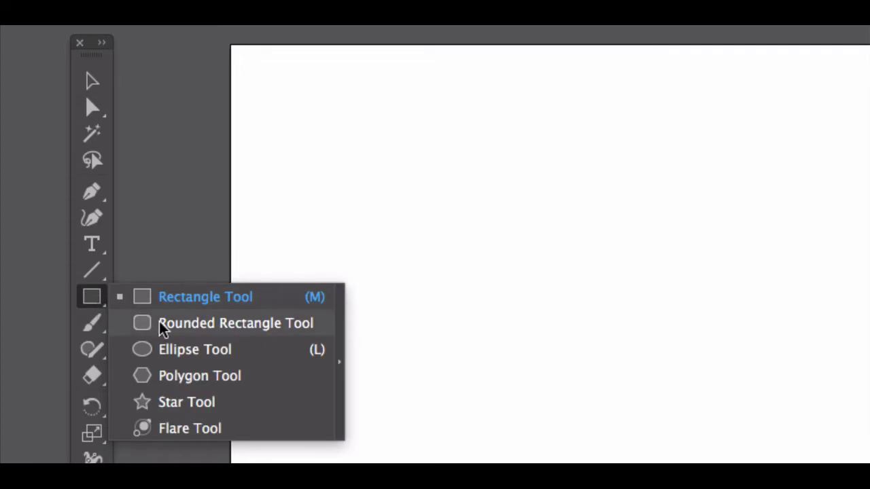
mouse_move(182, 380)
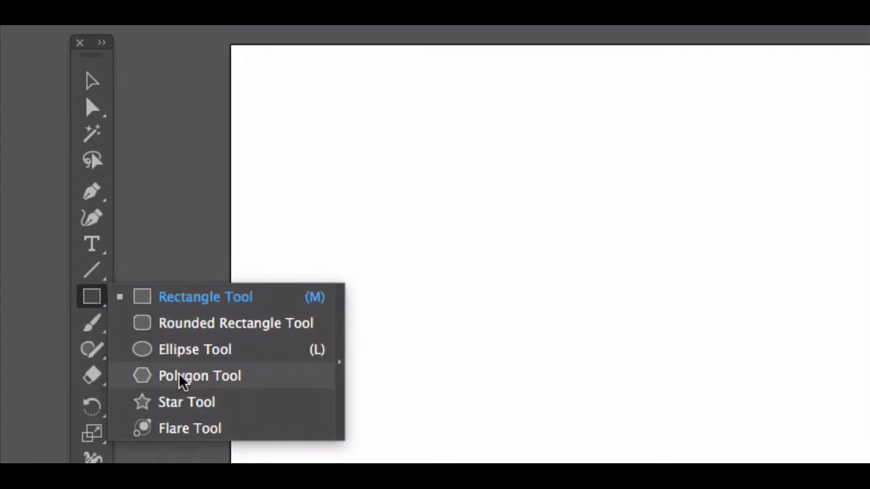
left_click(196, 350)
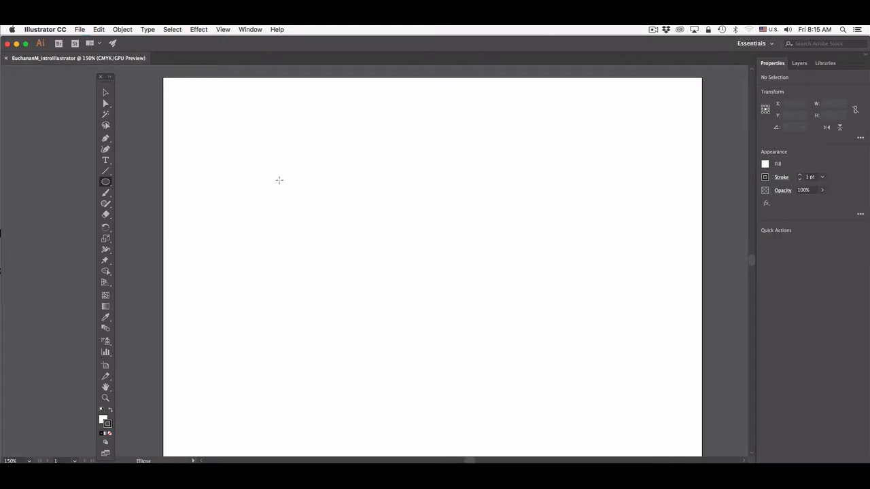
Draw a test ellipse, remove it, then draw a perfect circle in the upper left
left_click_drag(279, 179, 524, 284)
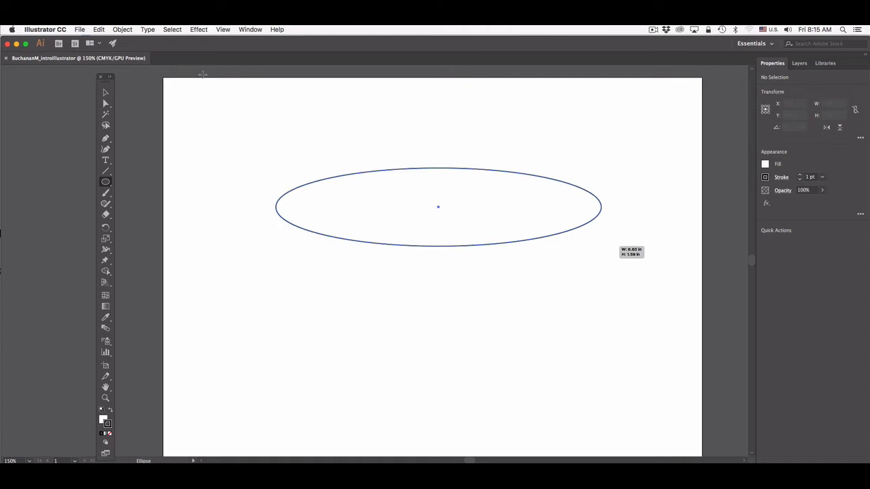
left_click(438, 206)
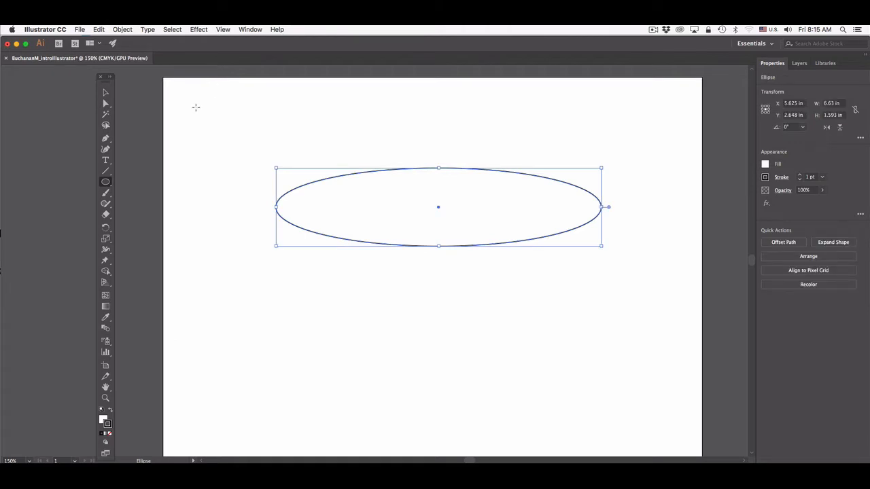
left_click(253, 157)
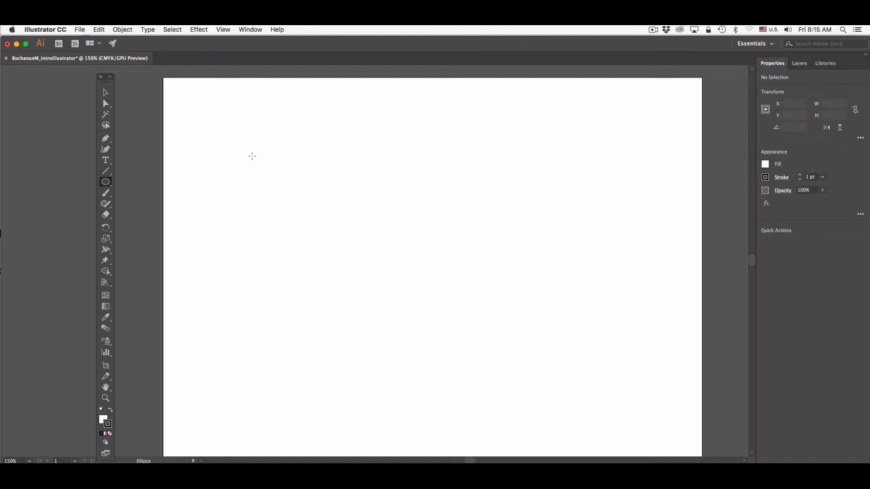
mouse_move(253, 157)
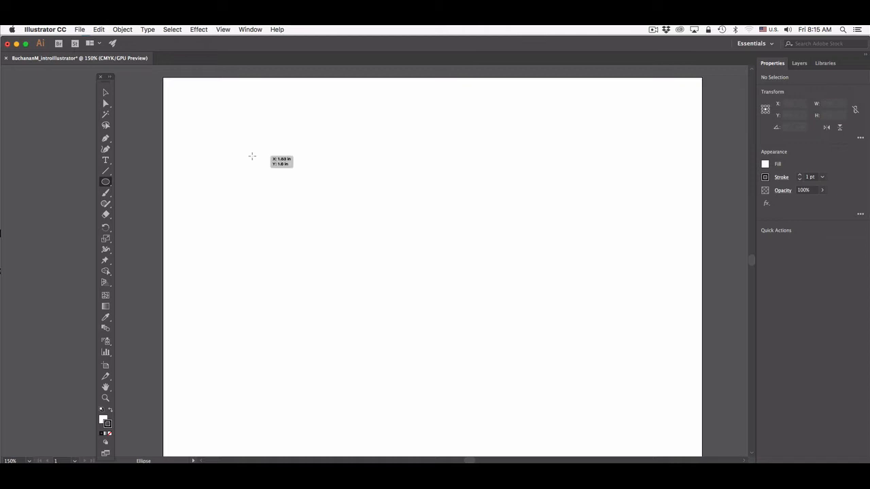
left_click_drag(253, 157, 373, 281)
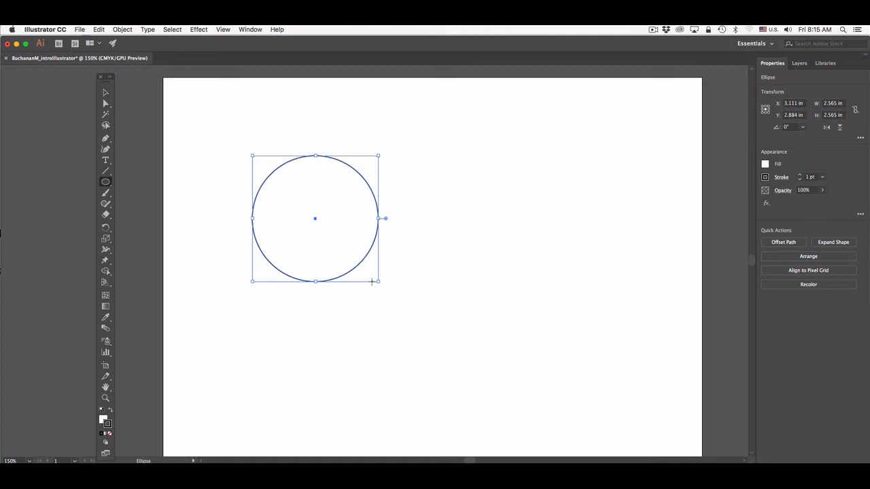
mouse_move(242, 147)
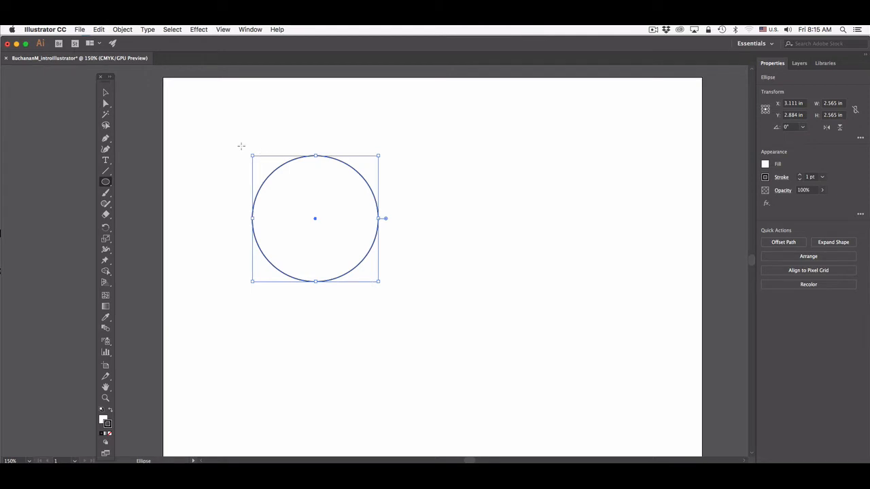
mouse_move(106, 92)
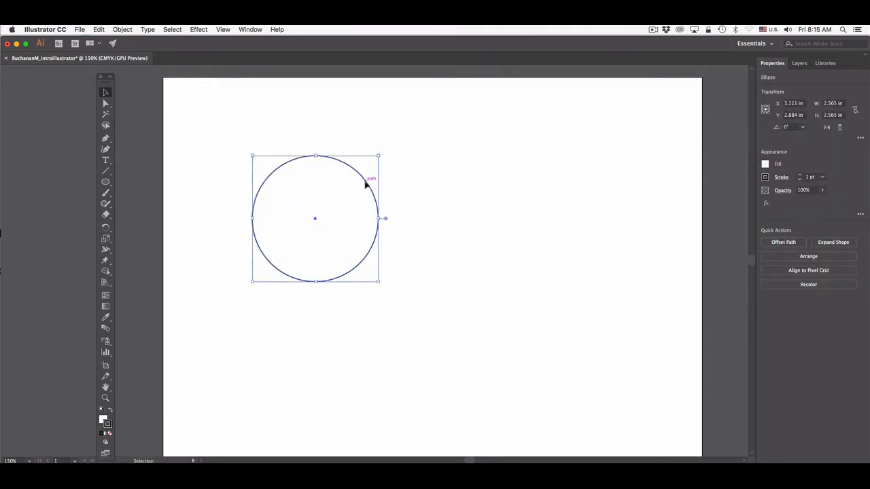
Drag the circle around the artboard and drop it near the top centre
left_click_drag(315, 217, 223, 189)
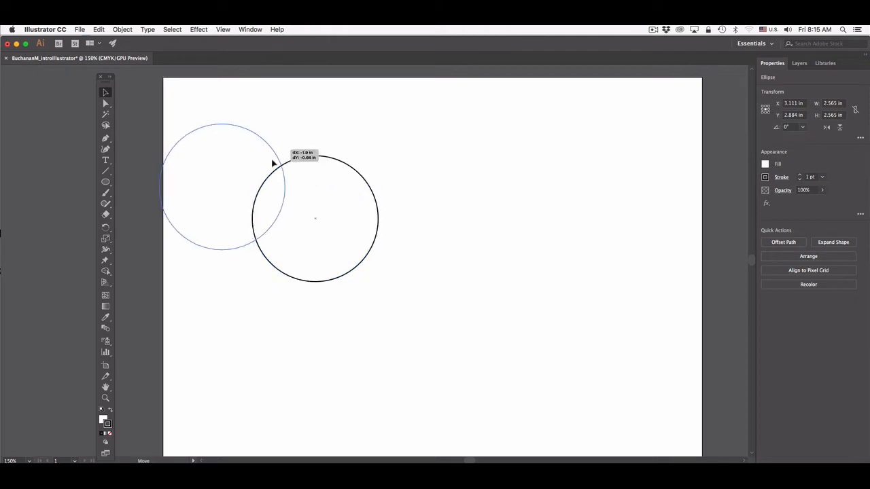
left_click_drag(272, 163, 625, 163)
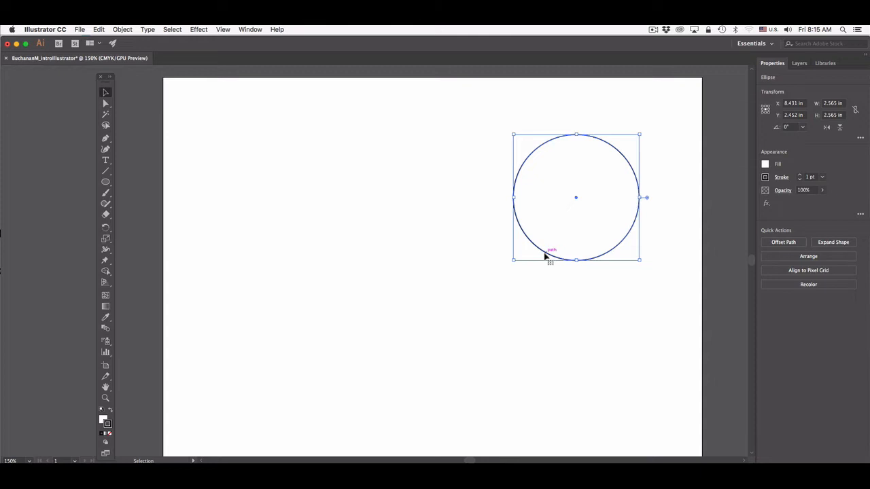
left_click_drag(576, 197, 376, 222)
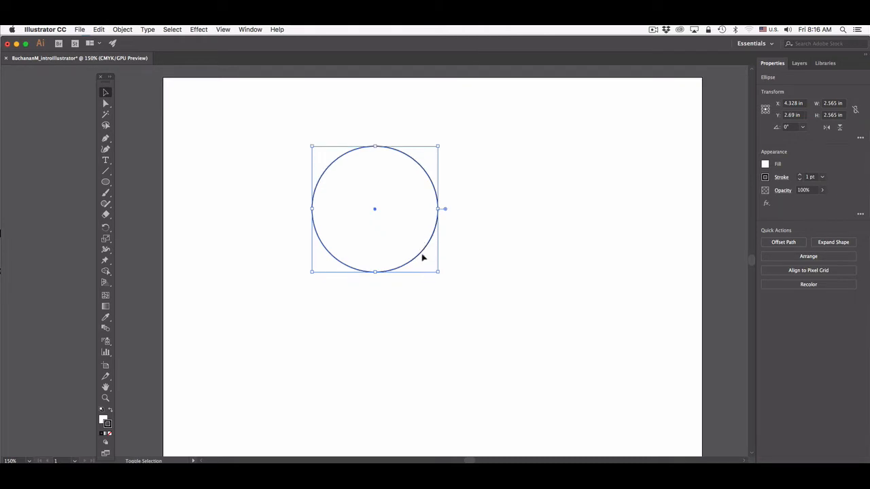
Nudge the circle slightly down and to the right
left_click_drag(375, 209, 388, 223)
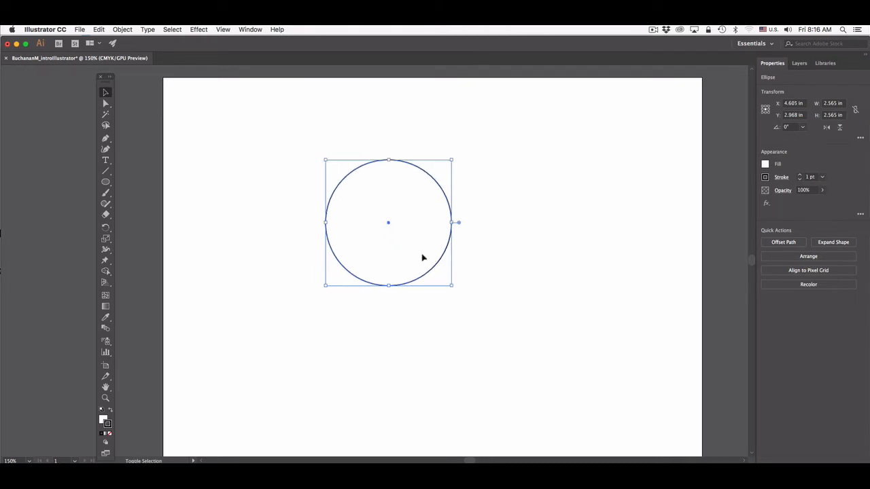
mouse_move(468, 261)
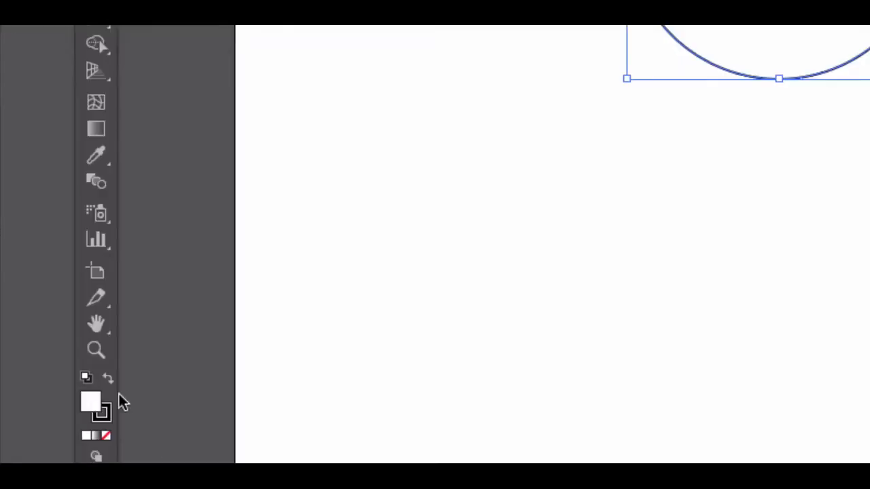
mouse_move(737, 77)
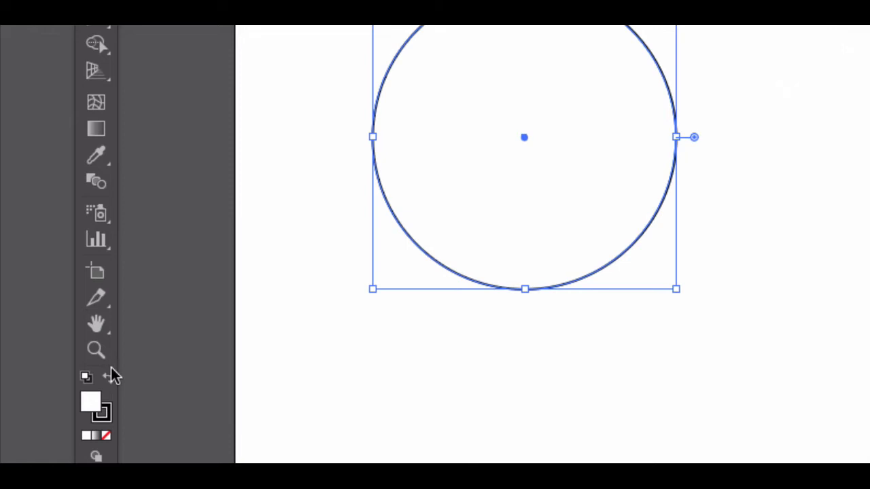
mouse_move(92, 407)
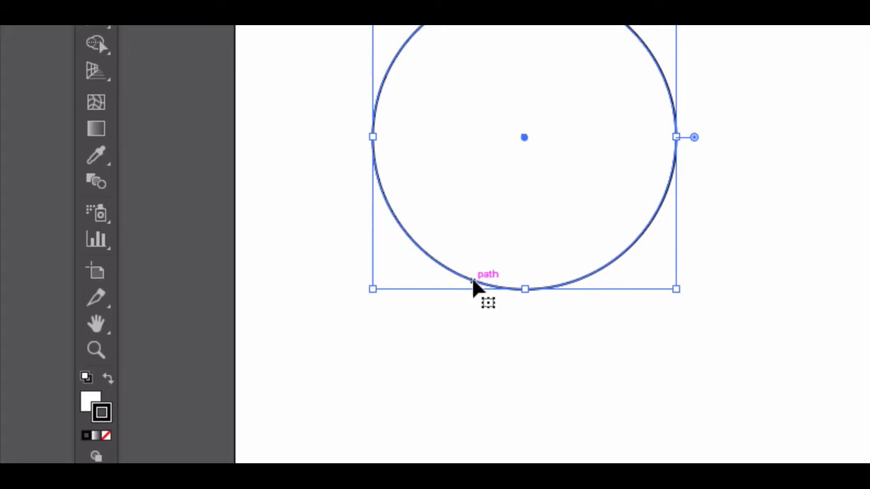
mouse_move(98, 411)
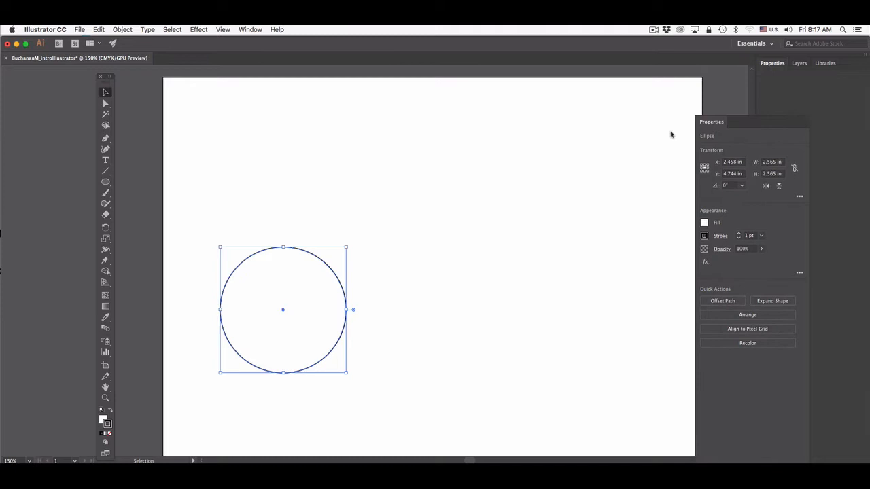
Float the Properties panel, move the circle back up and reselect it
left_click_drag(712, 123, 508, 112)
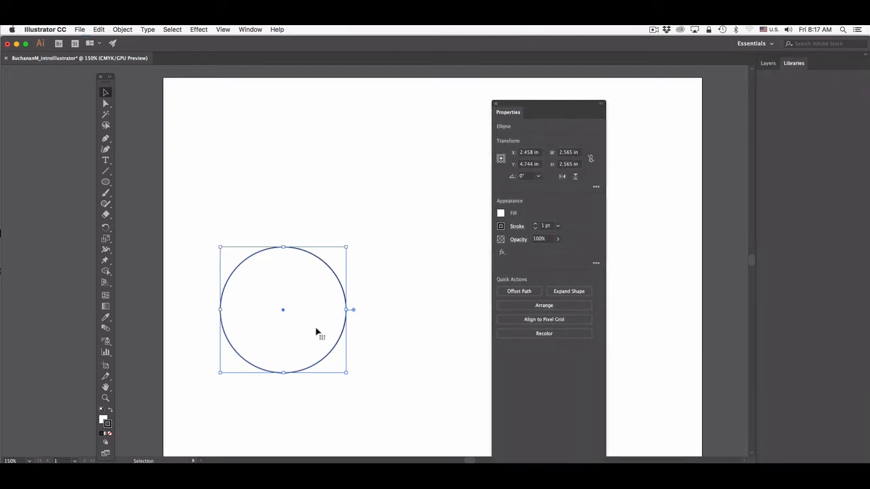
left_click_drag(283, 310, 385, 224)
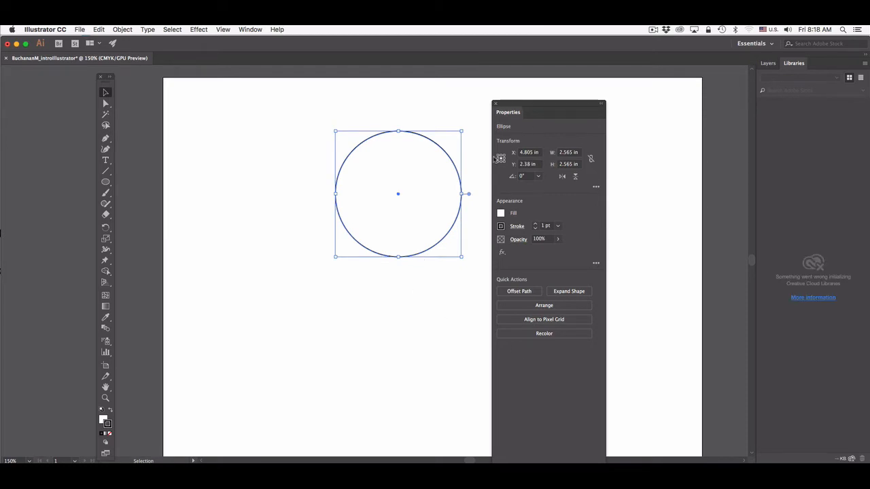
mouse_move(510, 240)
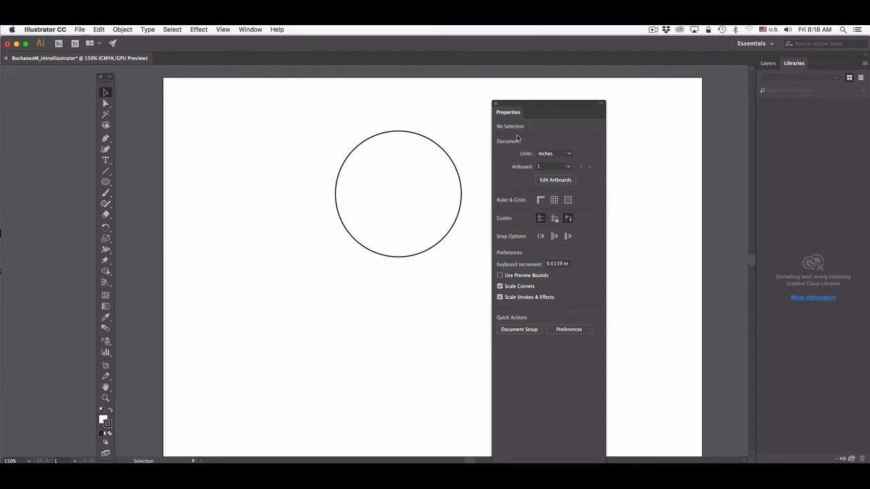
mouse_move(568, 323)
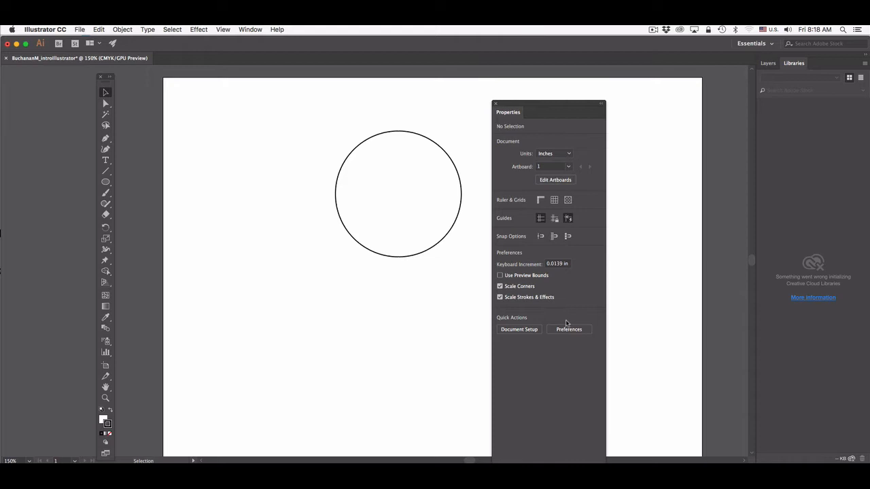
left_click(396, 193)
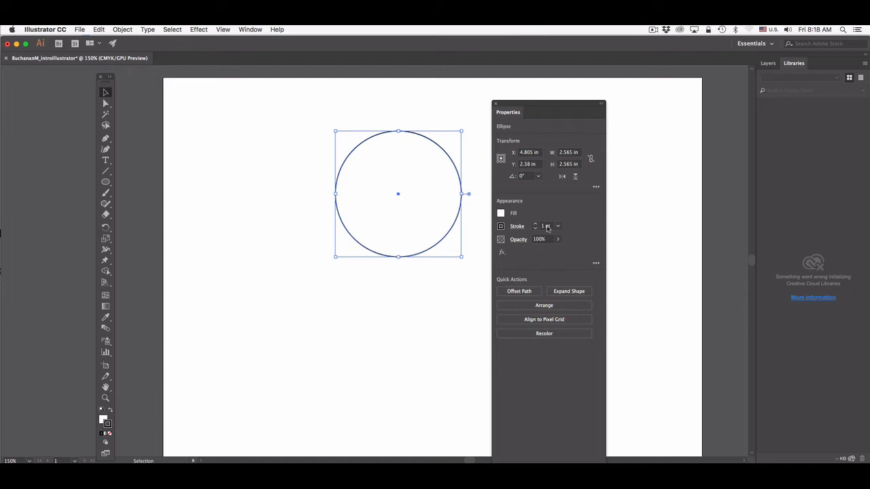
mouse_move(537, 209)
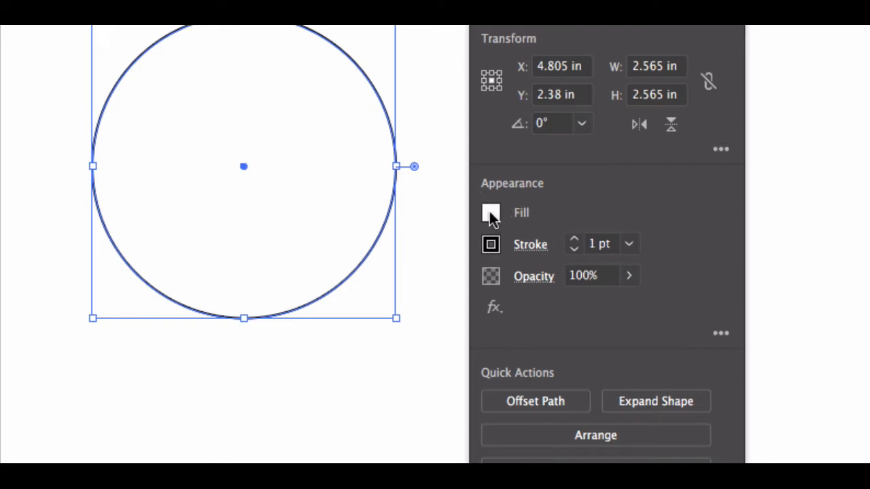
Fill the circle with magenta and give it a green stroke
left_click(490, 212)
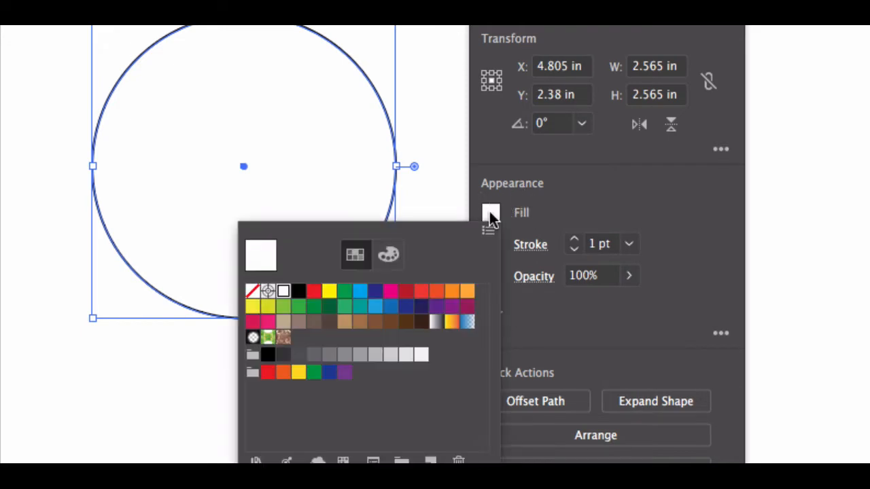
mouse_move(324, 313)
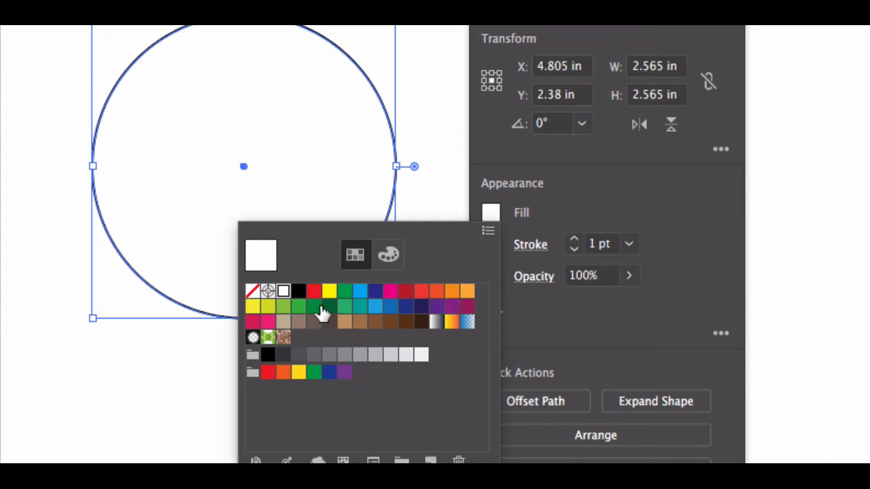
left_click(360, 307)
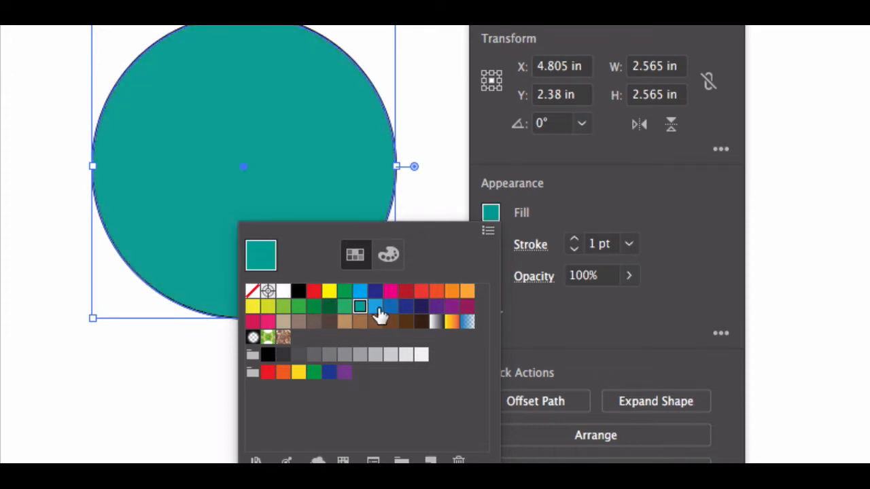
mouse_move(391, 296)
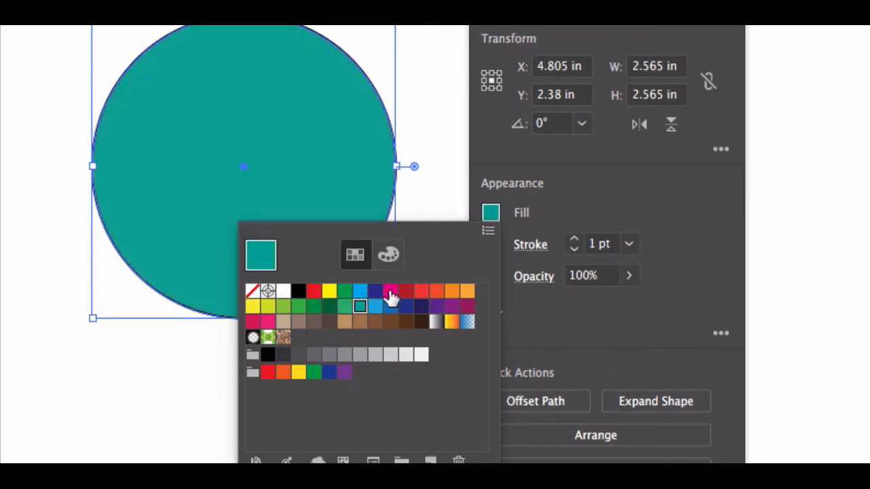
left_click(389, 291)
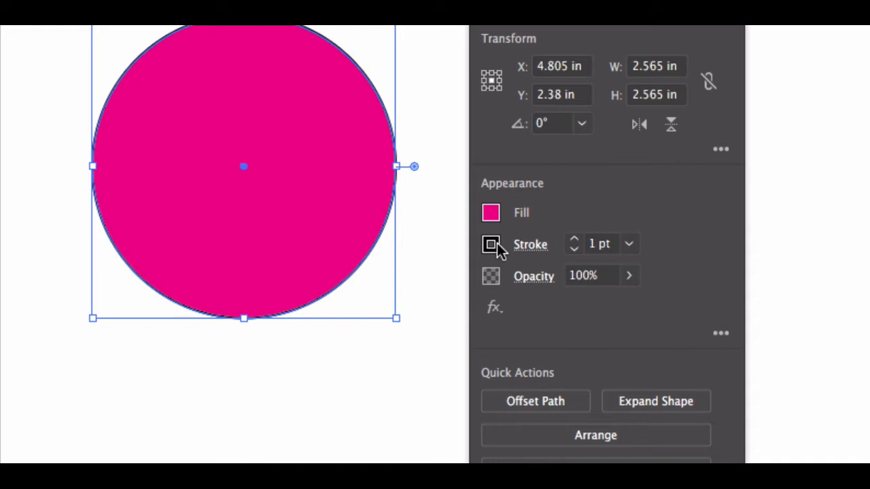
left_click(490, 245)
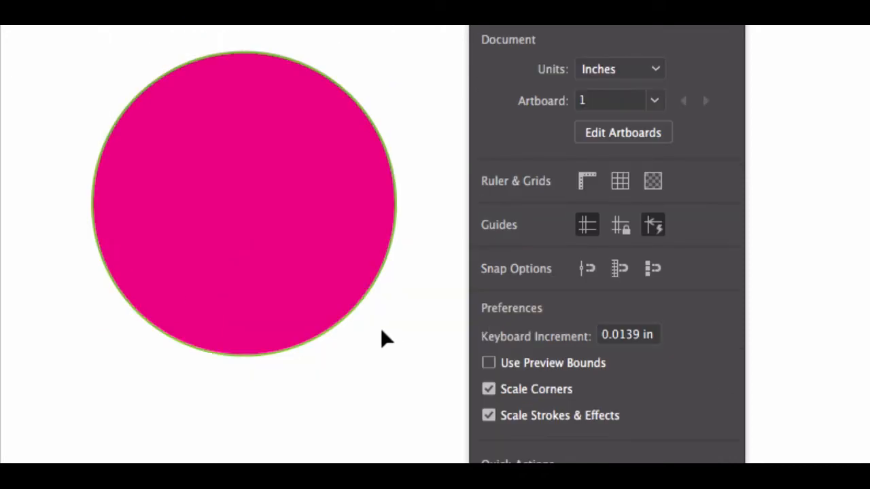
mouse_move(391, 330)
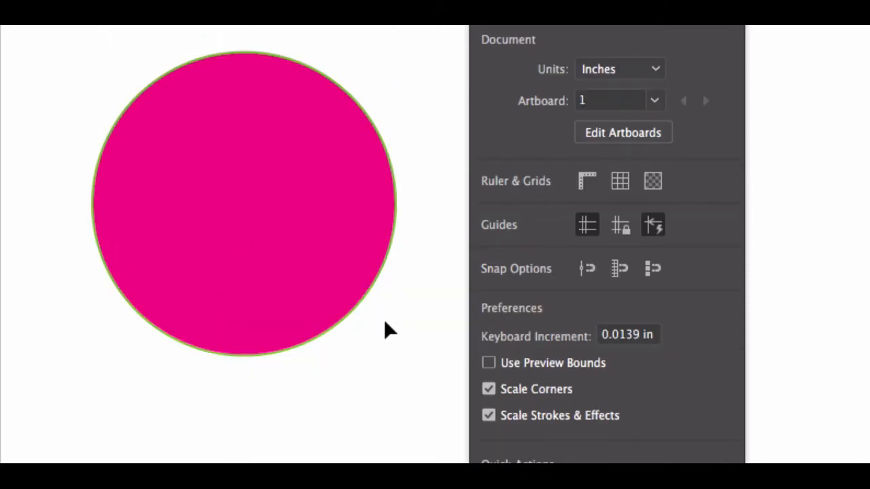
mouse_move(378, 302)
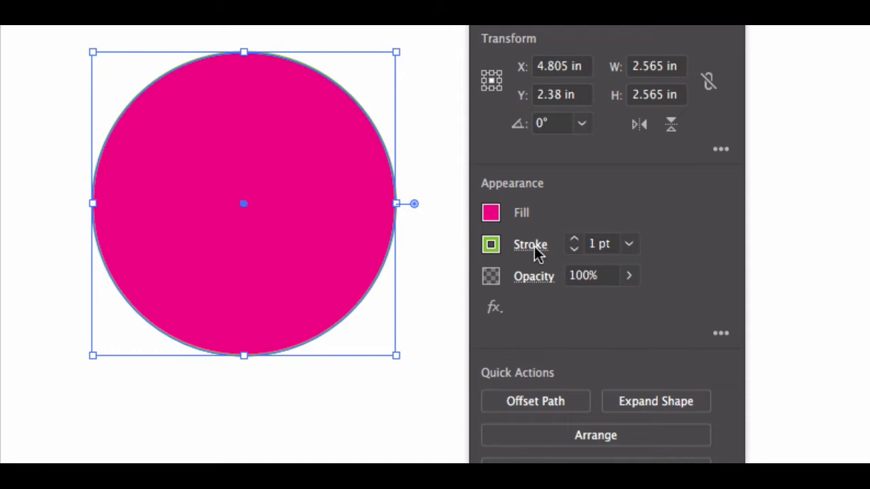
mouse_move(533, 256)
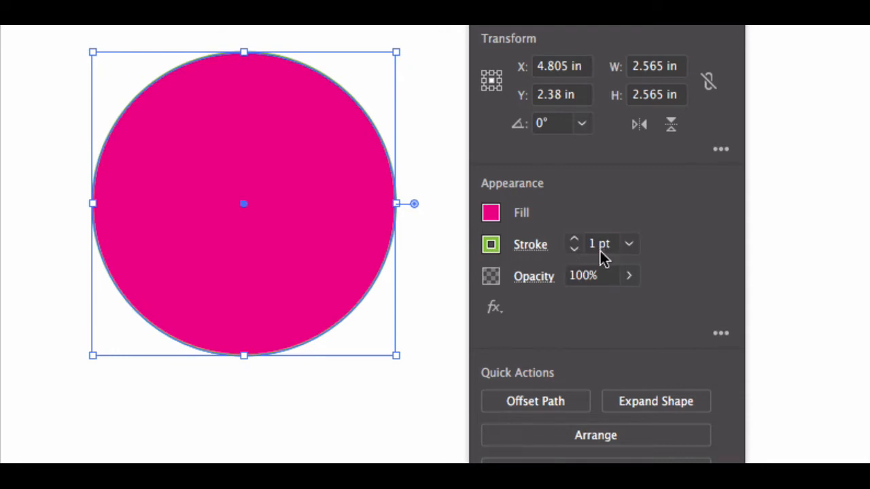
Raise the stroke weight to 2 pt then 5 pt and start entering a larger value
left_click(628, 244)
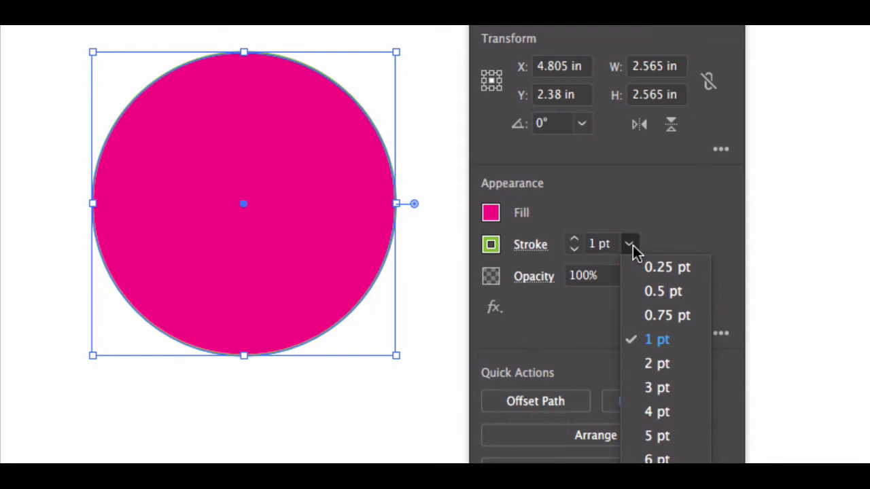
left_click(655, 363)
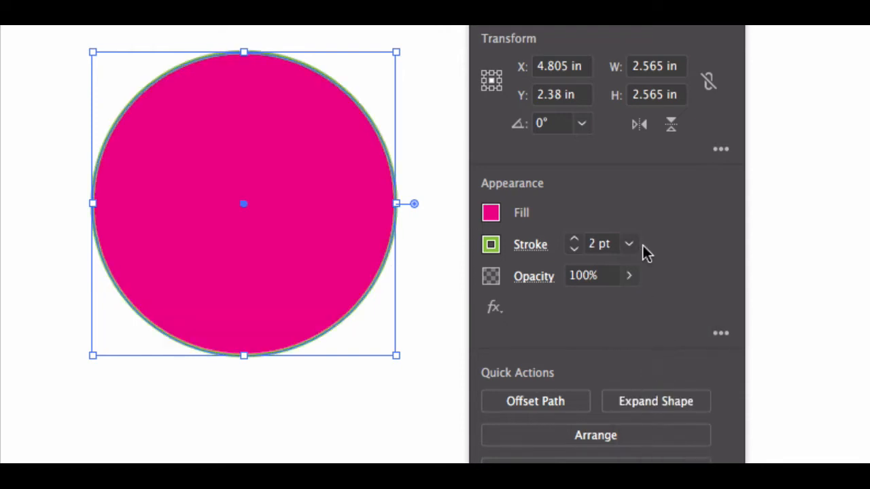
left_click(628, 245)
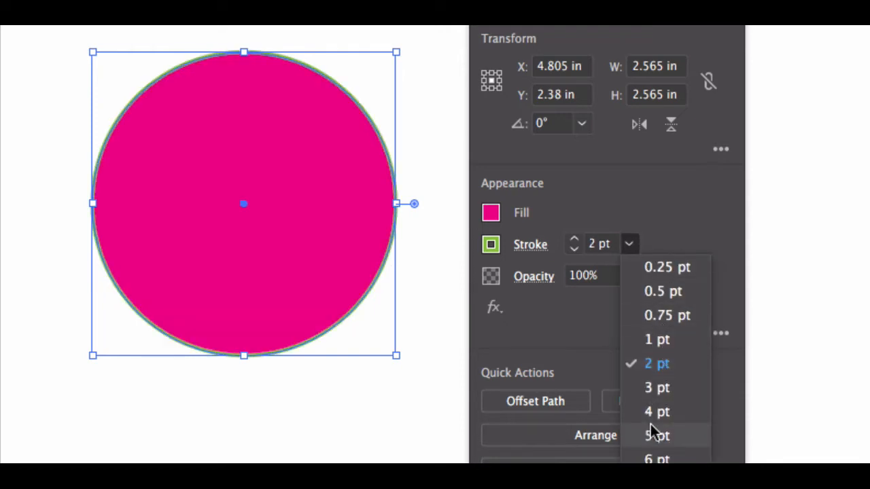
left_click(655, 435)
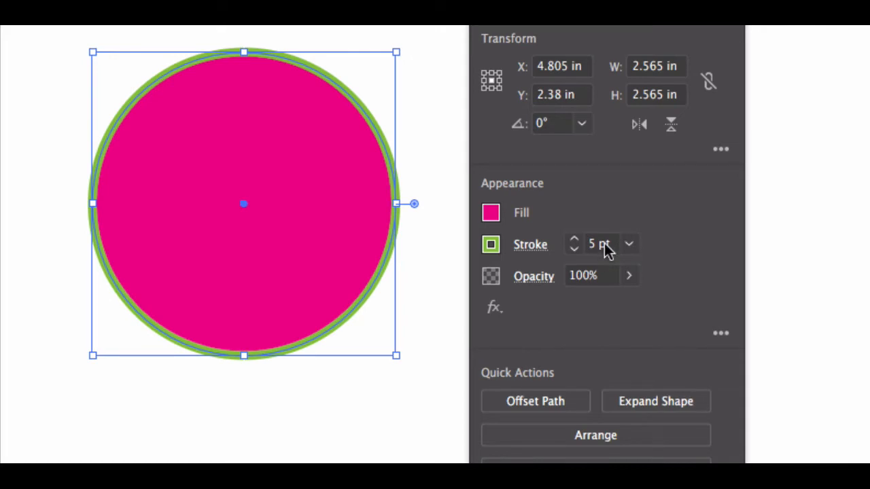
left_click(600, 243)
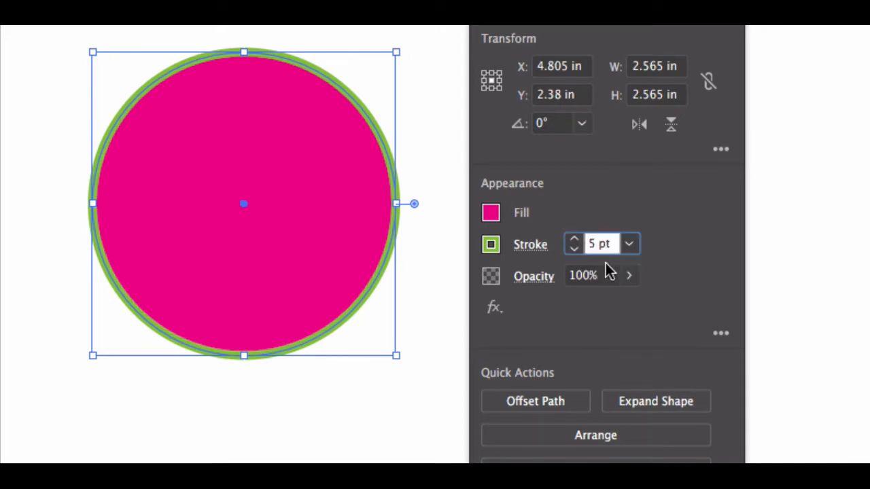
left_click(598, 243)
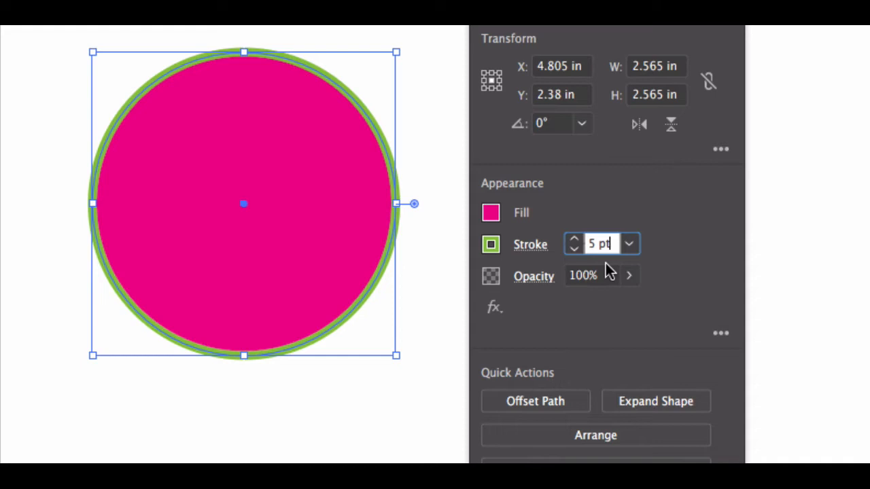
mouse_move(611, 269)
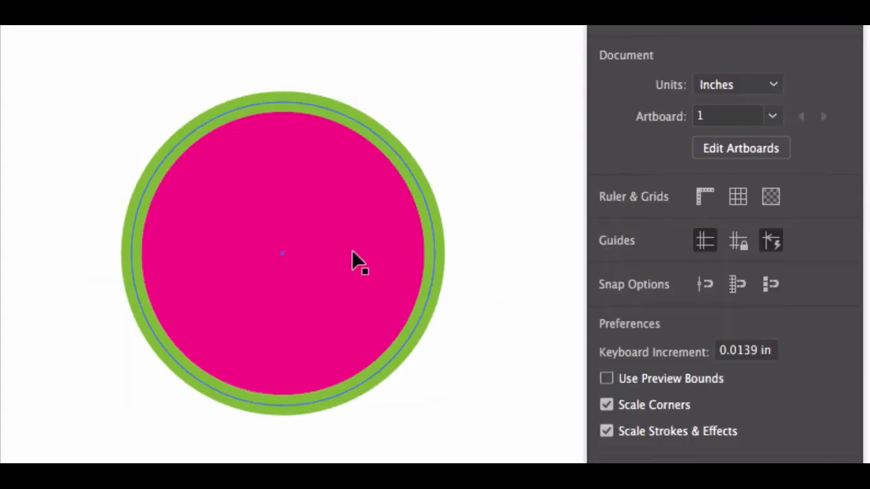
Set the magenta circle's stroke to None, then restore its 12-point green stroke
left_click(360, 244)
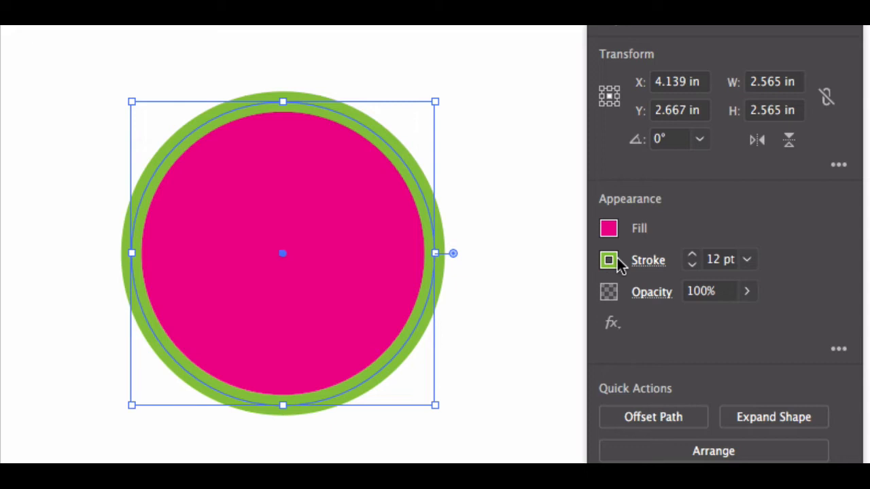
left_click(609, 260)
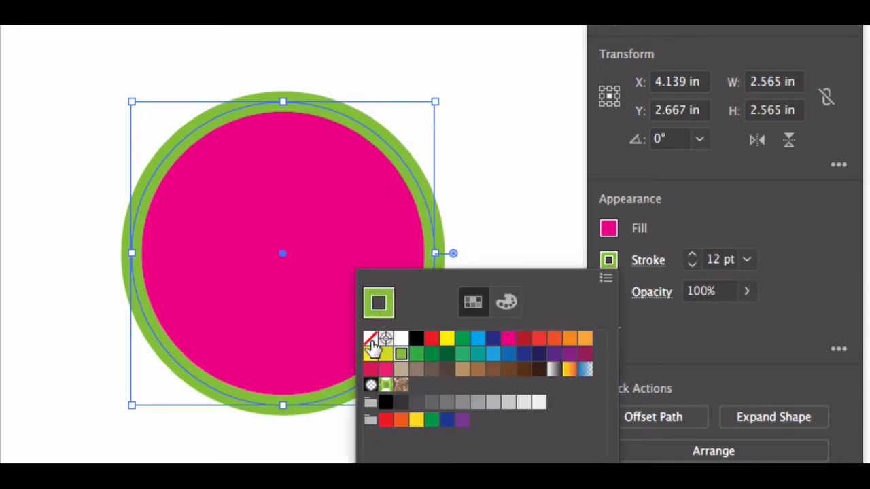
left_click(370, 339)
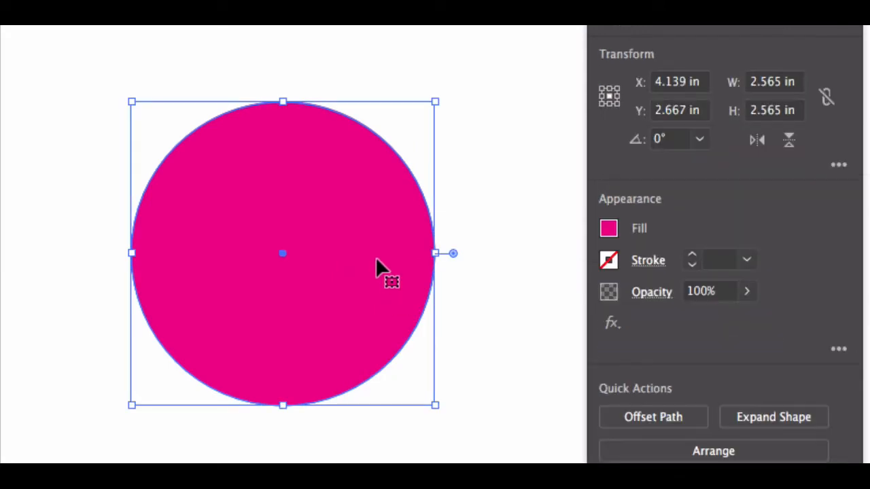
mouse_move(339, 269)
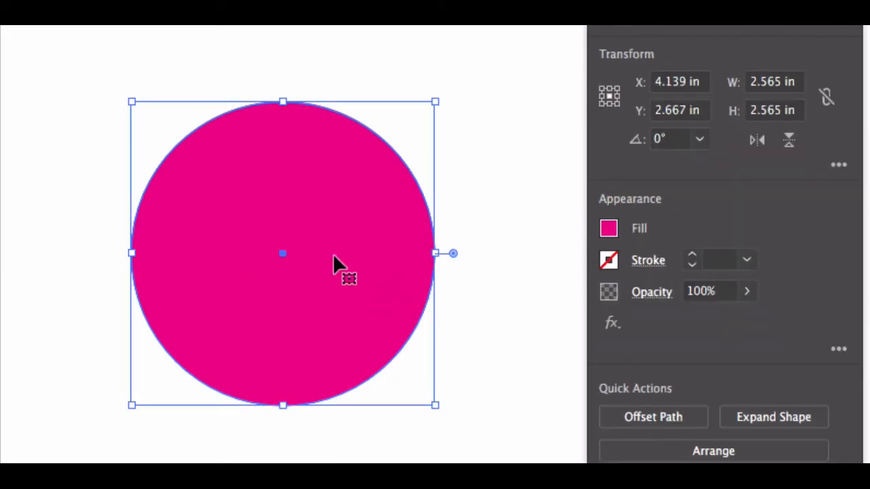
left_click(609, 260)
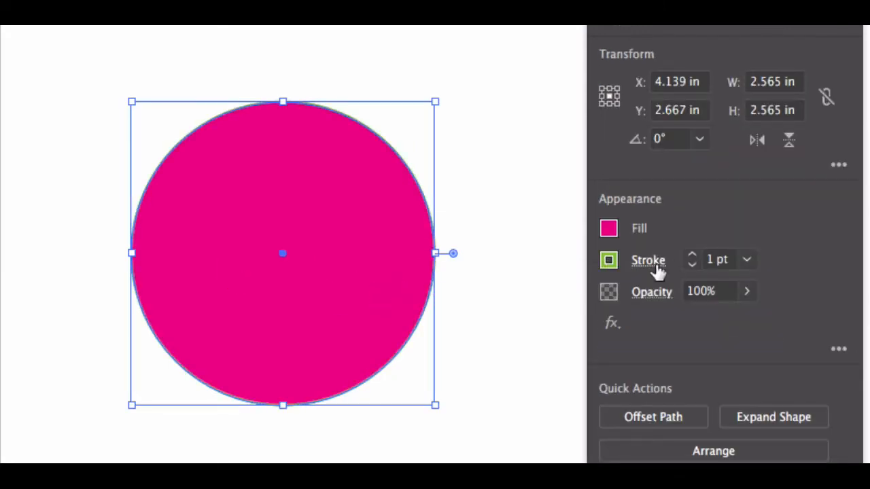
left_click(746, 258)
type("12")
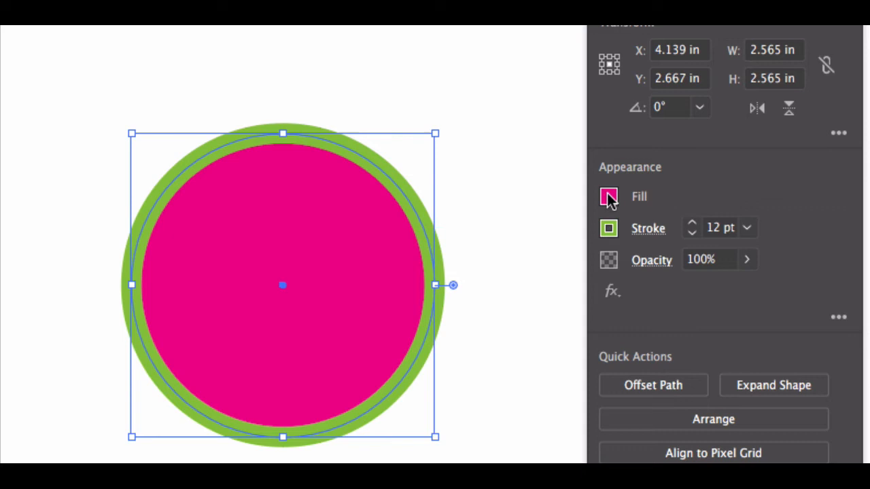
Clear the circle's fill to none, then restore the magenta fill inside the green outline
left_click(609, 196)
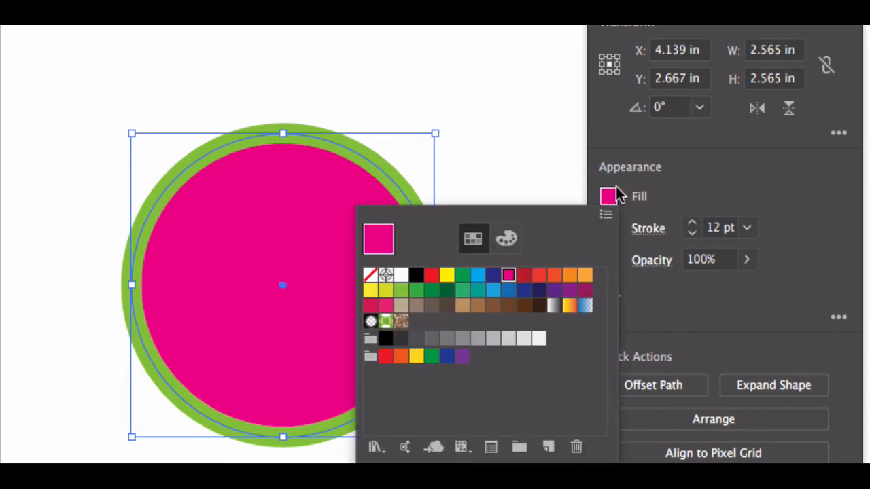
mouse_move(372, 281)
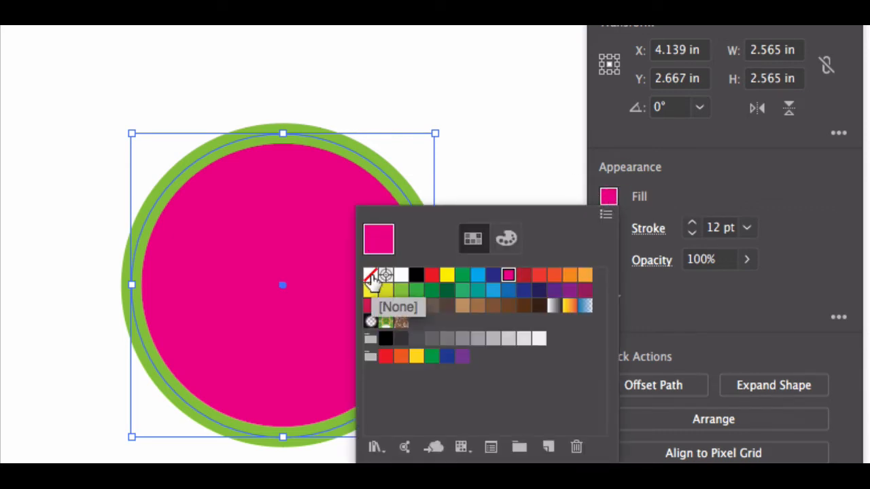
left_click(369, 275)
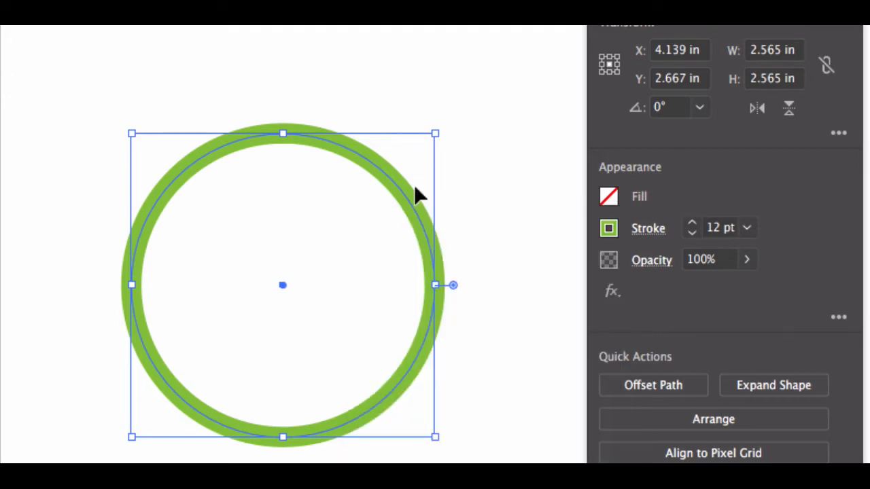
mouse_move(310, 273)
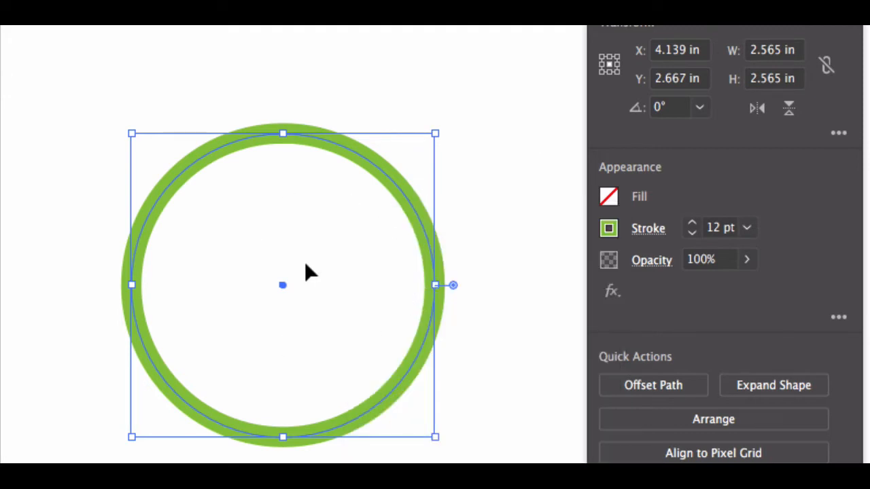
mouse_move(410, 410)
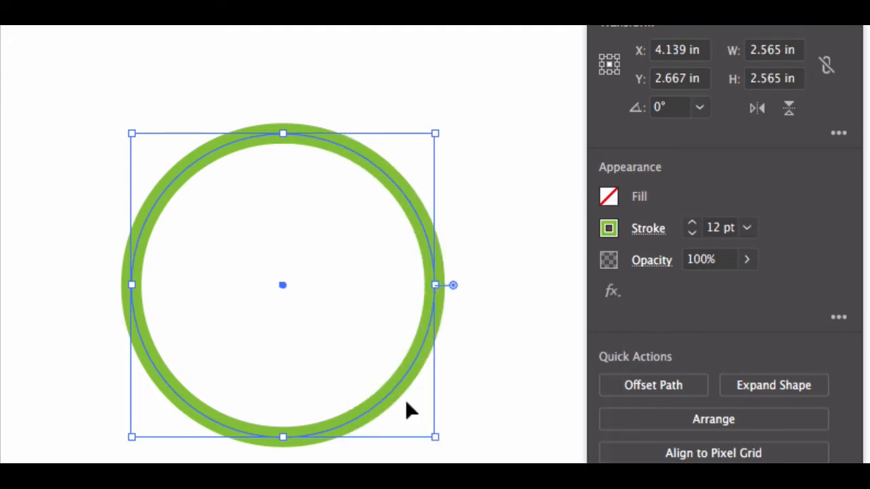
mouse_move(527, 245)
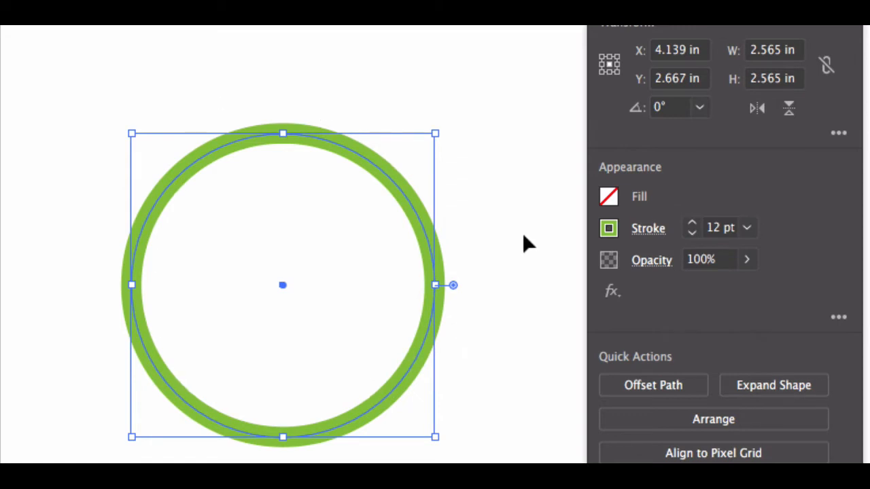
mouse_move(514, 292)
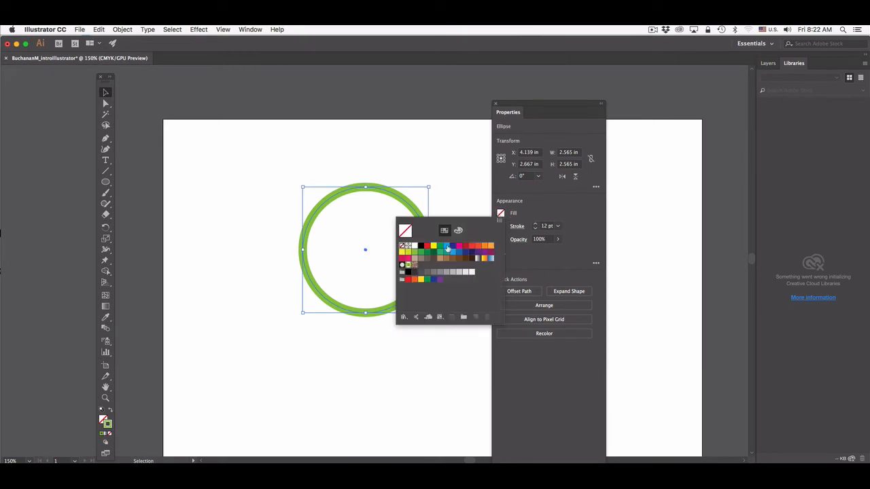
left_click(448, 250)
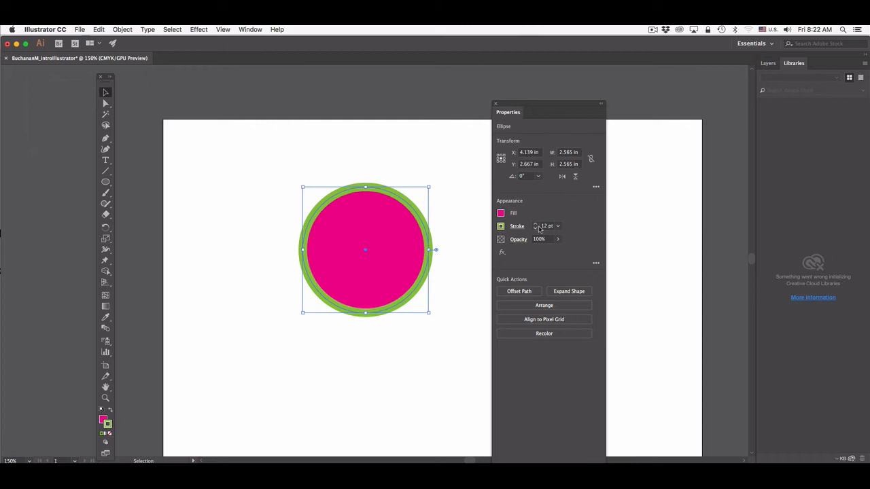
left_click(500, 226)
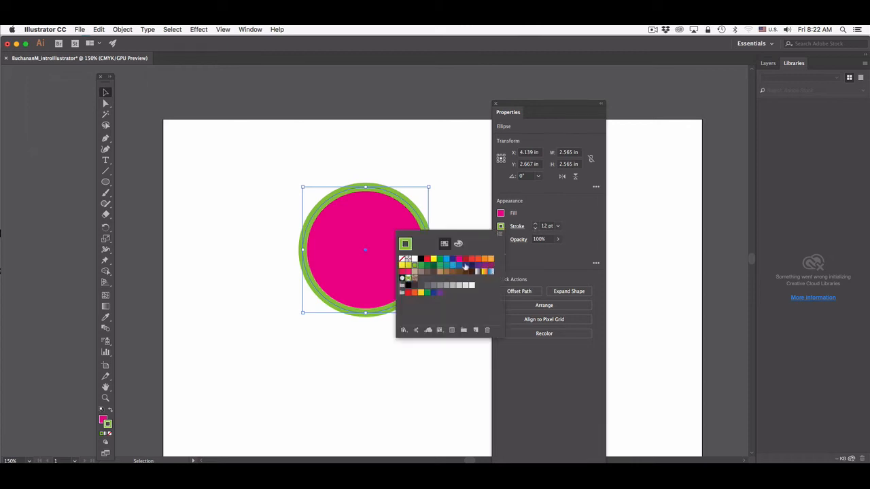
mouse_move(454, 218)
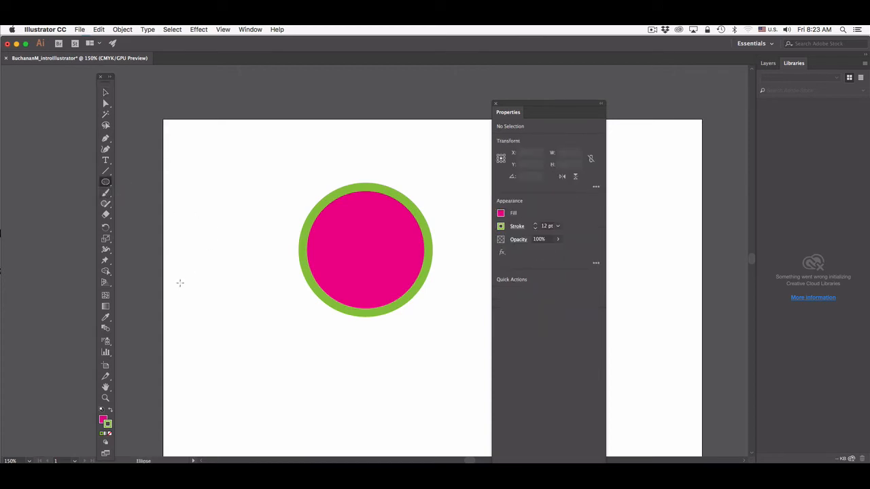
mouse_move(106, 182)
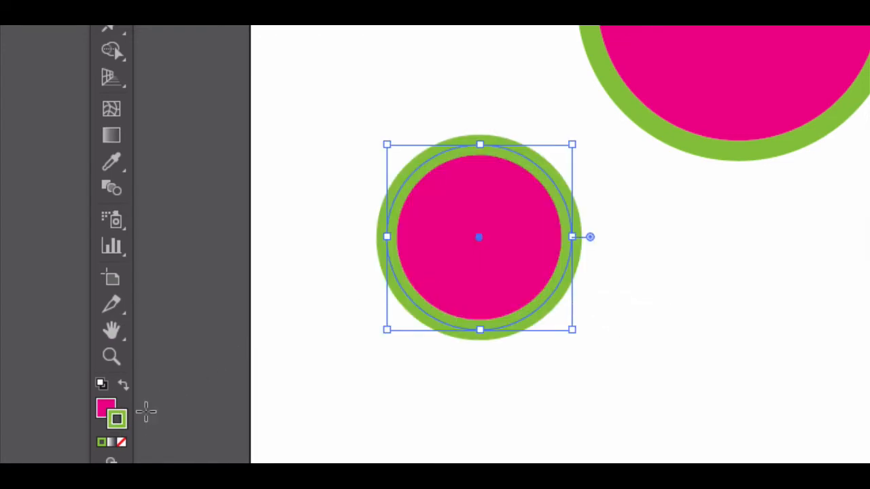
mouse_move(543, 395)
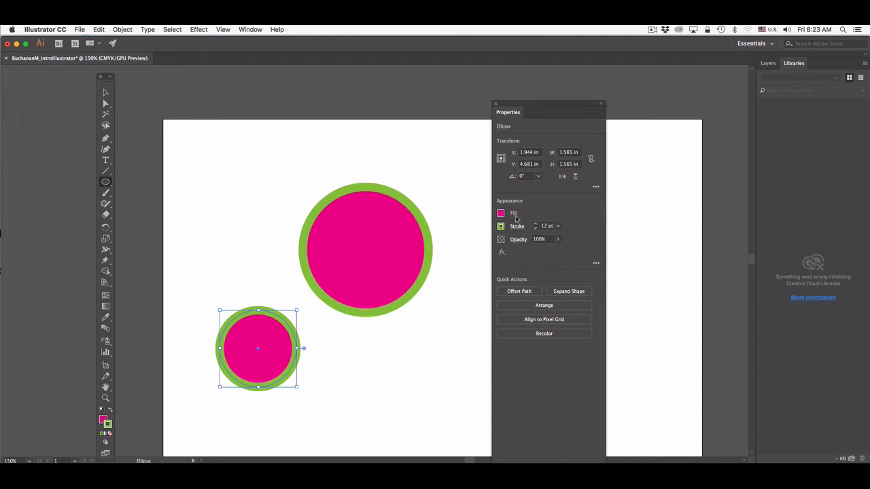
Give the small circle an orange fill and a thicker blue outline
left_click(500, 212)
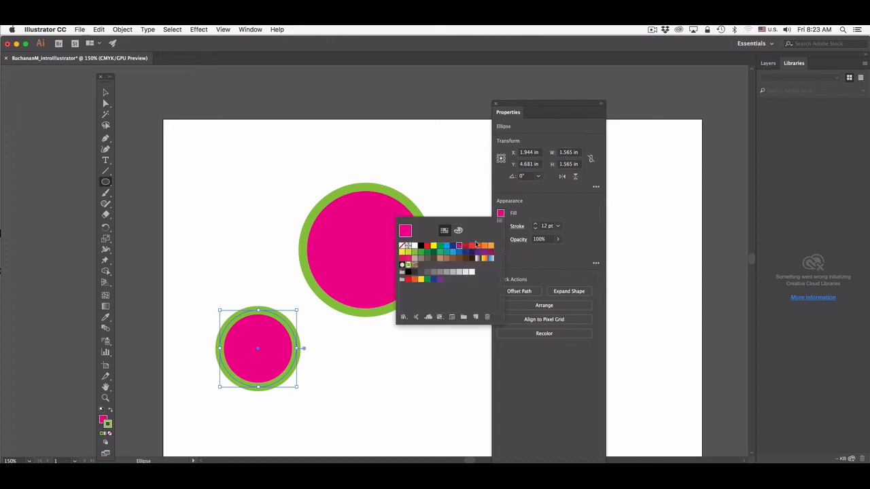
left_click(476, 245)
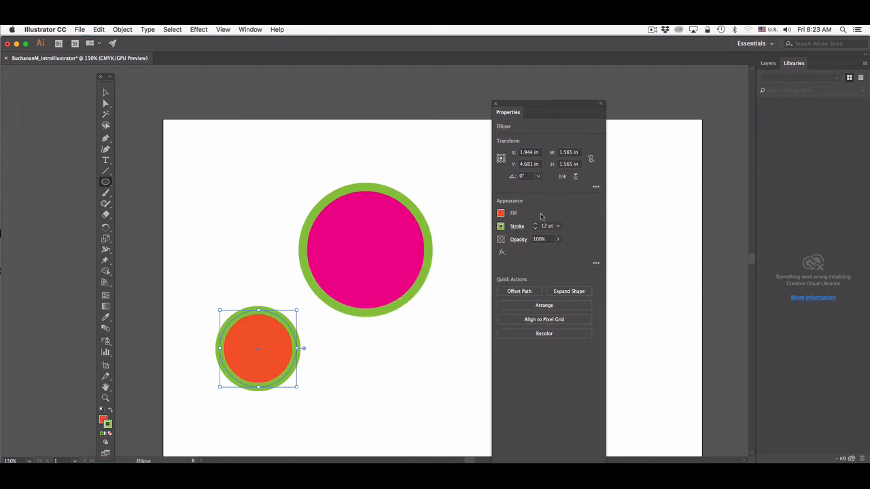
left_click(500, 226)
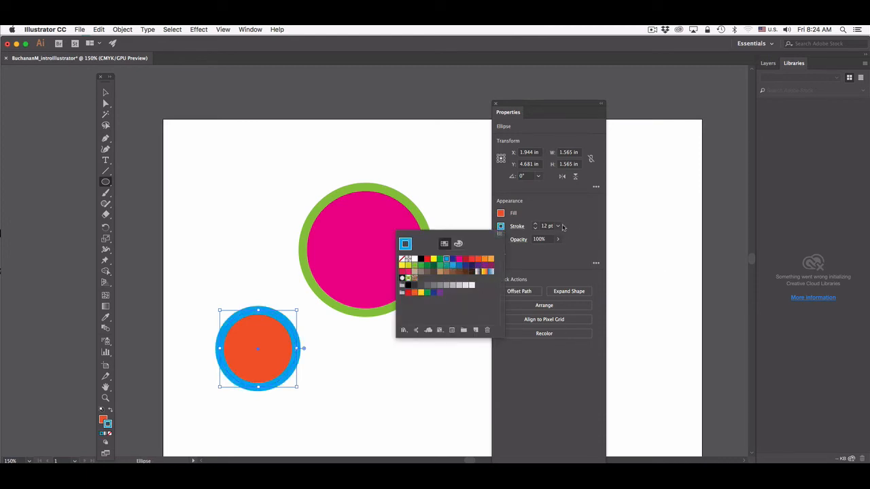
left_click(549, 226)
type("33")
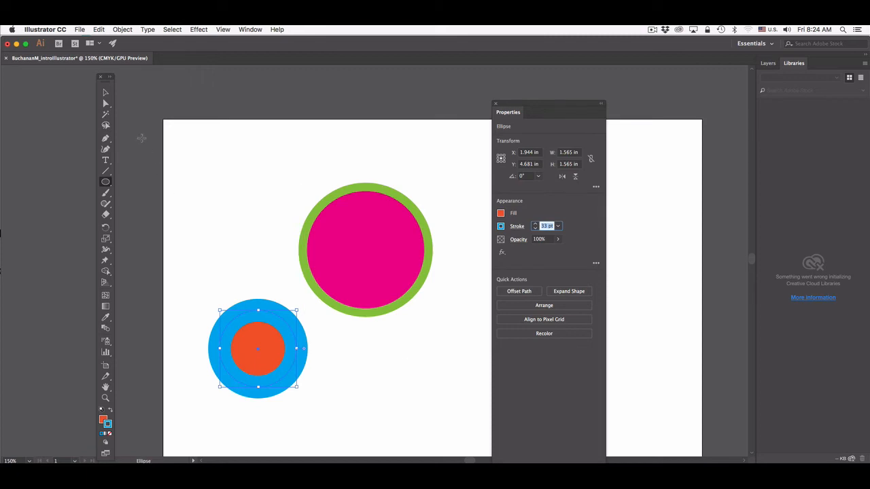
mouse_move(321, 389)
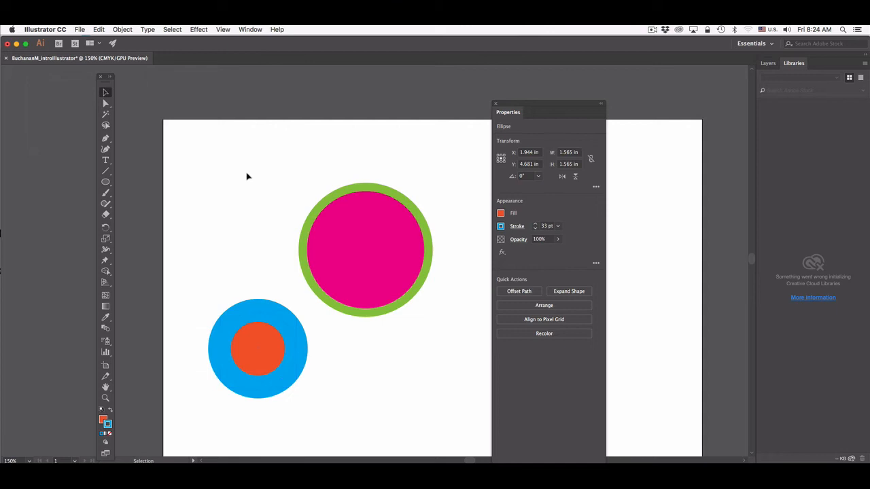
Scale the large magenta circle up from its corner handle, outline growing with it
left_click(374, 319)
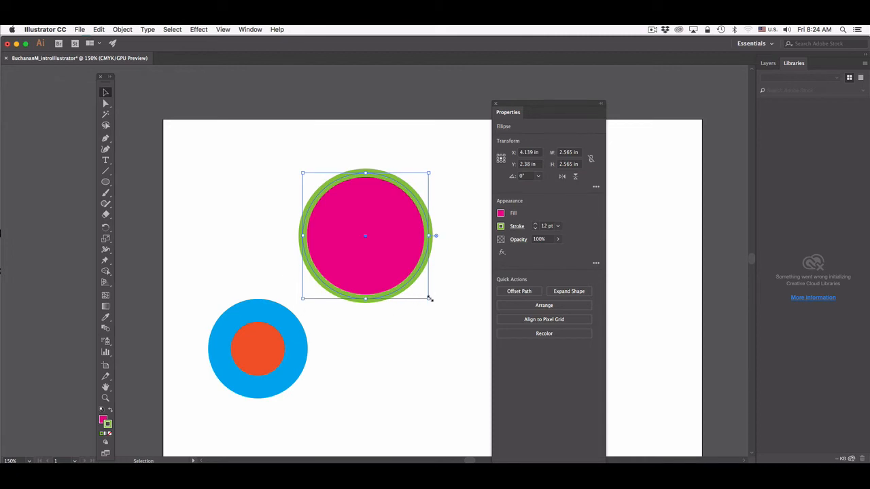
mouse_move(445, 344)
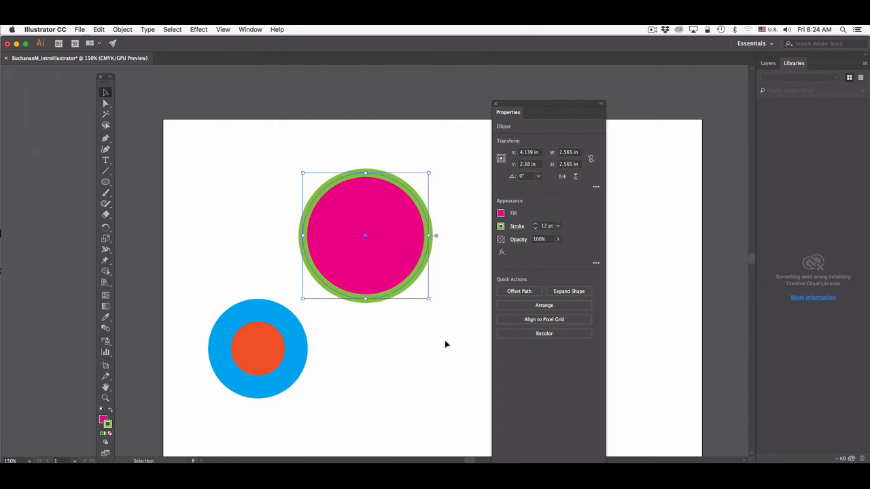
mouse_move(397, 245)
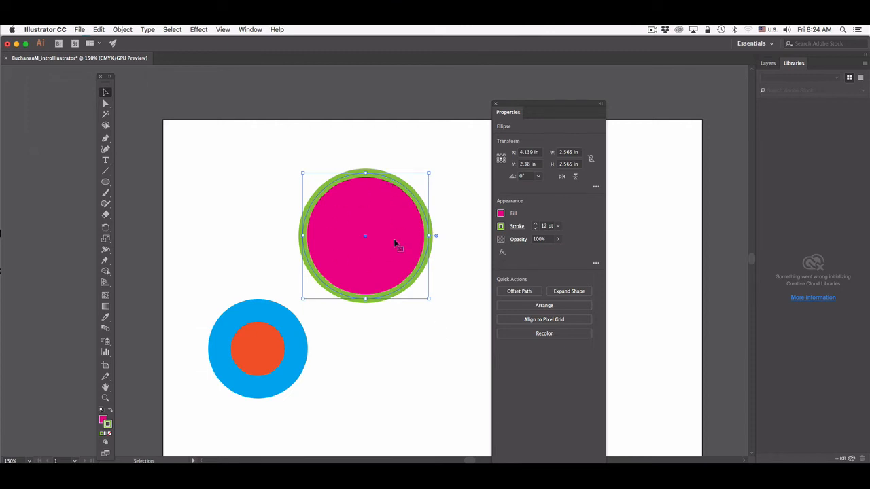
mouse_move(441, 321)
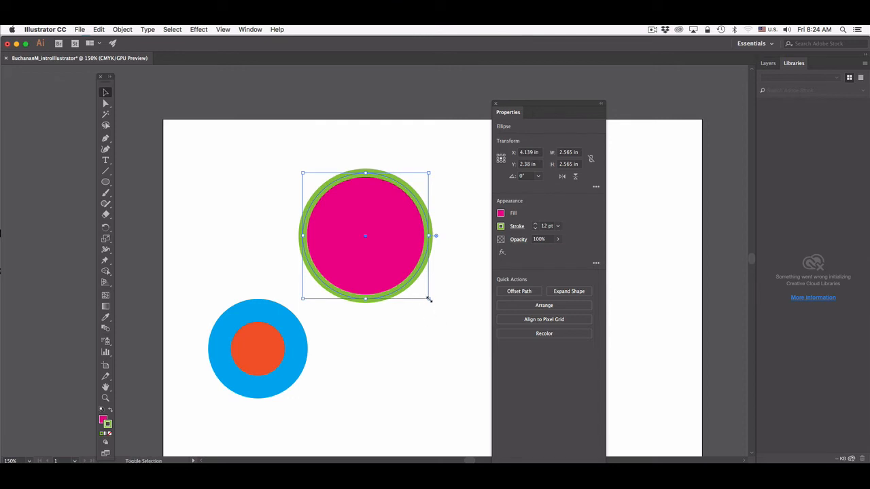
left_click_drag(429, 297, 484, 353)
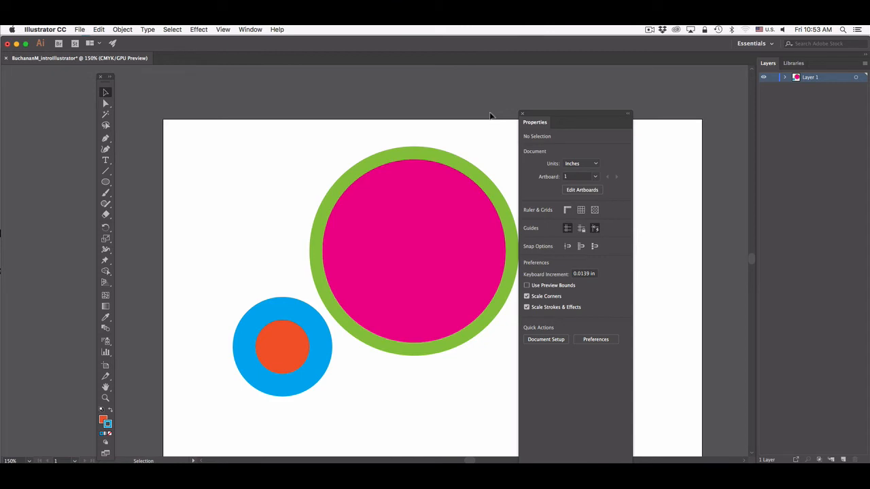
mouse_move(783, 114)
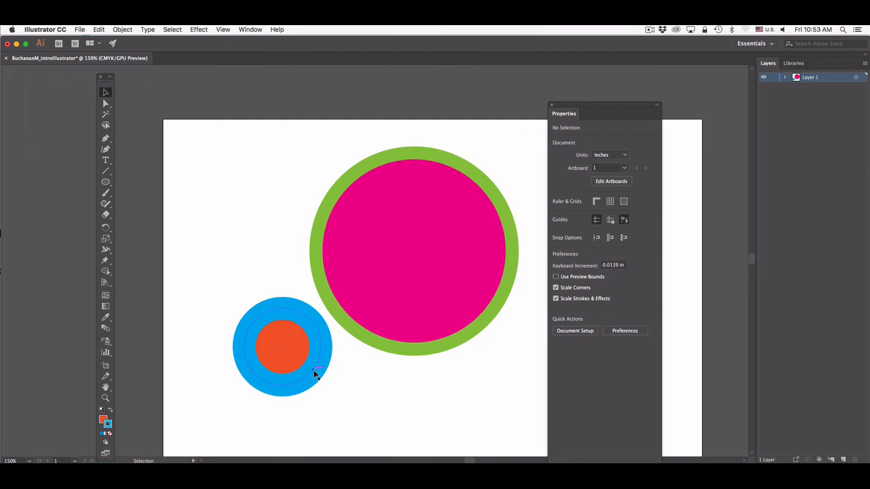
mouse_move(331, 377)
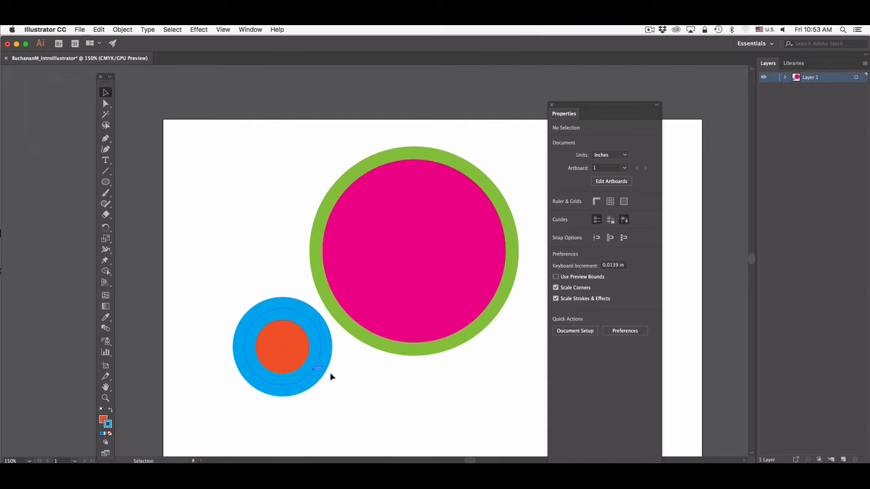
Drag the small orange-and-blue circle onto the large circle's lower-left edge
left_click(283, 346)
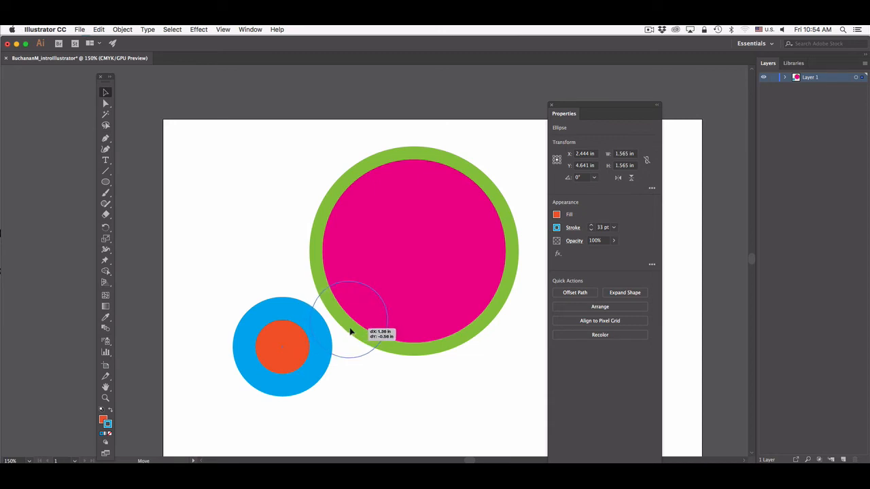
left_click_drag(283, 347, 350, 319)
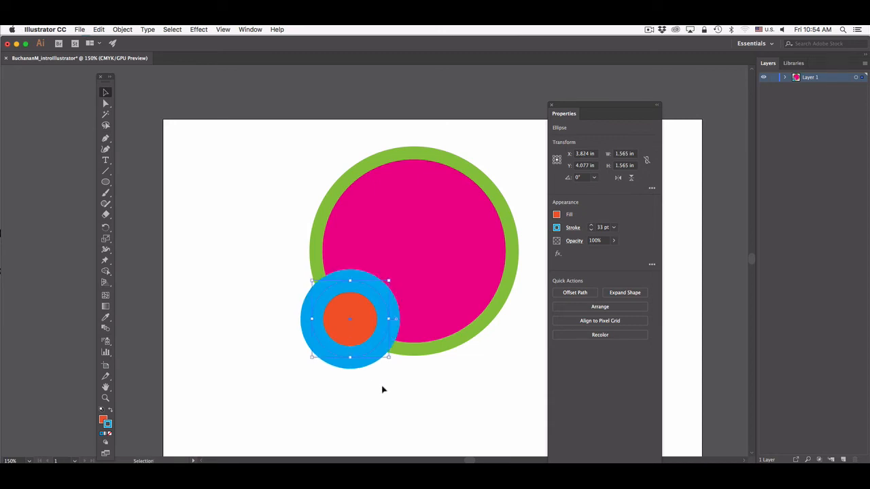
left_click(383, 389)
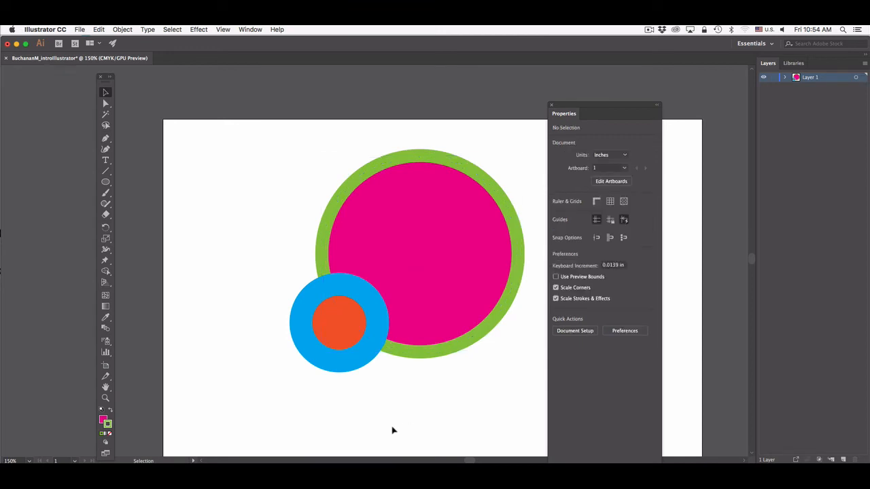
left_click(419, 218)
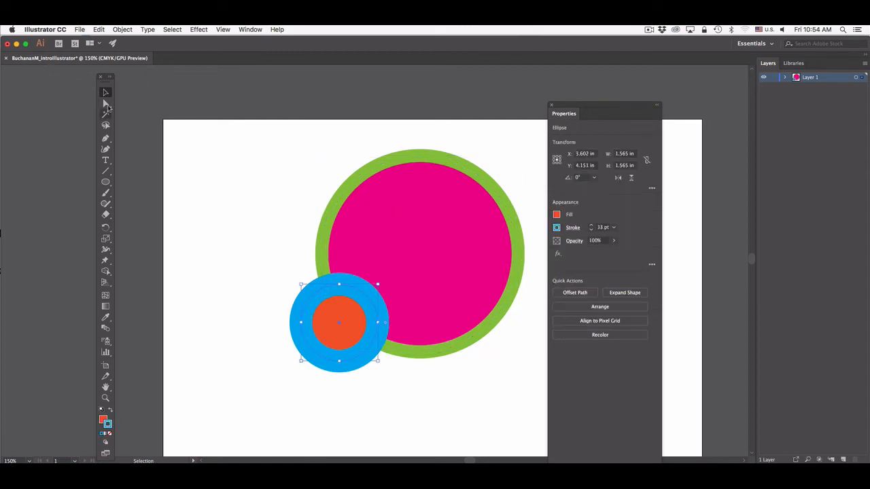
left_click(106, 182)
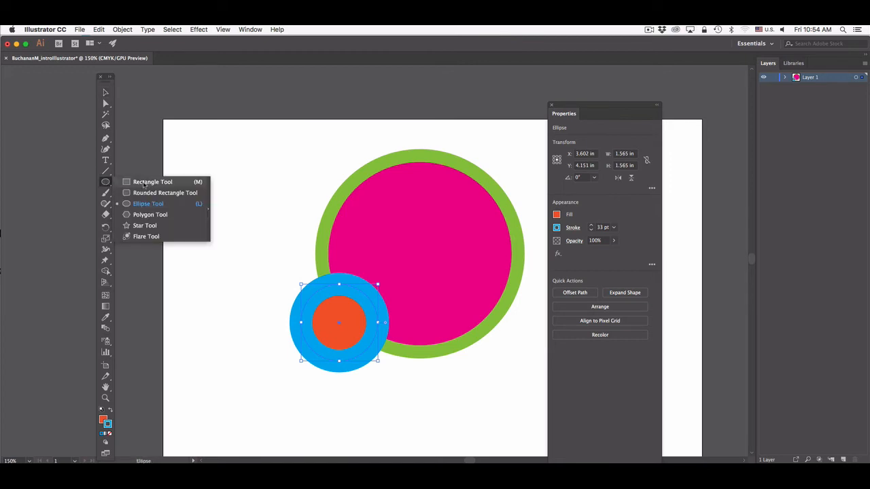
Draw a third circle over the large circle's upper left with yellow fill and purple outline
left_click_drag(306, 170, 326, 204)
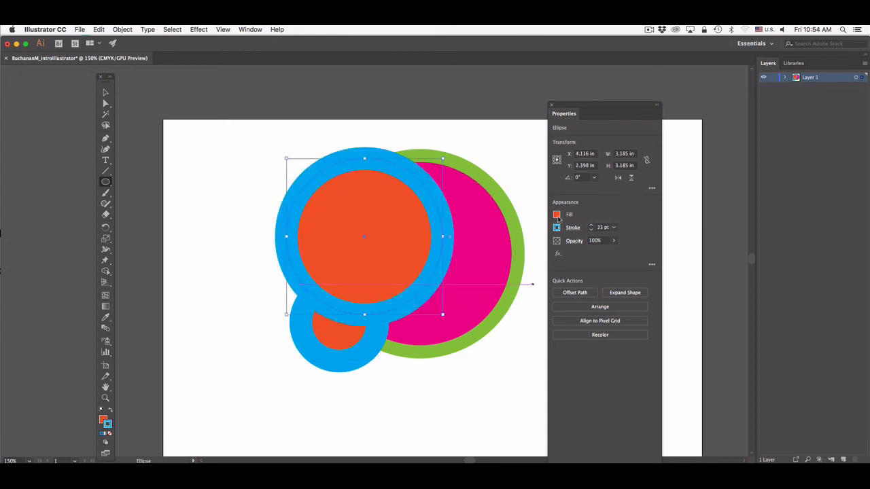
left_click(557, 214)
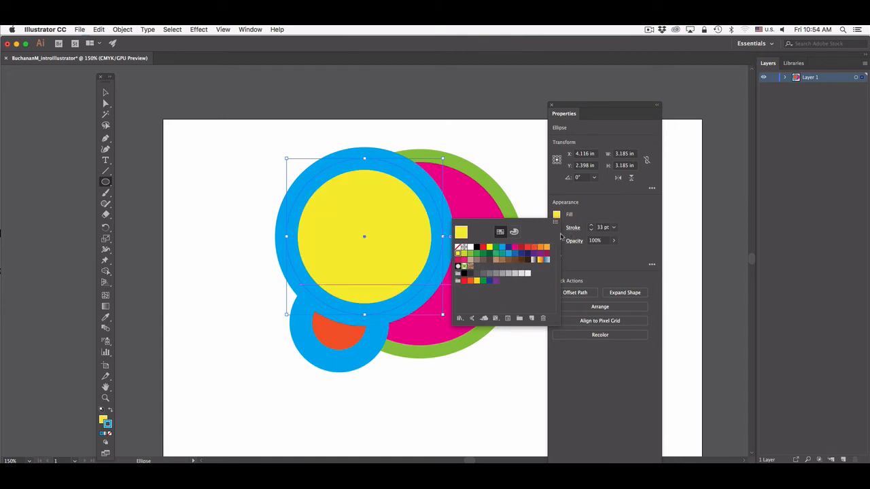
left_click(557, 228)
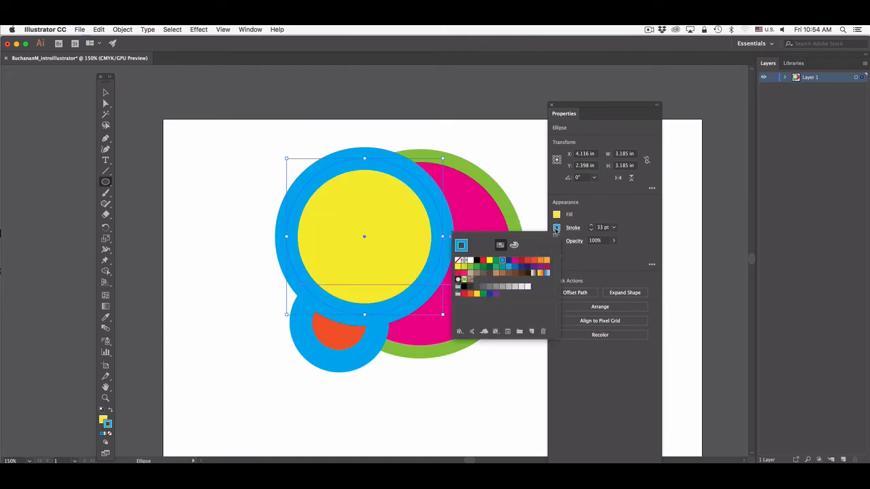
left_click(534, 268)
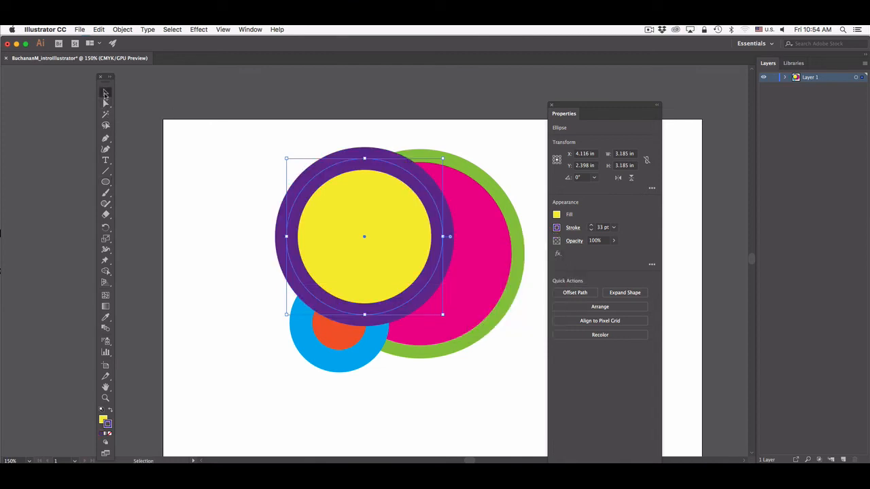
left_click(435, 397)
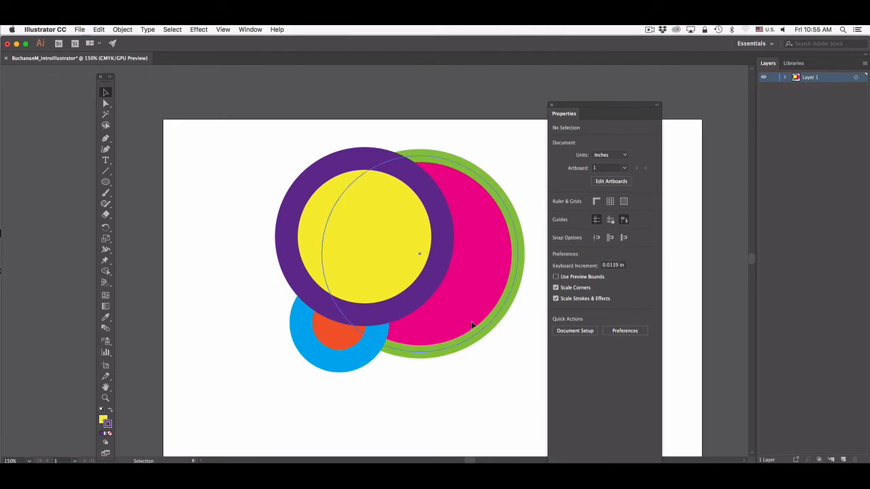
left_click(473, 326)
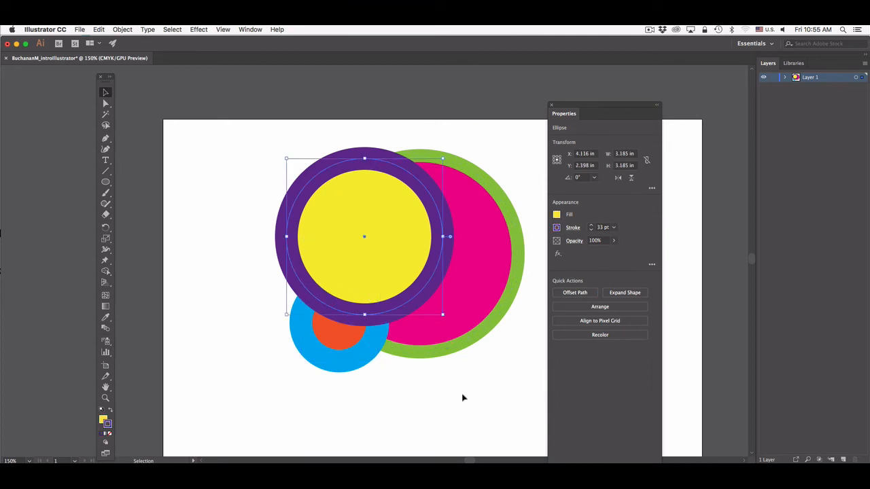
left_click(457, 392)
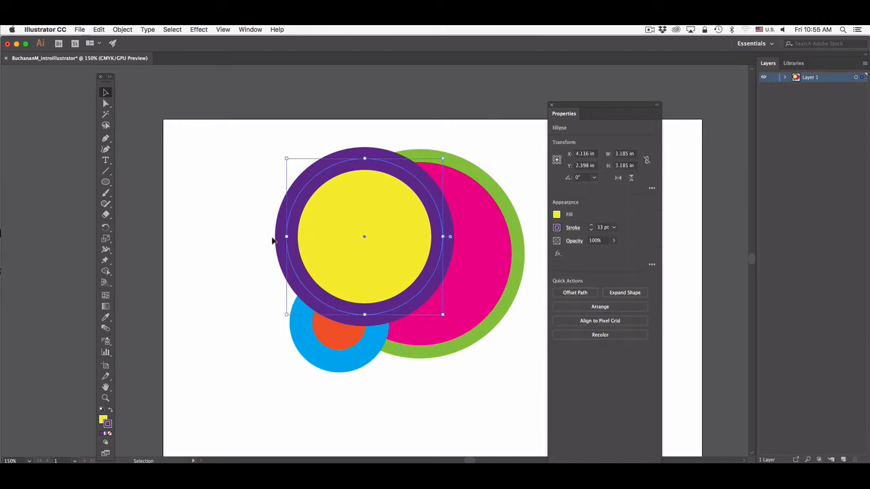
mouse_move(352, 281)
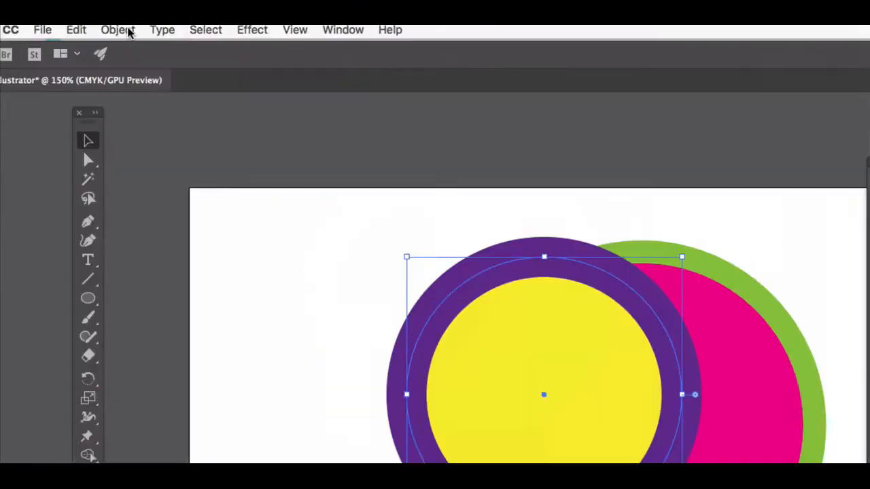
Send the yellow-and-purple circle to the back via Object > Arrange
left_click(117, 30)
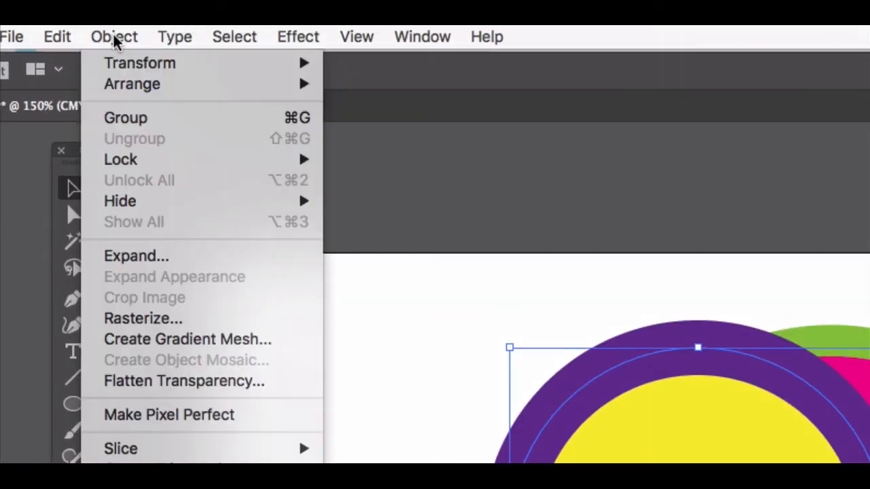
mouse_move(132, 84)
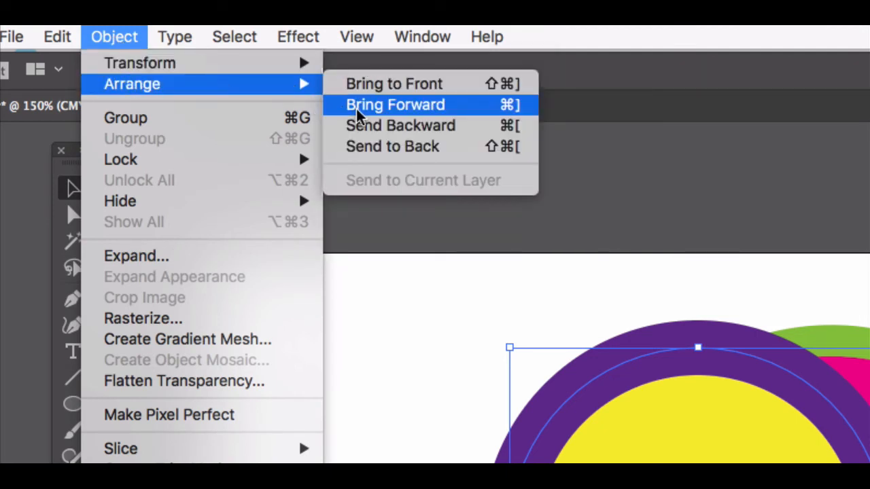
mouse_move(400, 125)
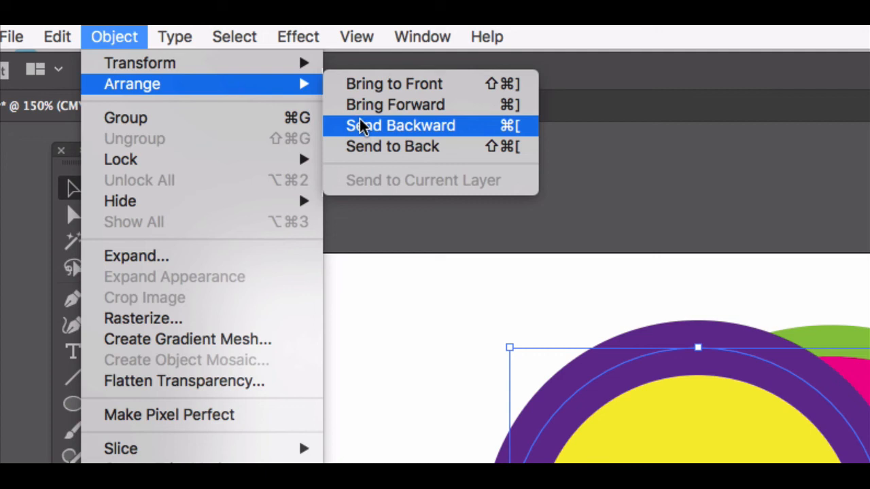
mouse_move(378, 85)
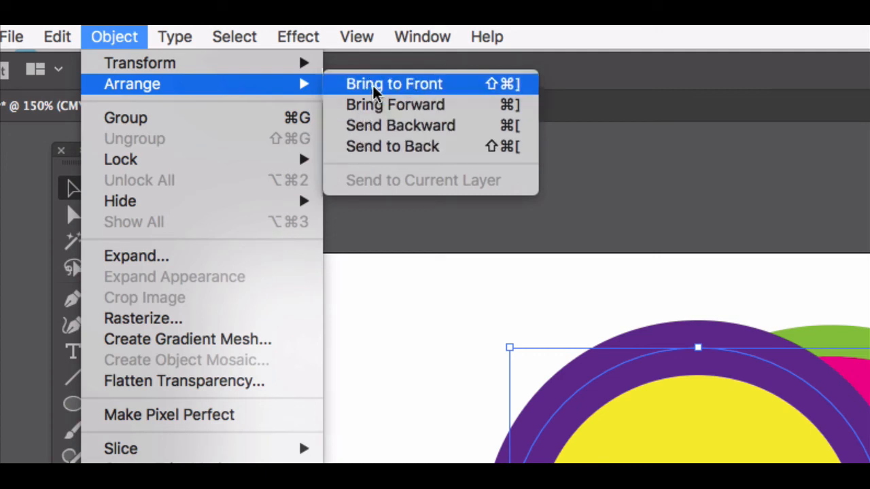
mouse_move(380, 89)
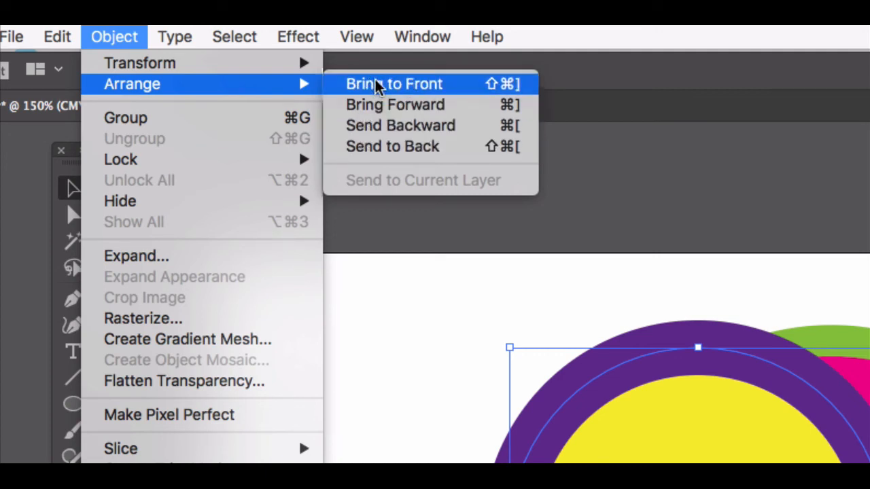
mouse_move(392, 147)
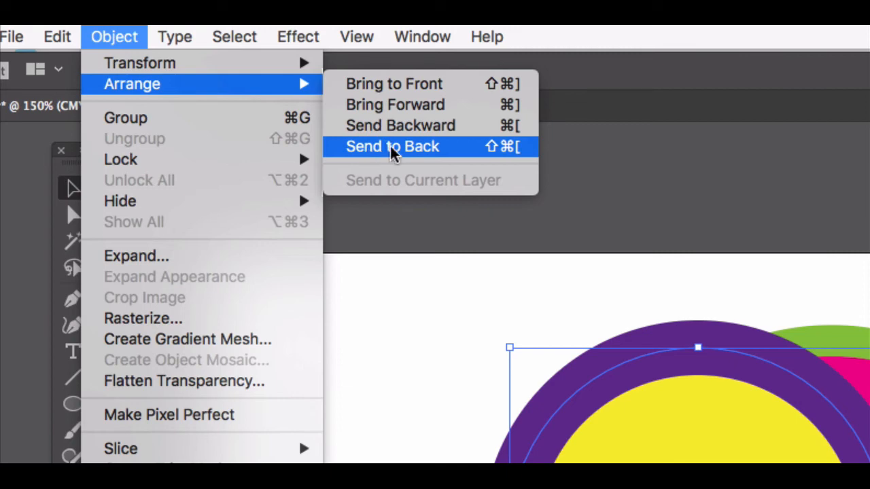
left_click(391, 146)
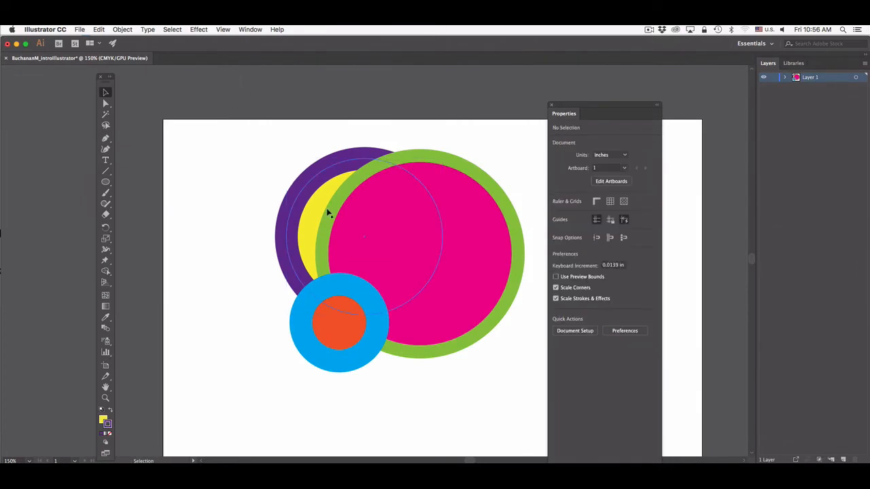
Bring the yellow-and-purple circle to the front via Object > Arrange
left_click(292, 197)
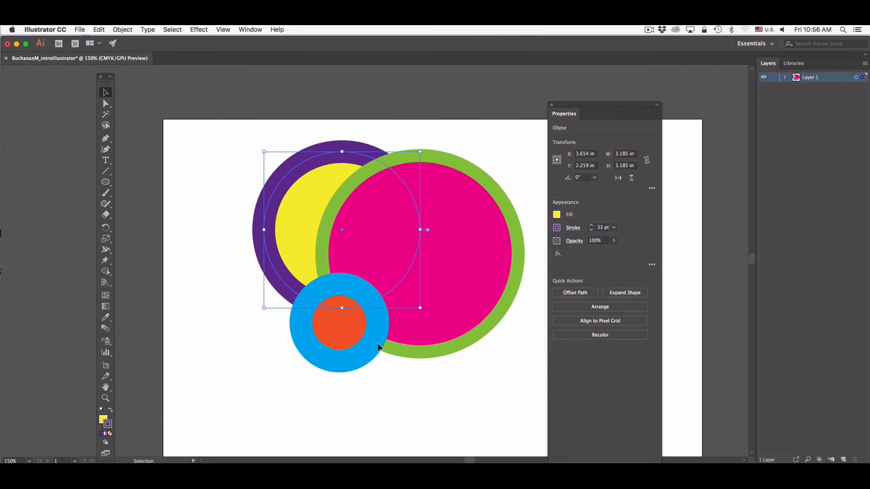
mouse_move(437, 356)
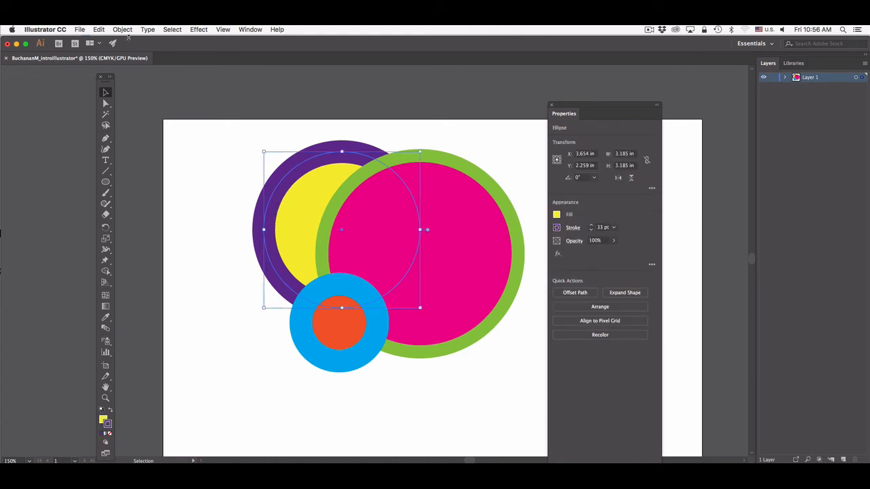
left_click(122, 30)
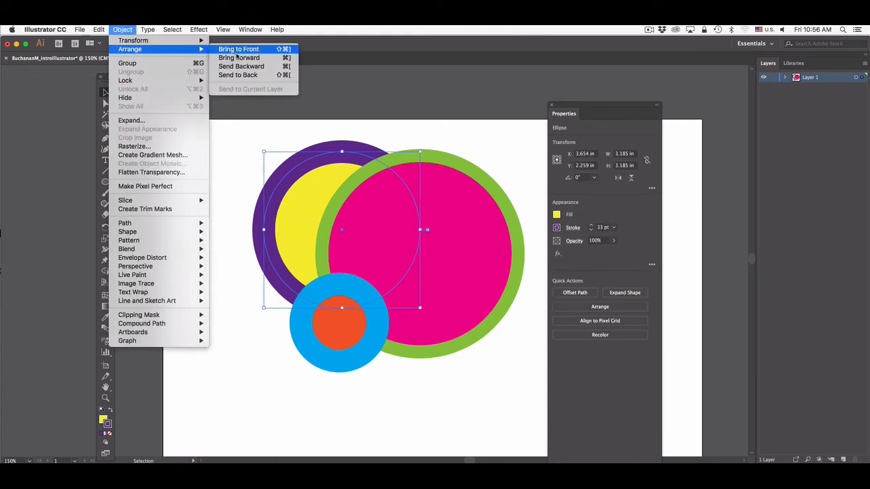
left_click(239, 49)
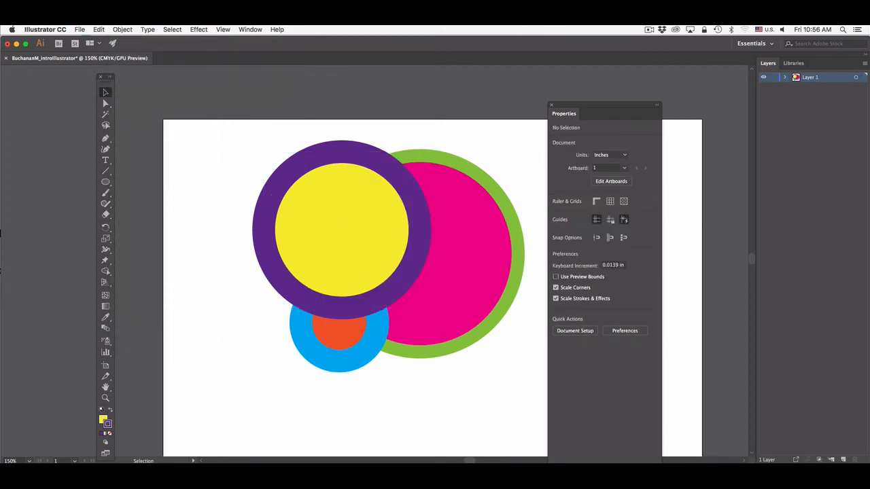
left_click(496, 211)
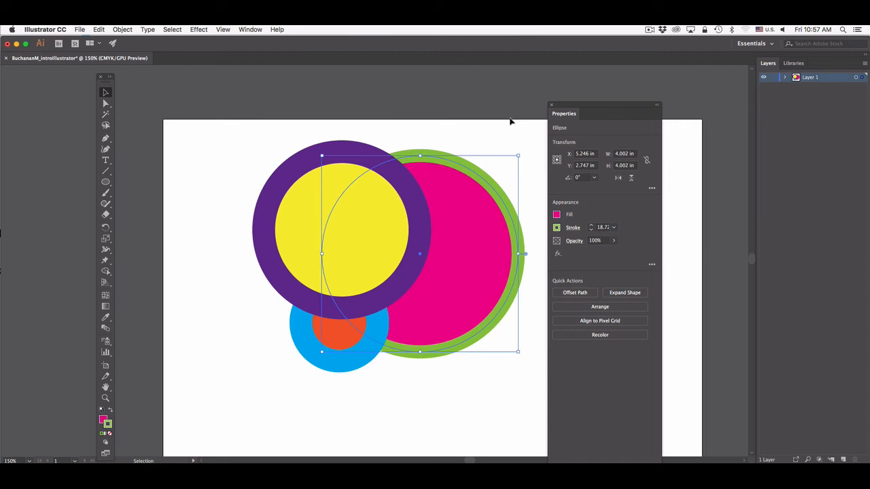
mouse_move(500, 223)
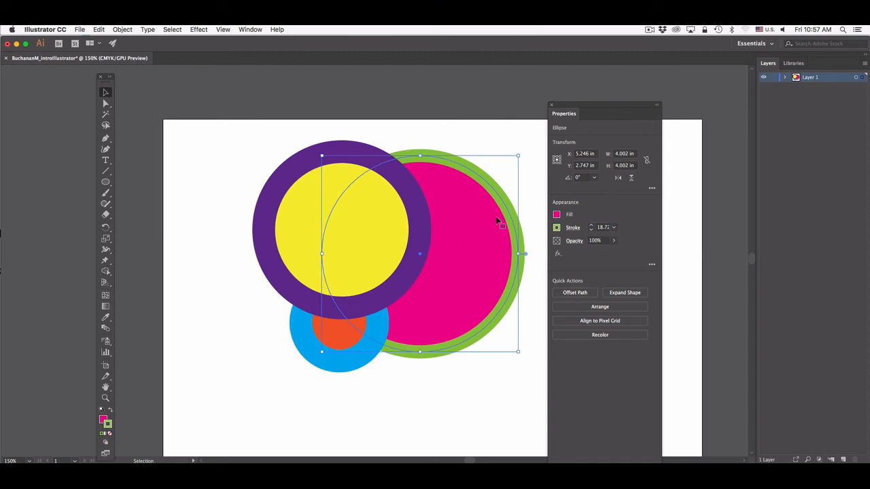
mouse_move(489, 234)
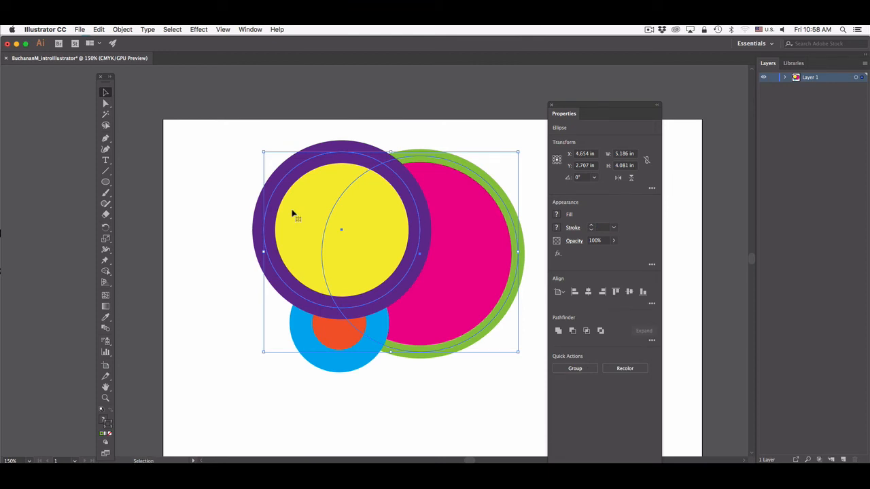
Browse the Object arrange commands for sending the purple and pink circles back
left_click(123, 30)
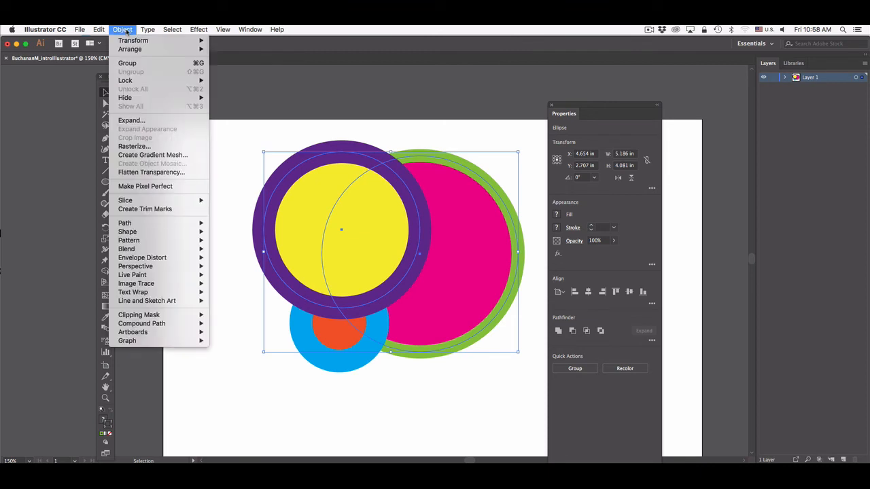
mouse_move(130, 49)
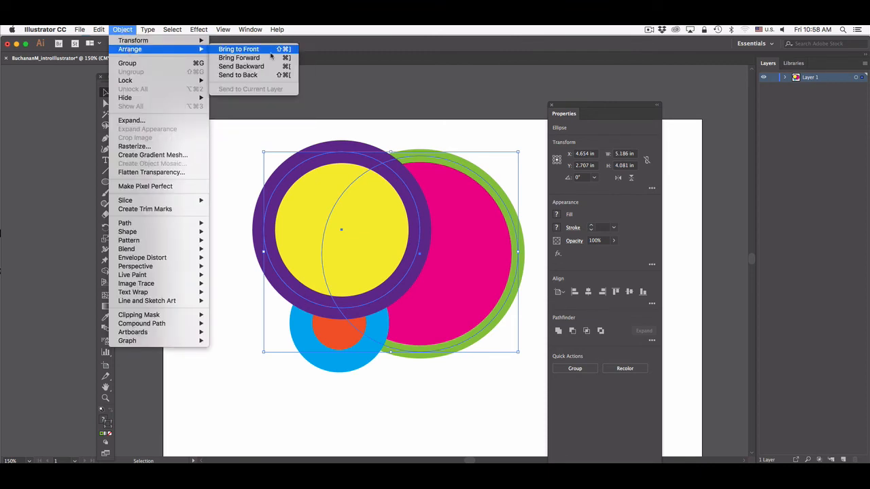
mouse_move(238, 75)
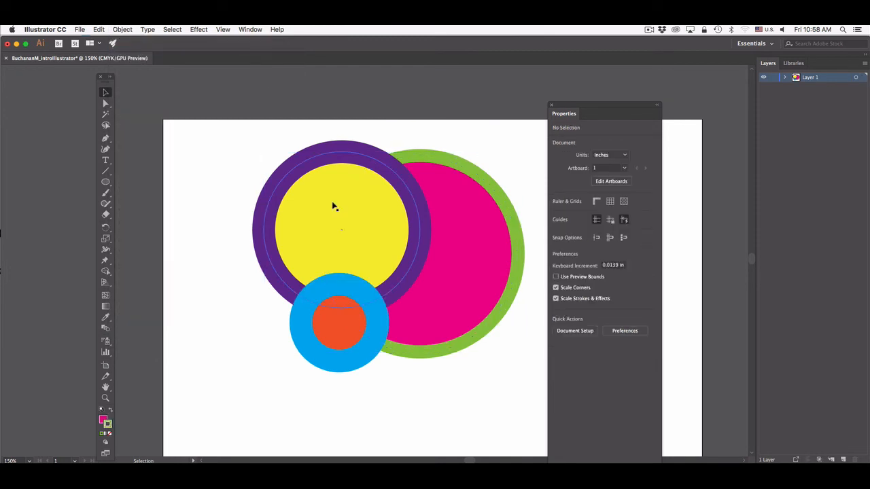
mouse_move(399, 271)
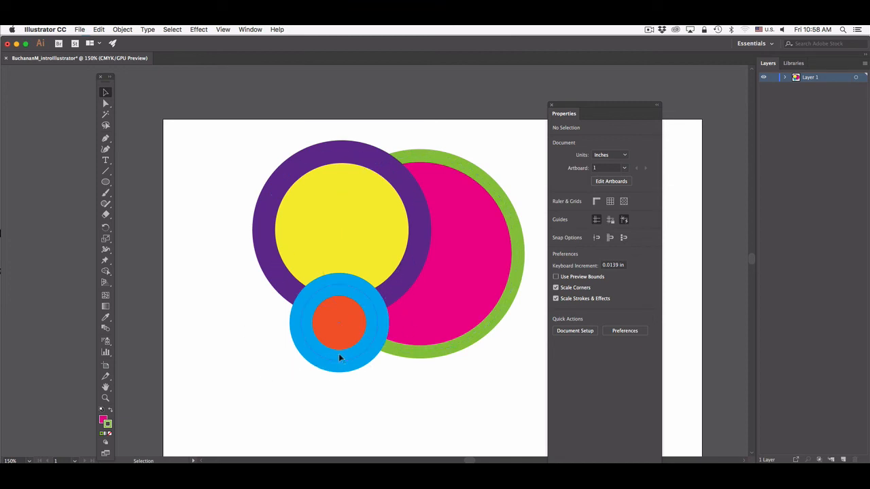
mouse_move(292, 380)
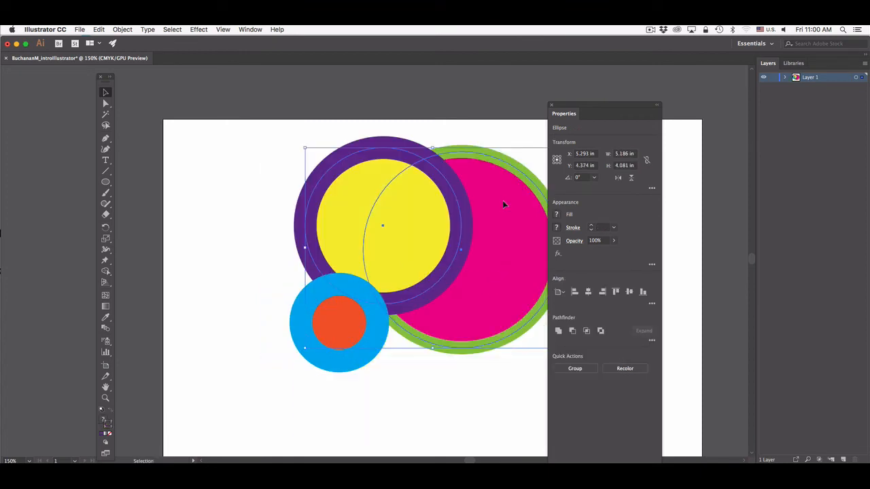
Drag the purple and pink circles right so the blue-and-orange circle overlaps them
left_click_drag(504, 203, 494, 202)
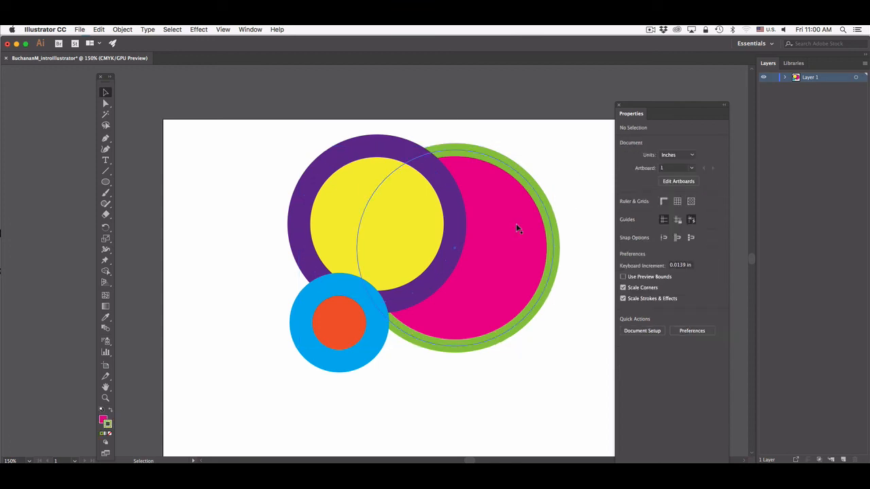
Group the purple and pink circles together via Object > Group
left_click(516, 229)
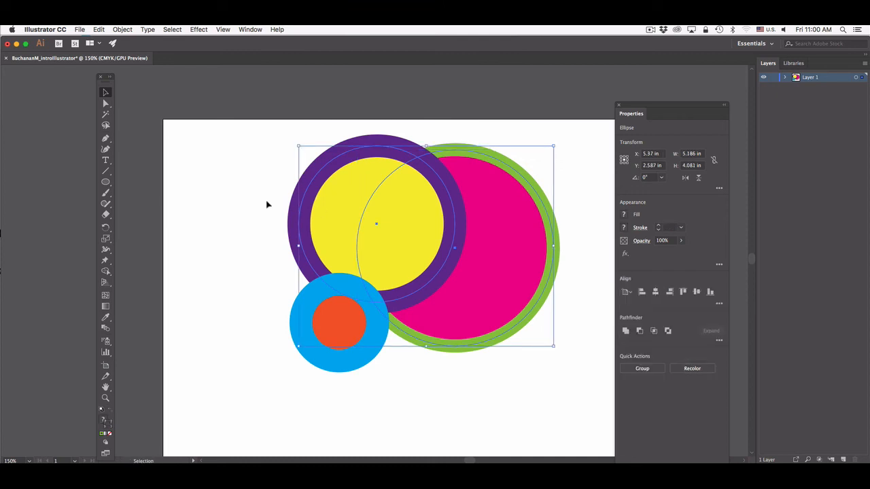
left_click(123, 30)
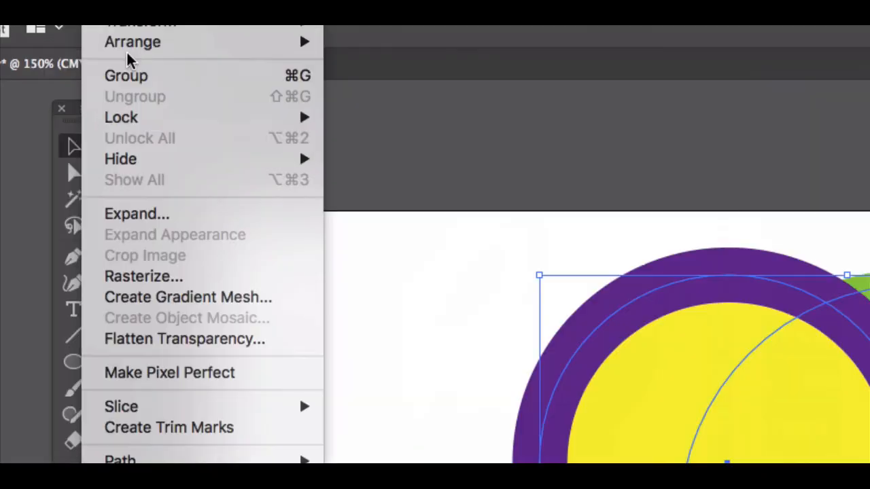
mouse_move(125, 76)
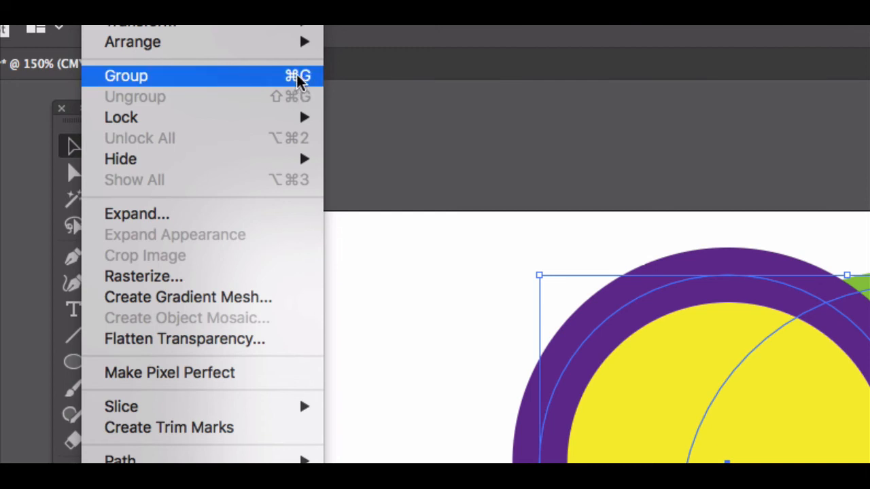
left_click(125, 76)
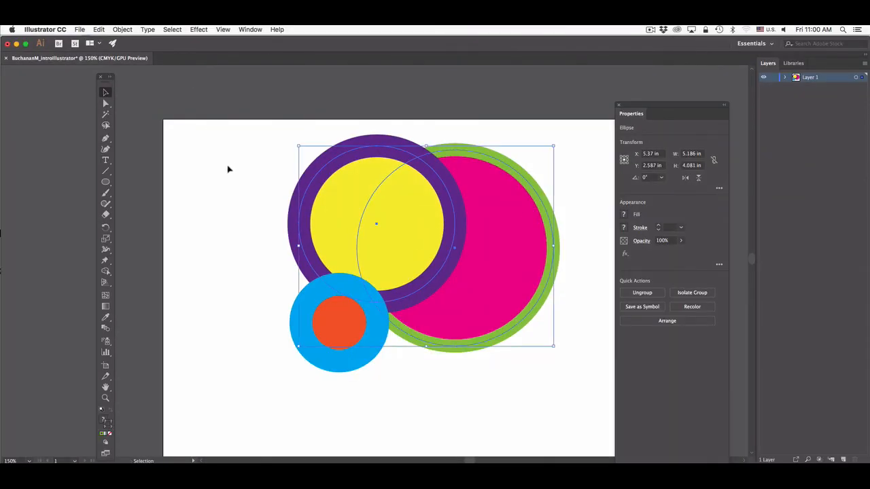
mouse_move(266, 177)
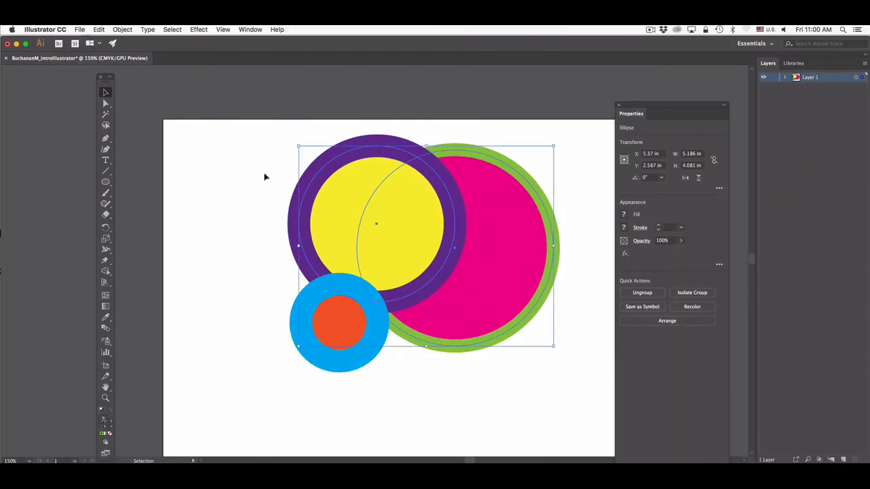
Deselect everything, then select the circle group to scale and reposition it
left_click(217, 170)
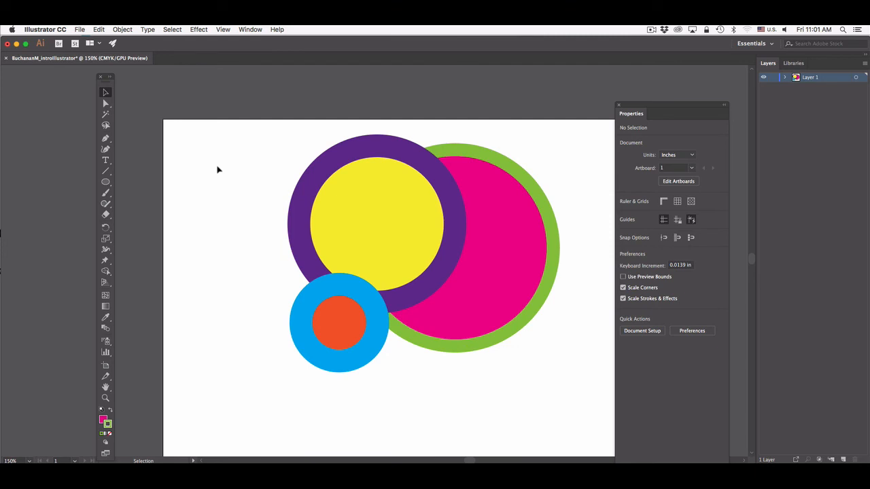
mouse_move(549, 297)
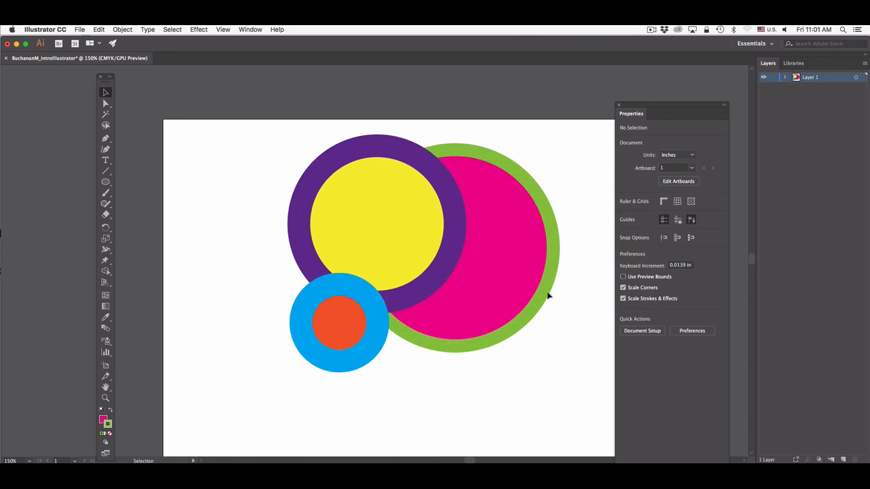
left_click(535, 292)
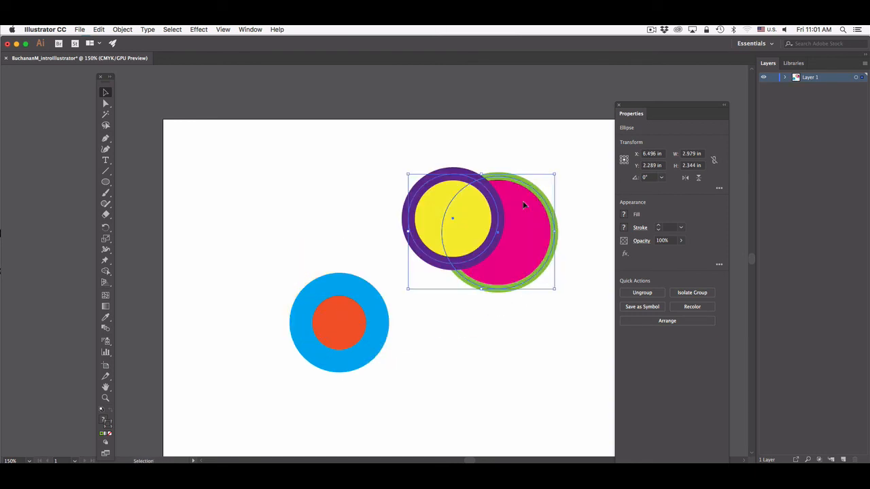
Rotate the two-circle group to about 46 degrees
left_click_drag(481, 231, 456, 258)
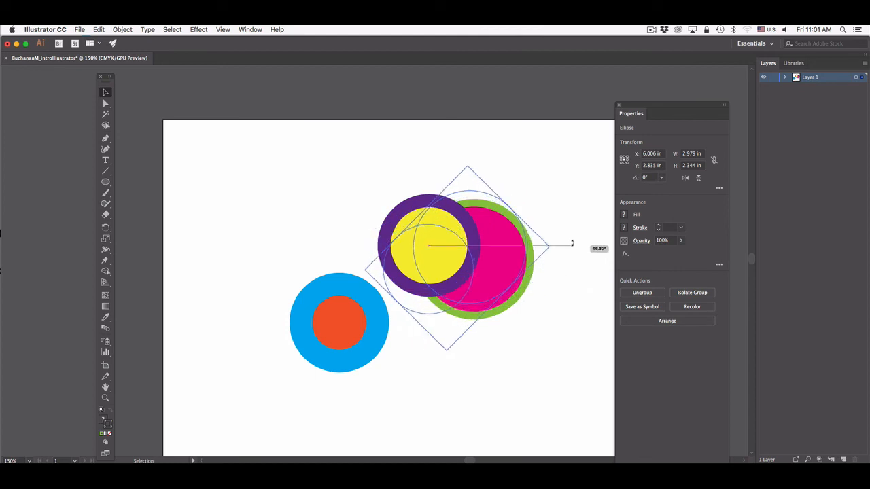
left_click_drag(571, 243, 549, 243)
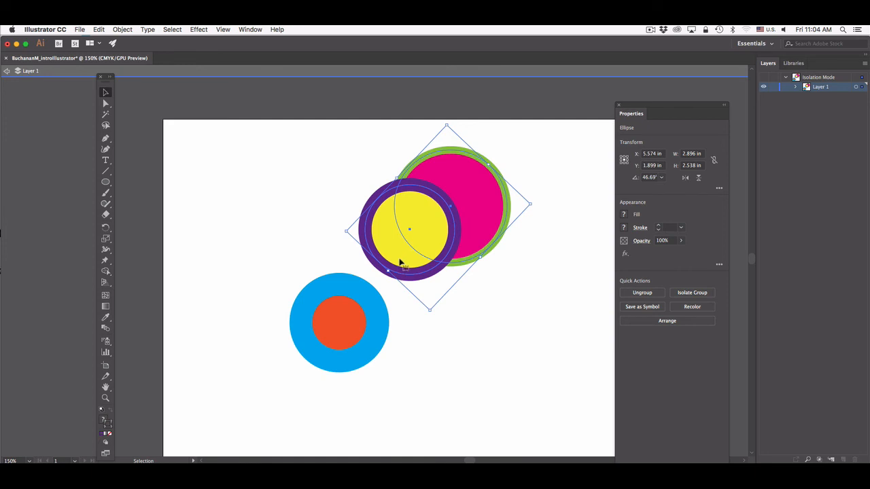
mouse_move(519, 264)
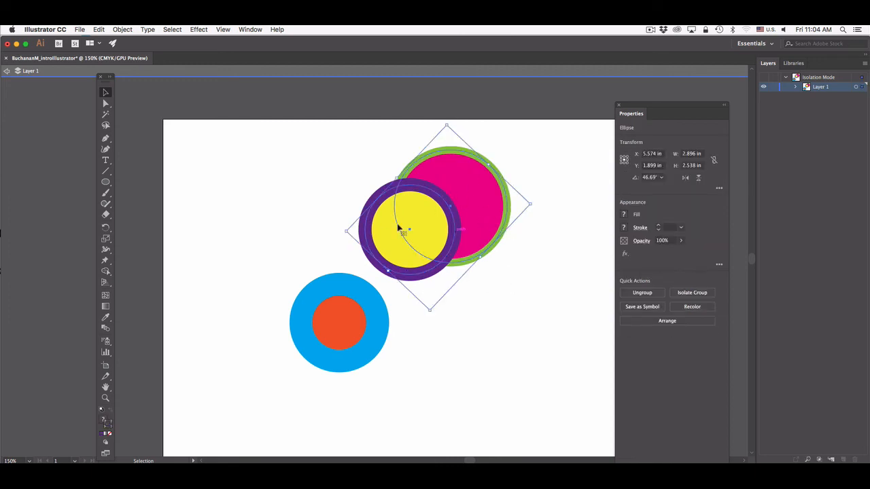
Ungroup the circles and recolour the yellow circle's fill orange
left_click(123, 30)
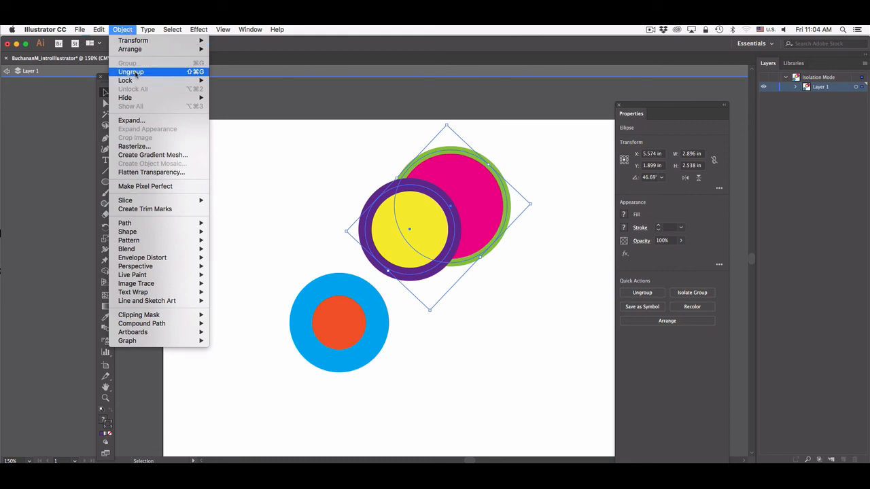
left_click(130, 72)
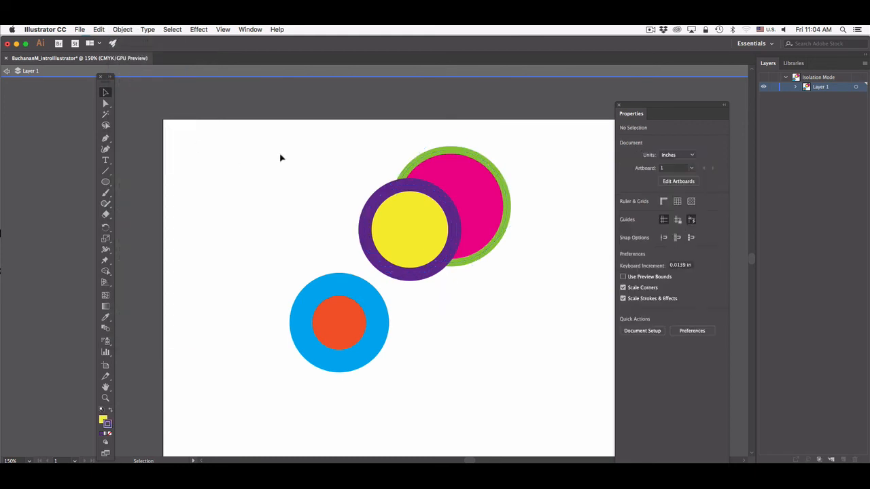
left_click(409, 230)
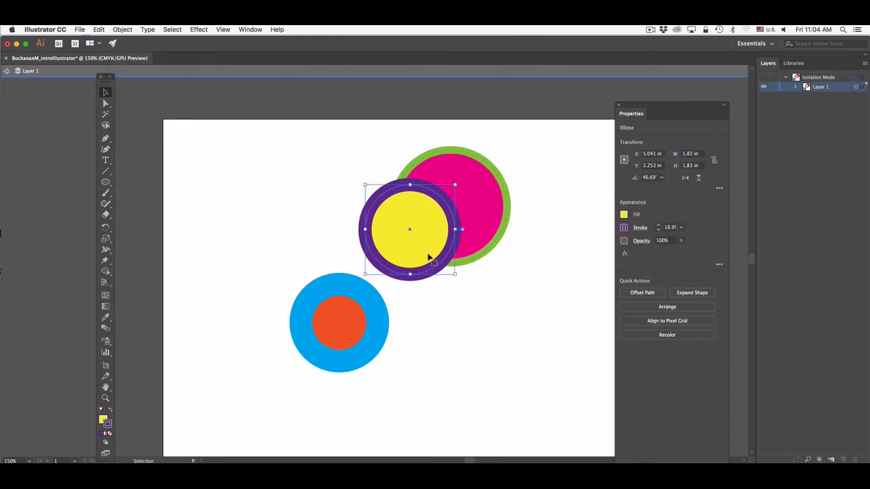
left_click(622, 214)
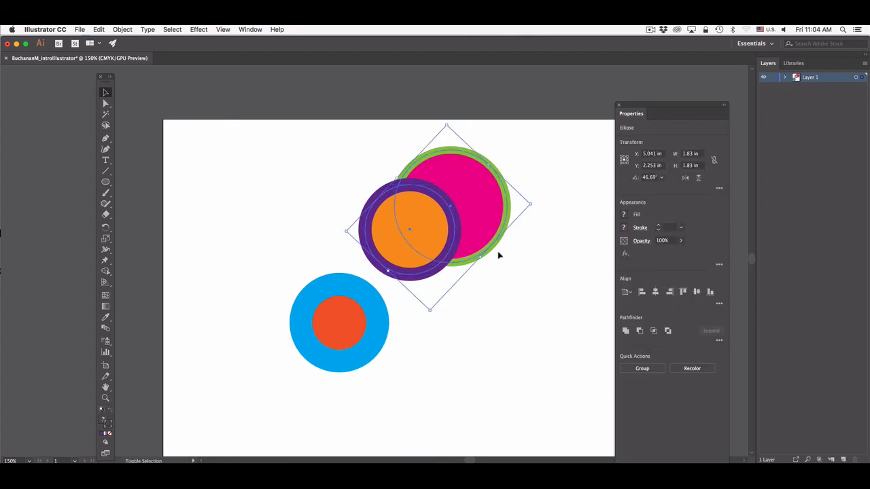
Regroup the two circles and shift the group slightly right
left_click(122, 30)
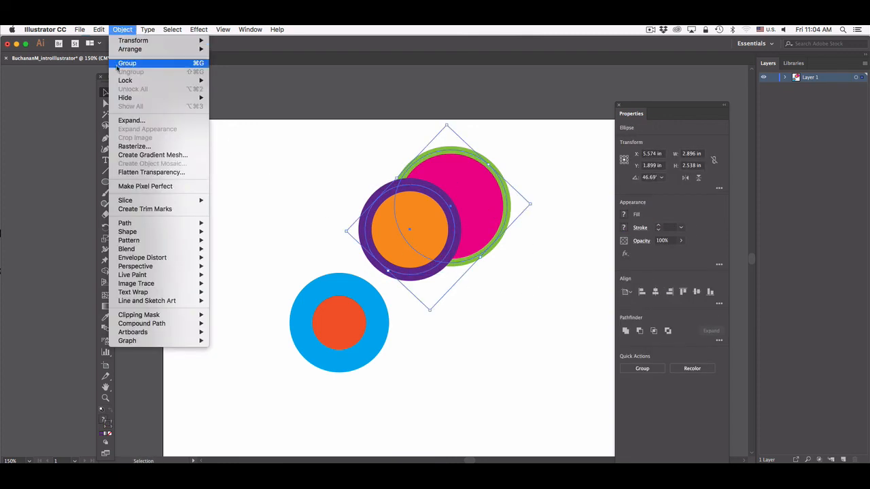
left_click(127, 63)
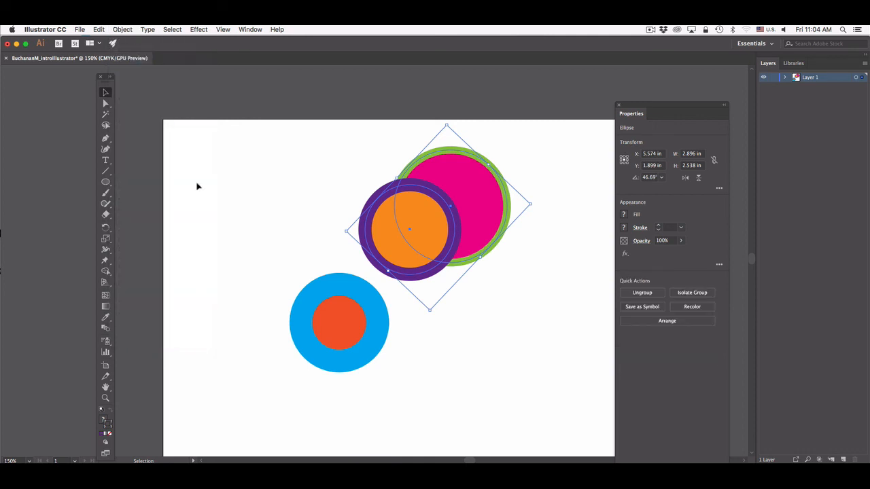
left_click_drag(428, 231, 503, 292)
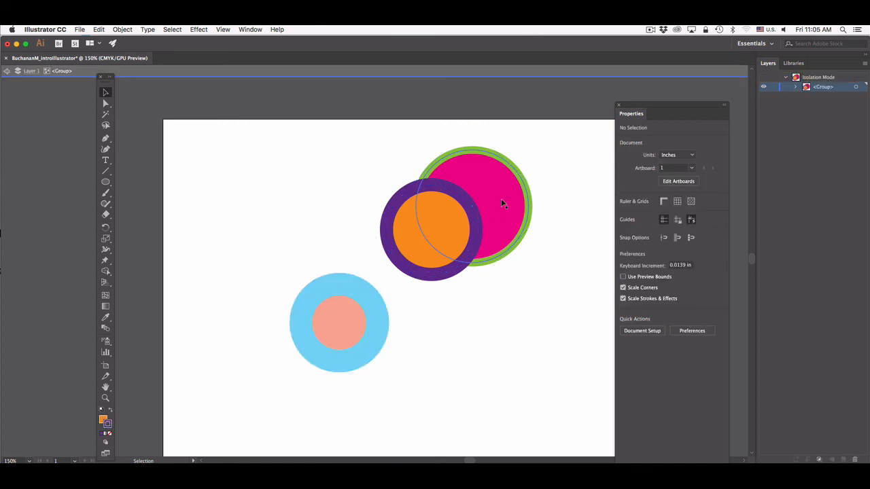
Nudge the pink circle within the isolated group up and to the right
left_click(503, 204)
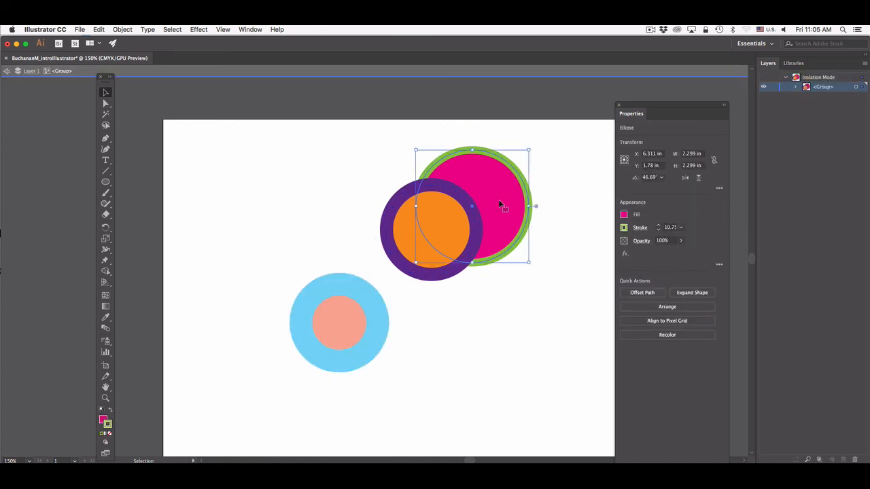
left_click_drag(473, 204, 505, 197)
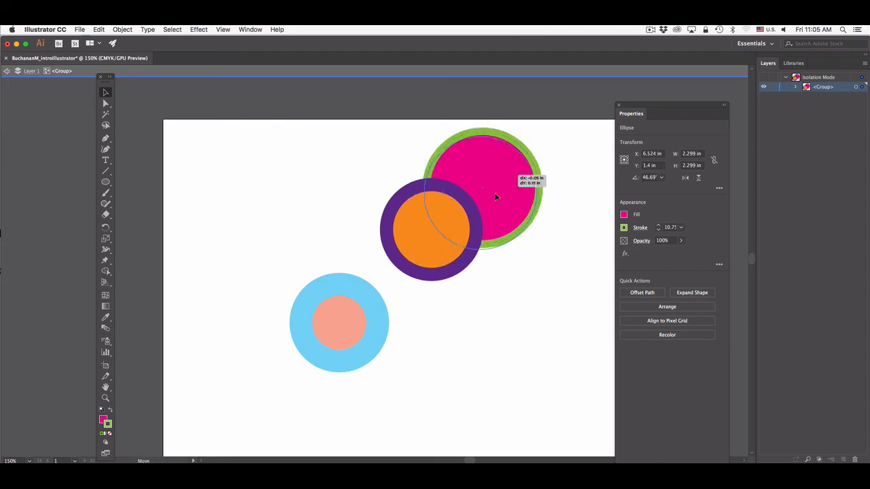
left_click_drag(496, 197, 482, 212)
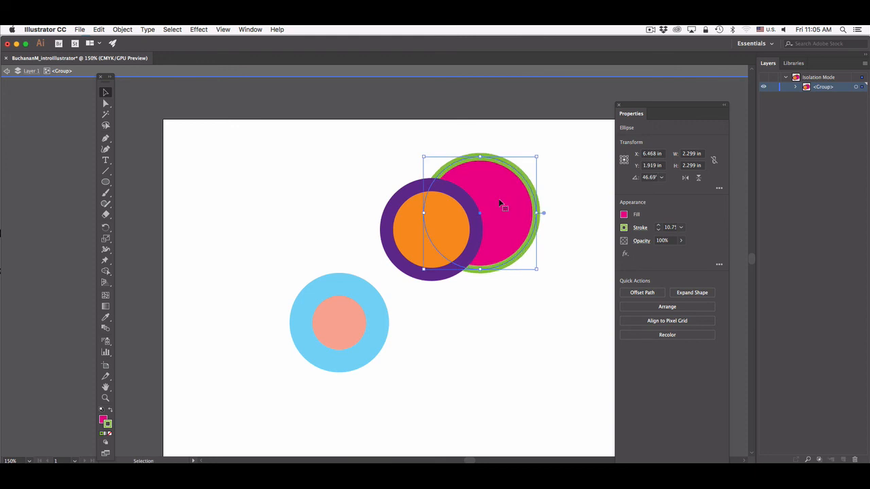
mouse_move(84, 98)
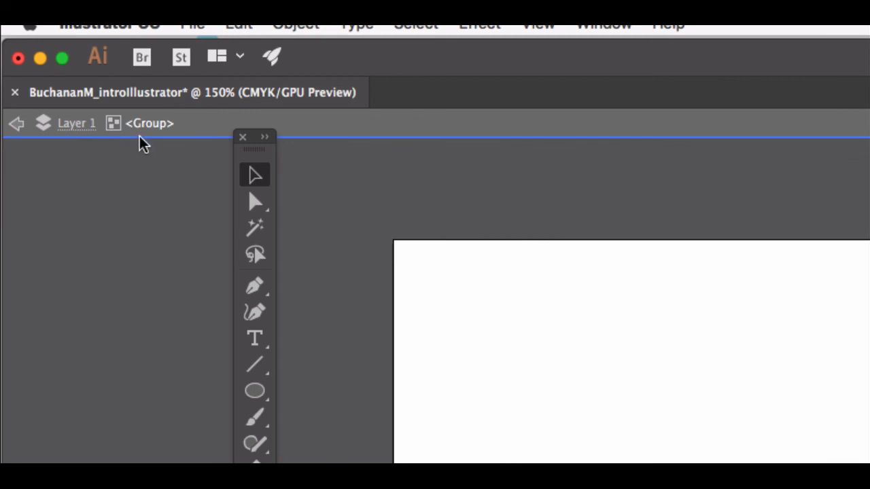
mouse_move(155, 158)
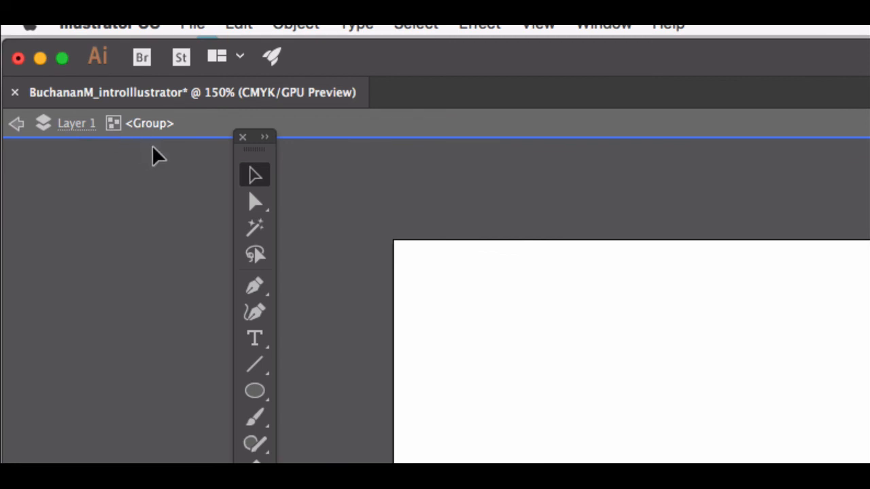
mouse_move(160, 184)
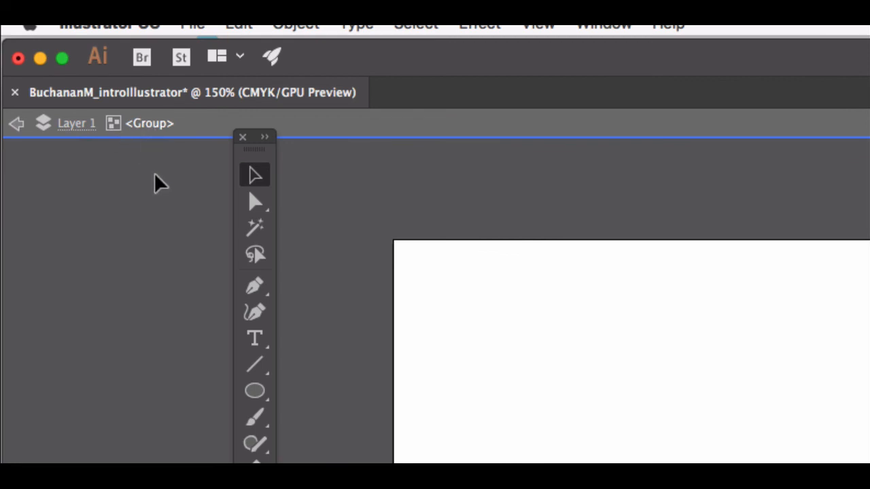
mouse_move(160, 179)
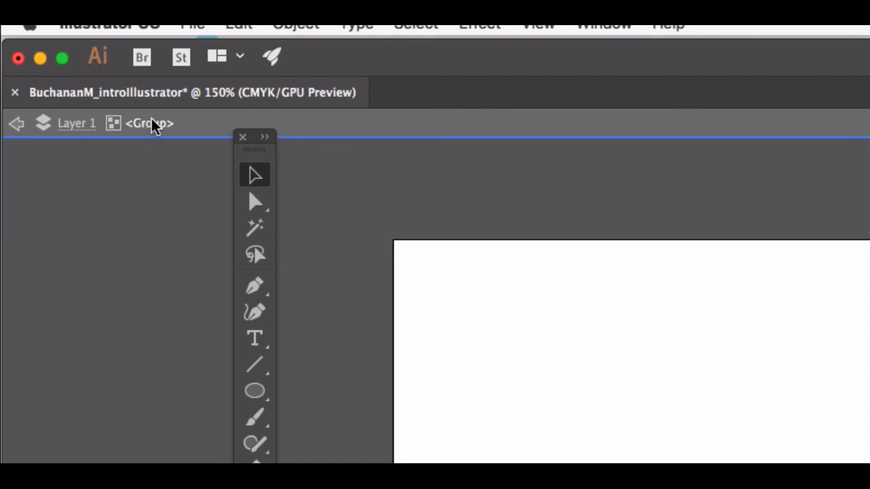
mouse_move(114, 134)
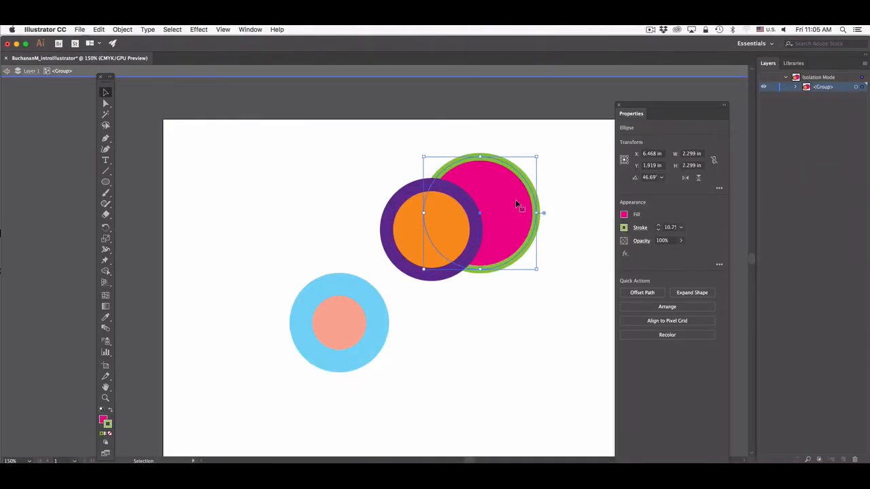
left_click_drag(516, 207, 488, 217)
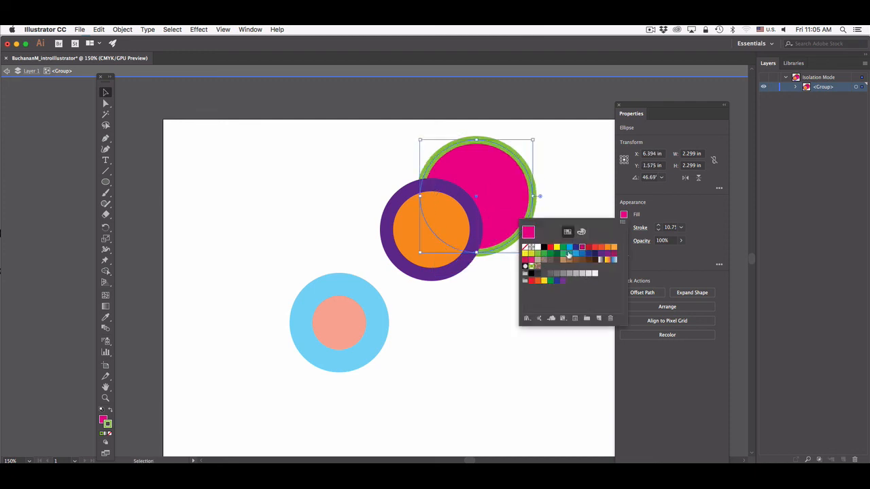
mouse_move(600, 261)
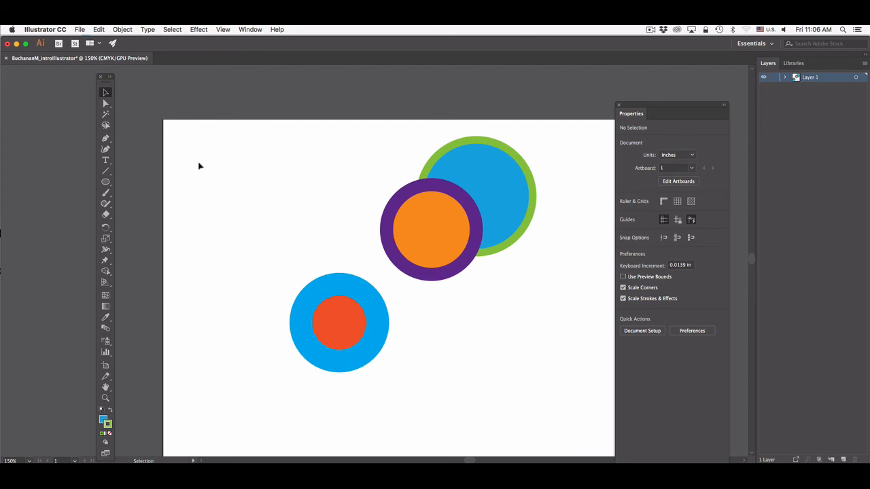
Select the circle and bring up the Object commands to change stacking order
left_click(432, 231)
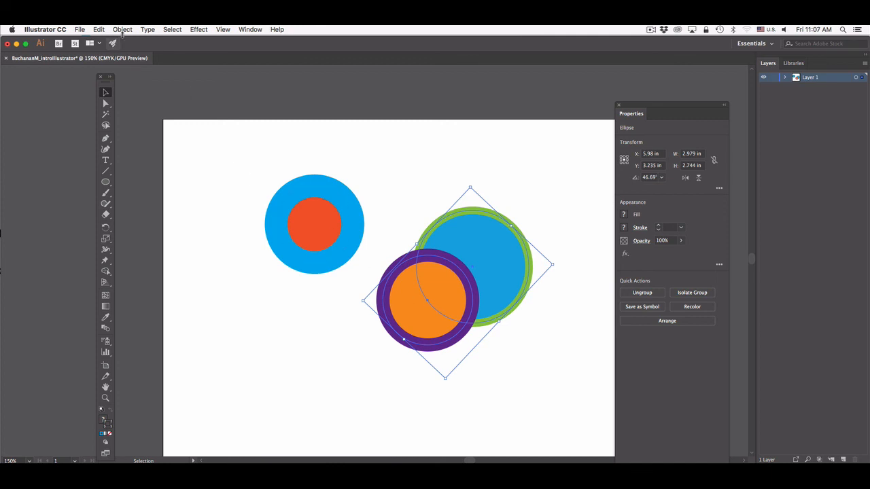
left_click(122, 30)
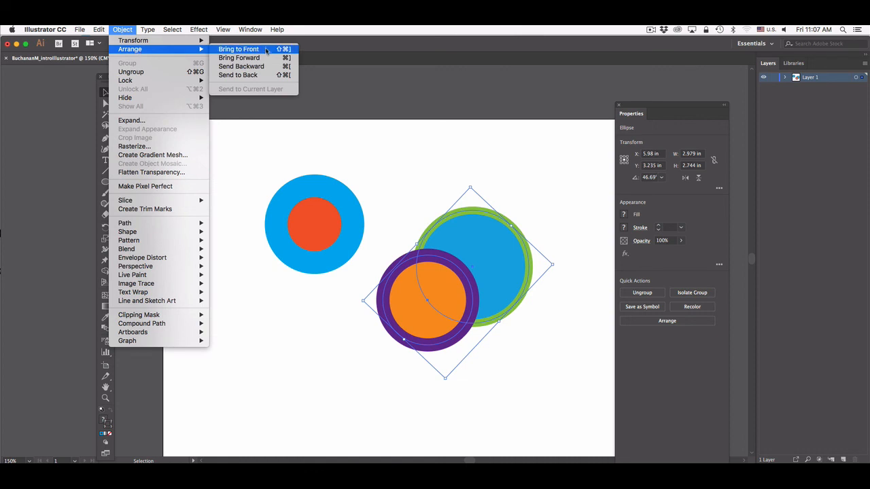